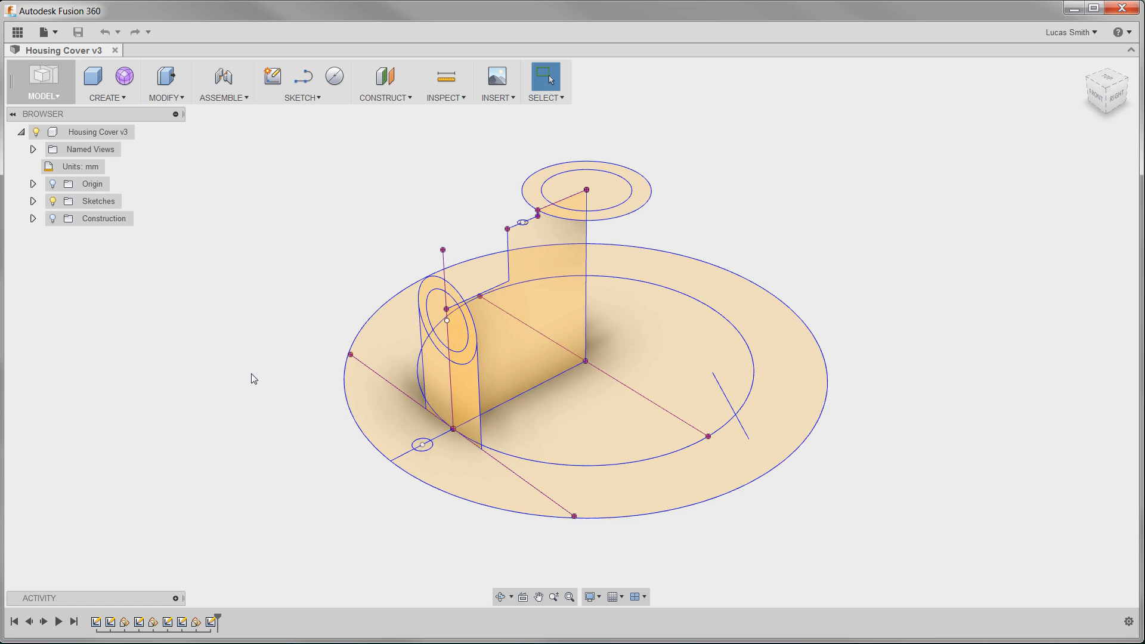
# Step: Browse the Create and Modify menus, then hide the sketches other than Sketch1
pyautogui.click(101, 131)
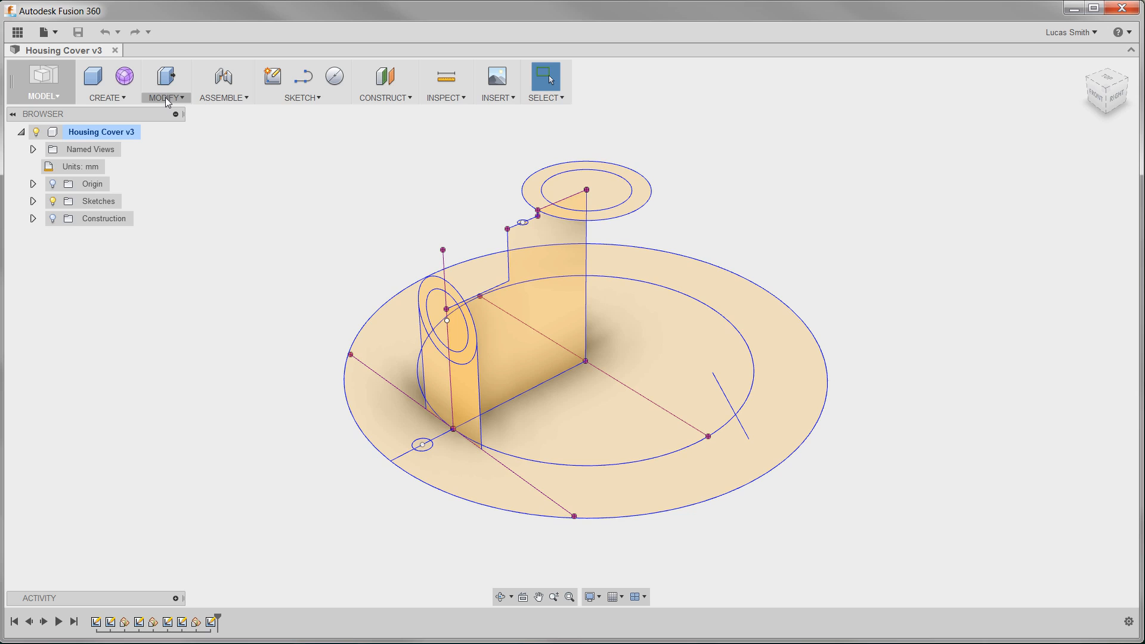
pyautogui.moveTo(107, 97)
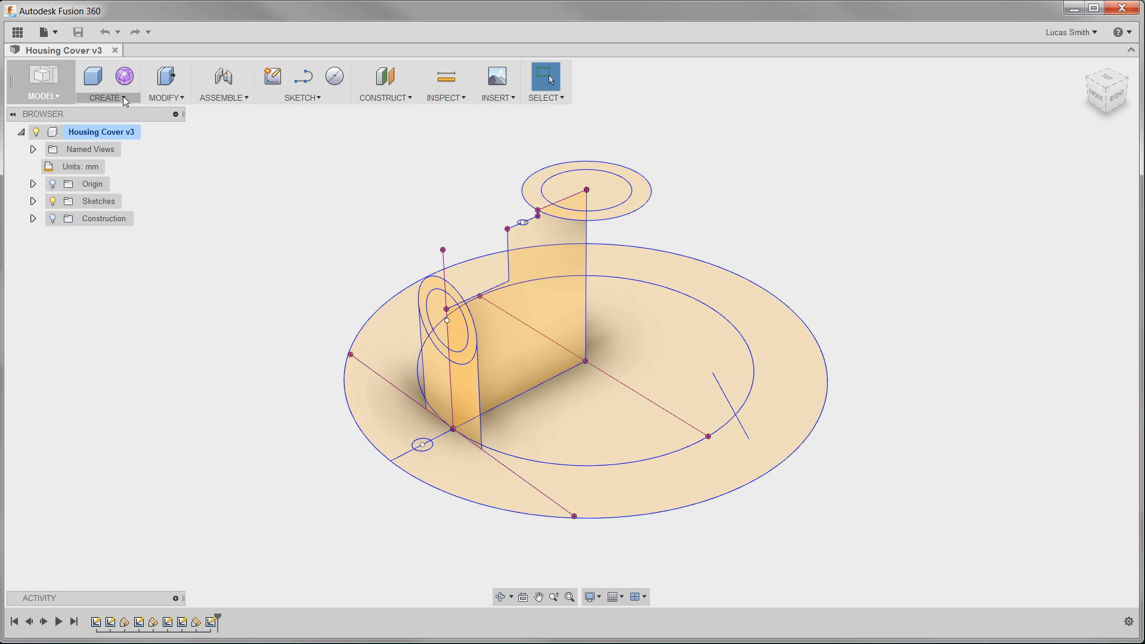
pyautogui.click(107, 82)
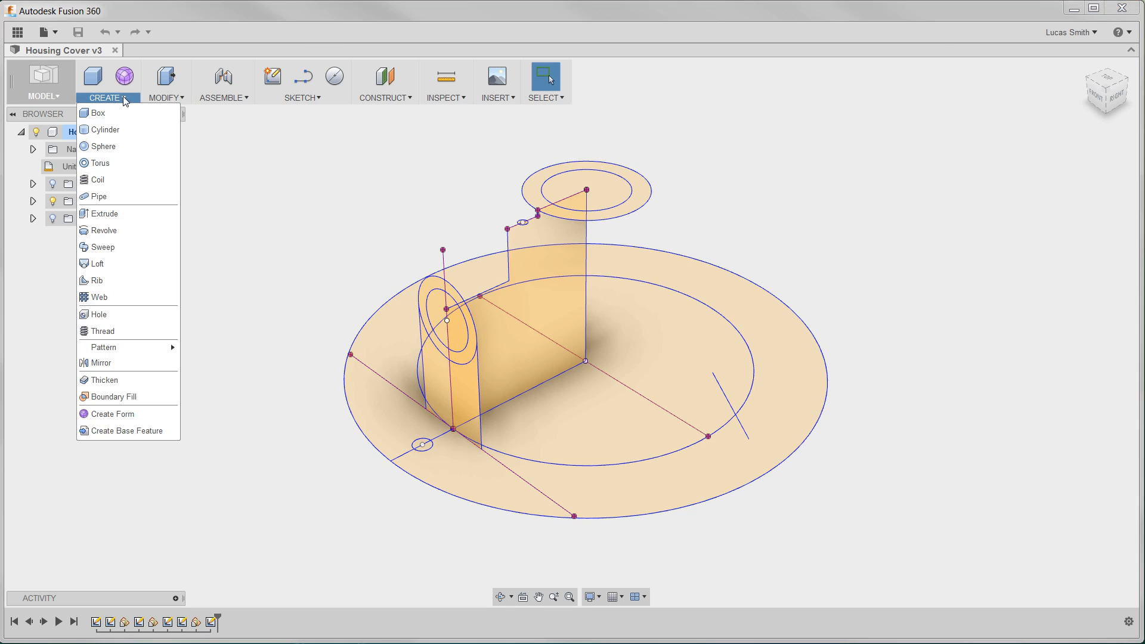
pyautogui.moveTo(106, 214)
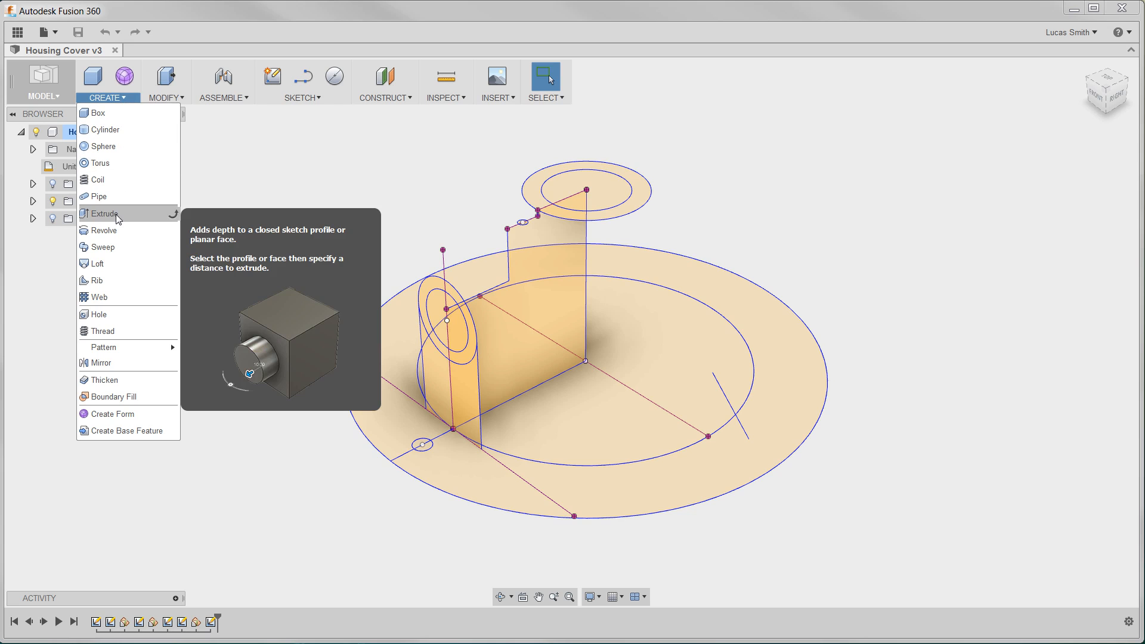
pyautogui.moveTo(104, 231)
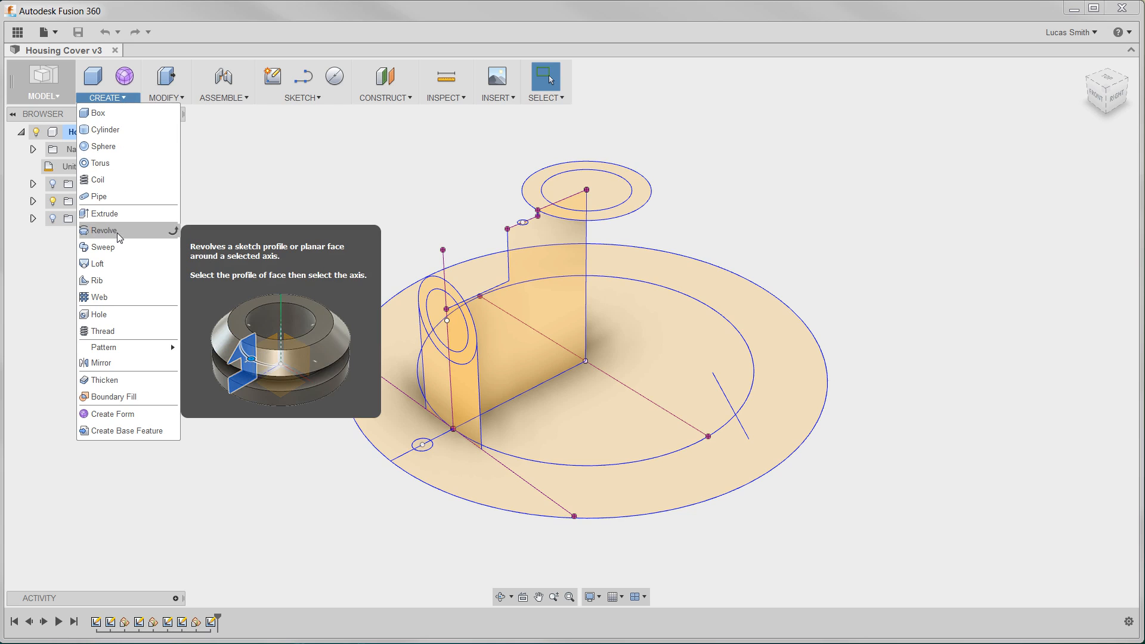
pyautogui.click(166, 98)
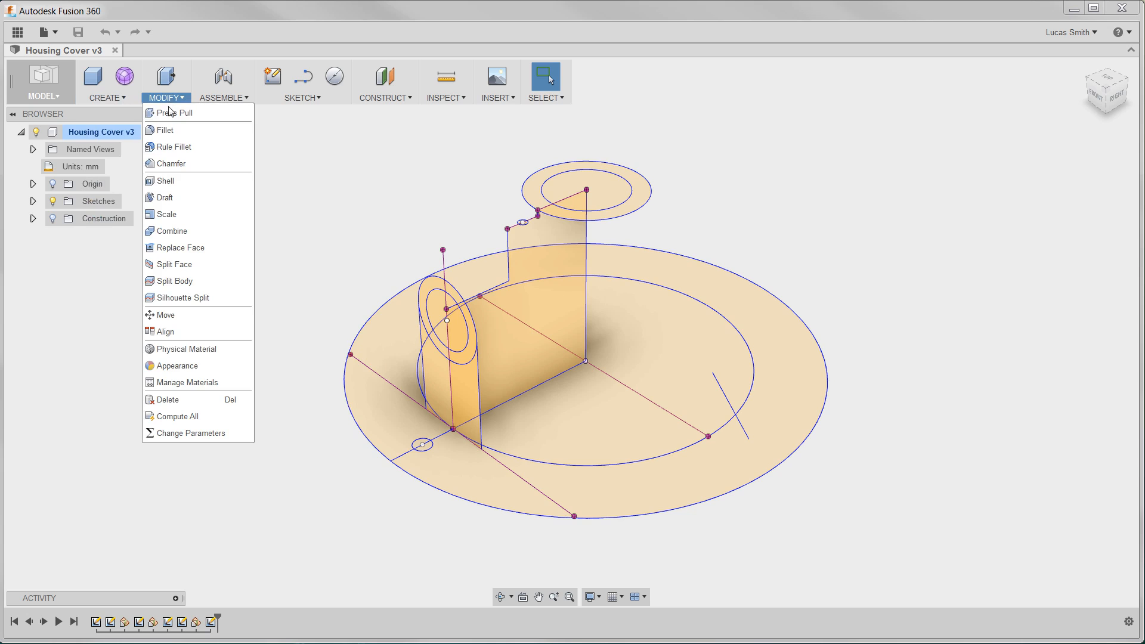
pyautogui.moveTo(170, 164)
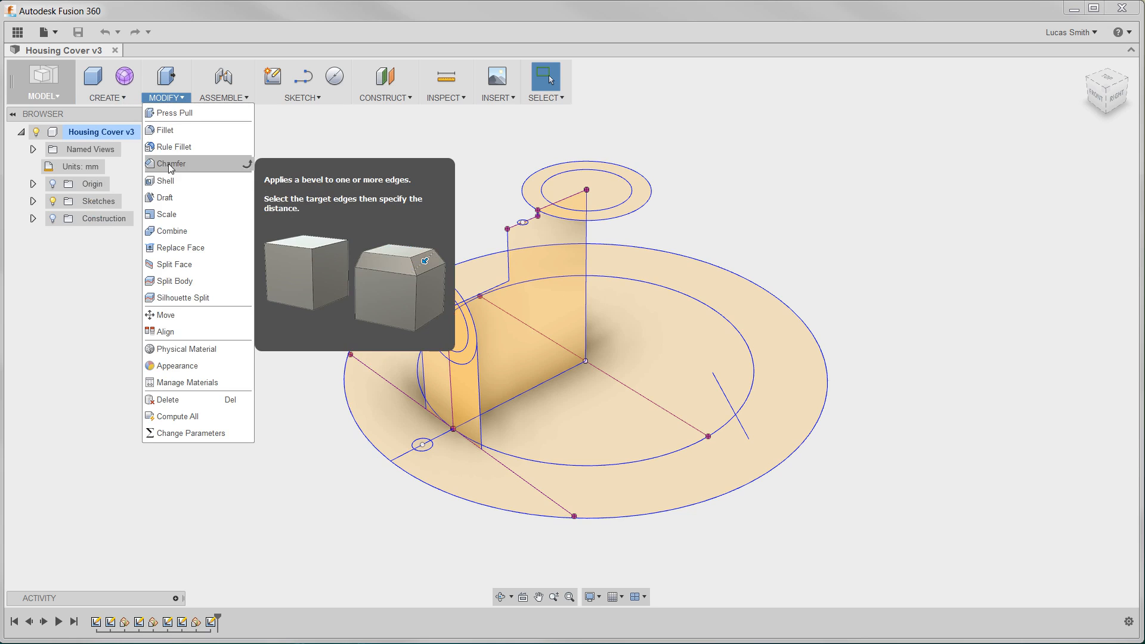
pyautogui.moveTo(167, 180)
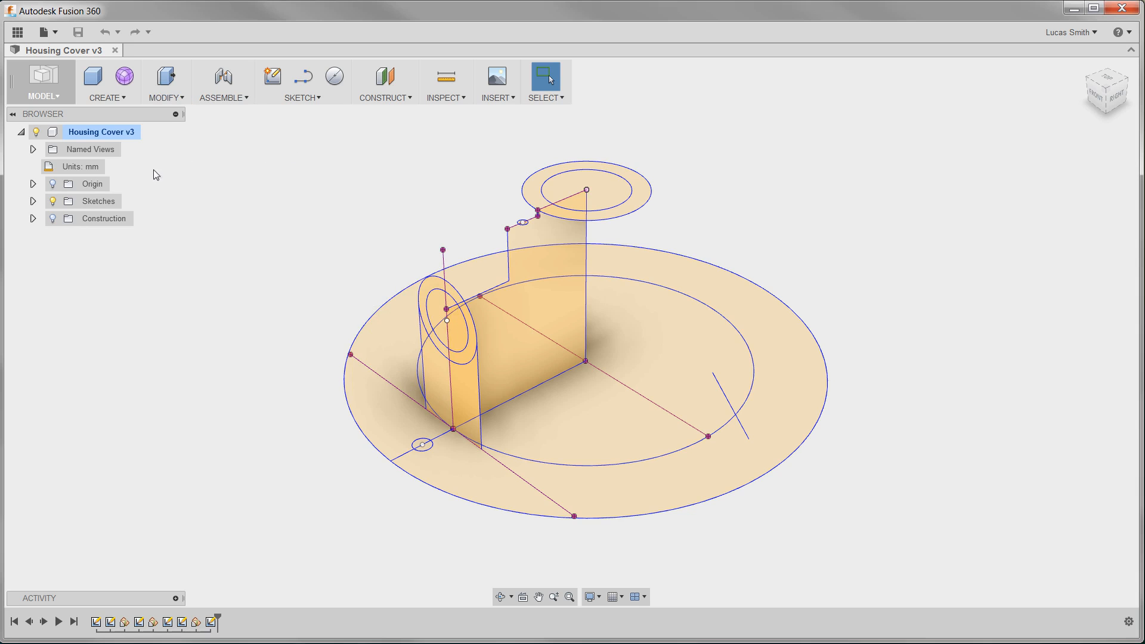
pyautogui.click(33, 201)
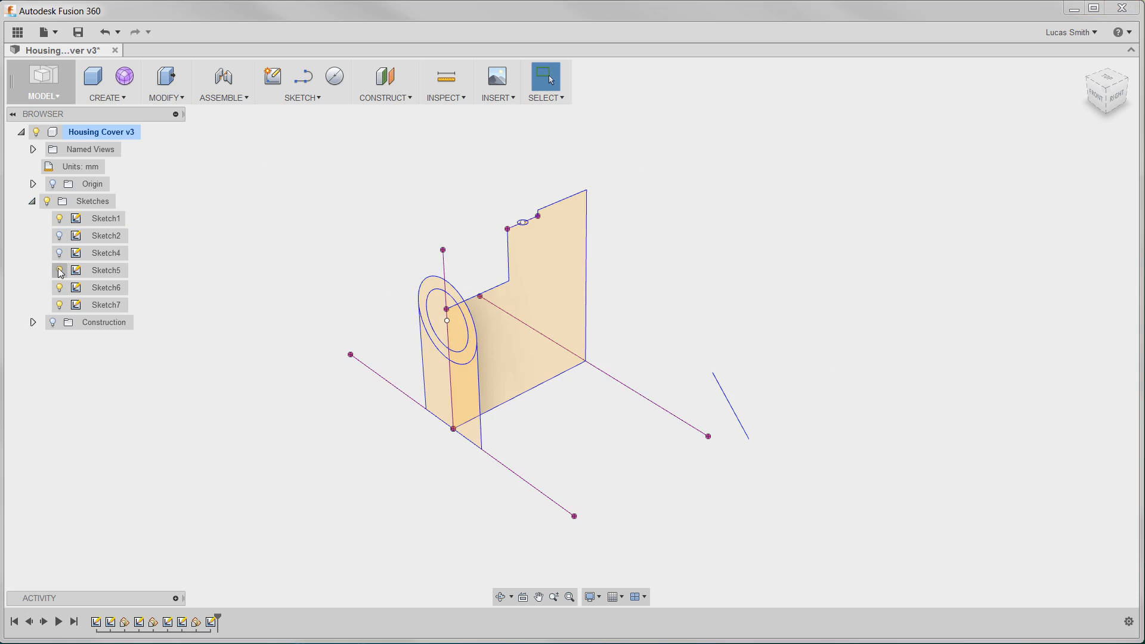
pyautogui.click(58, 269)
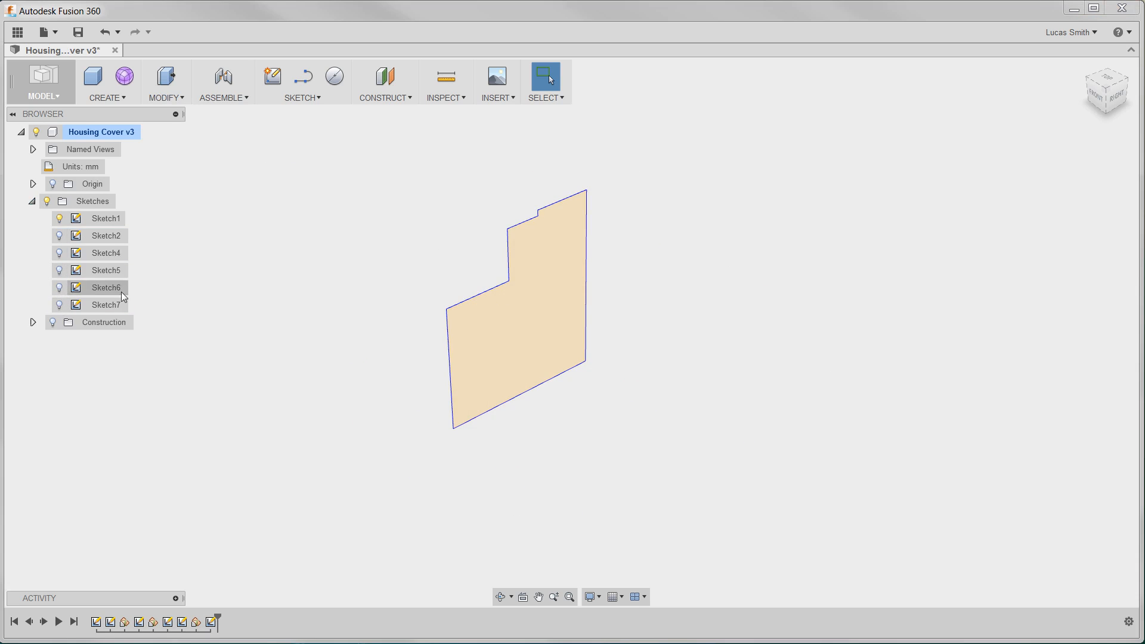
pyautogui.moveTo(241, 275)
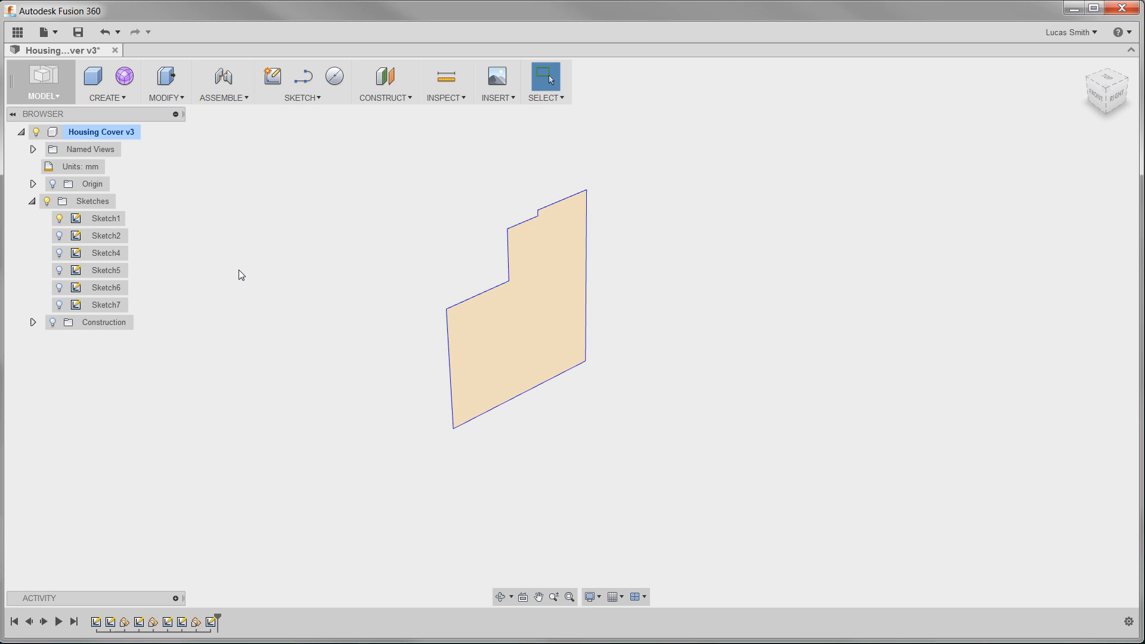
# Step: Revolve the stepped profile 360 degrees about the chosen axis as a new body
pyautogui.click(107, 82)
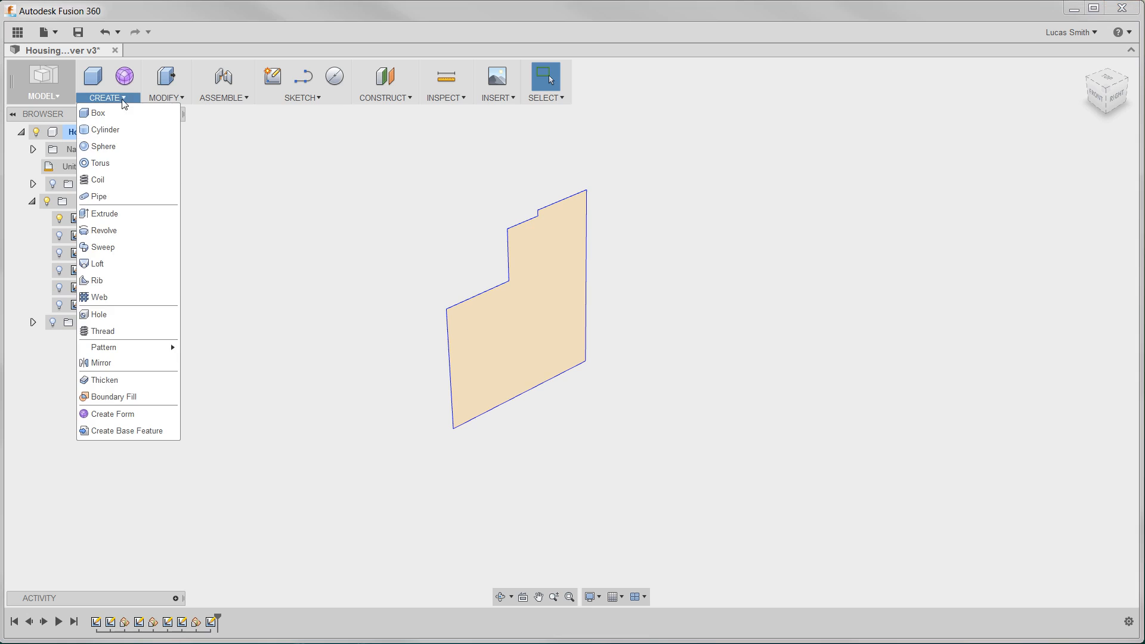
pyautogui.click(103, 231)
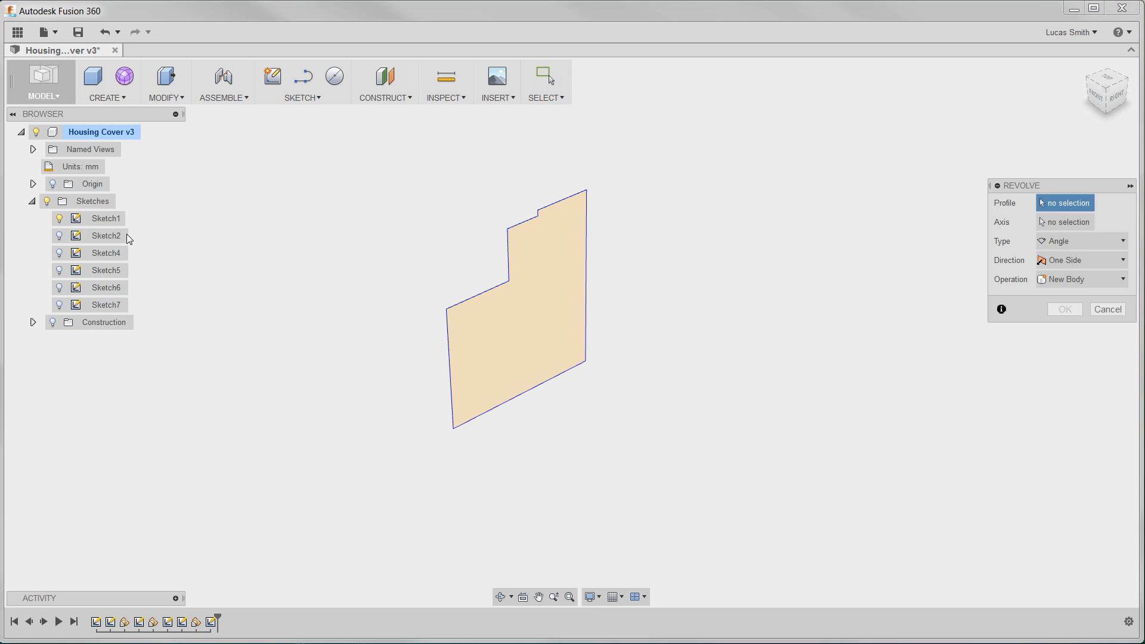
pyautogui.moveTo(1019, 195)
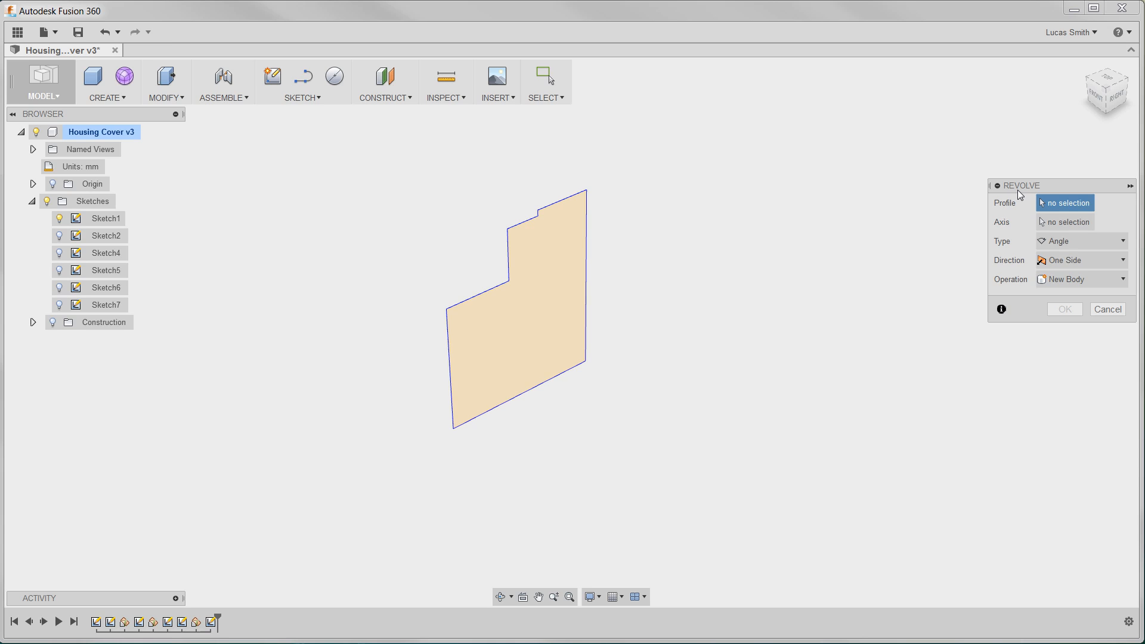
pyautogui.moveTo(857, 236)
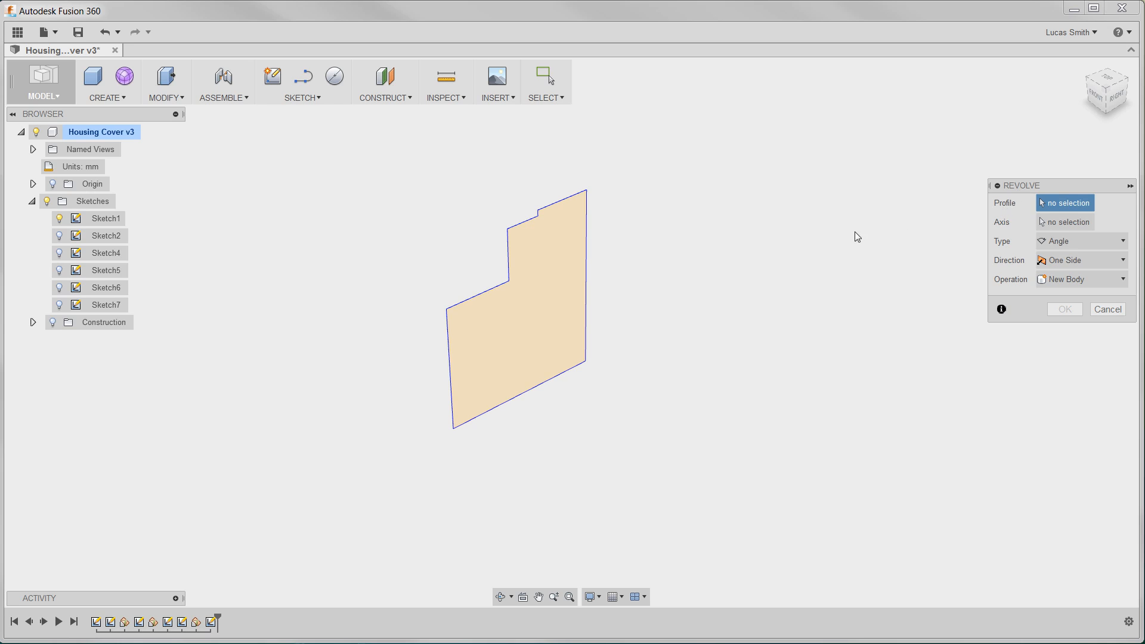
pyautogui.click(511, 315)
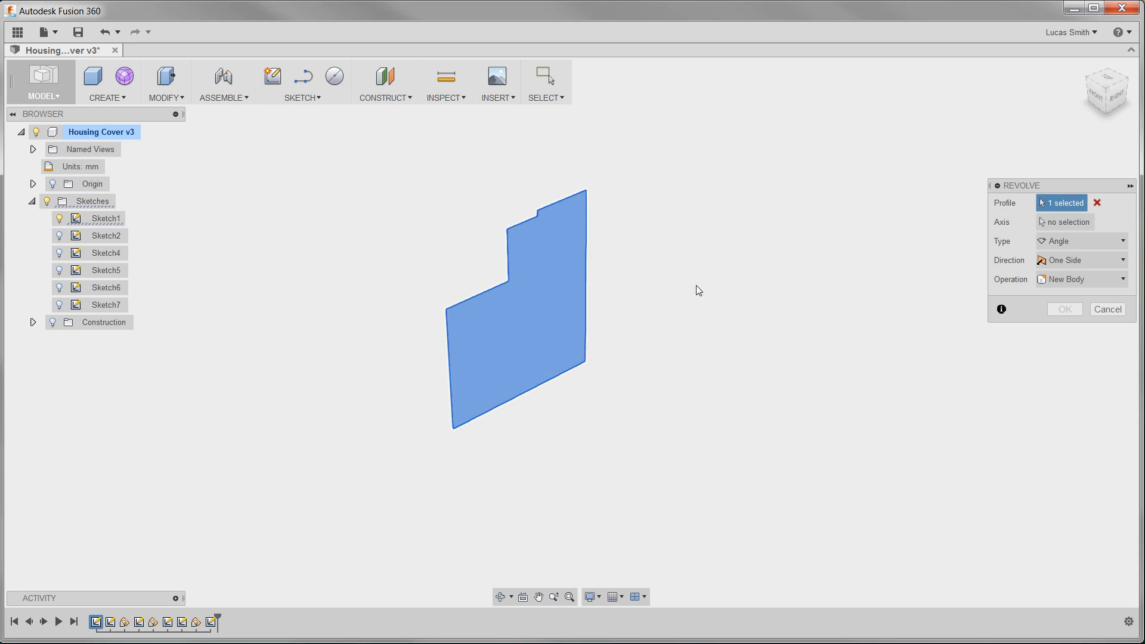
pyautogui.moveTo(1052, 228)
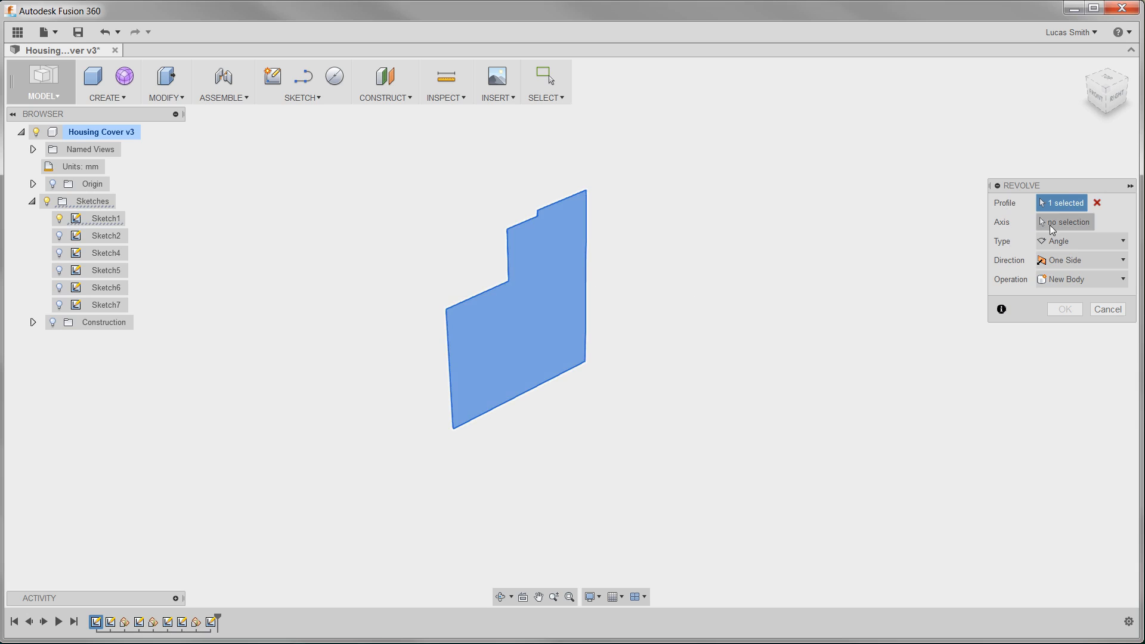
pyautogui.click(1064, 221)
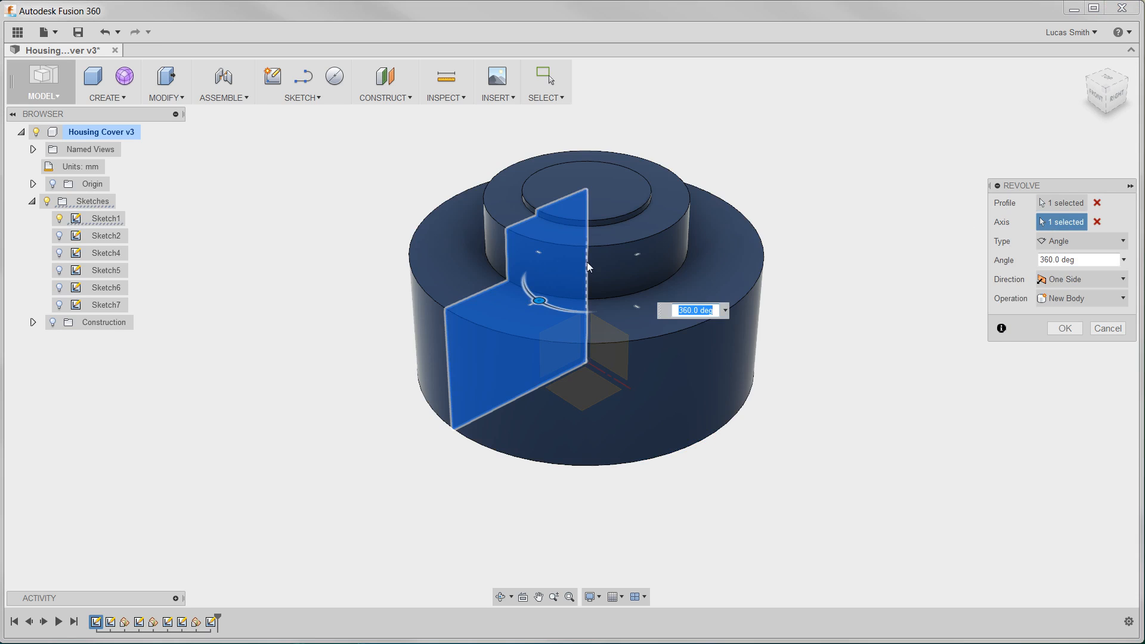
pyautogui.moveTo(345, 300)
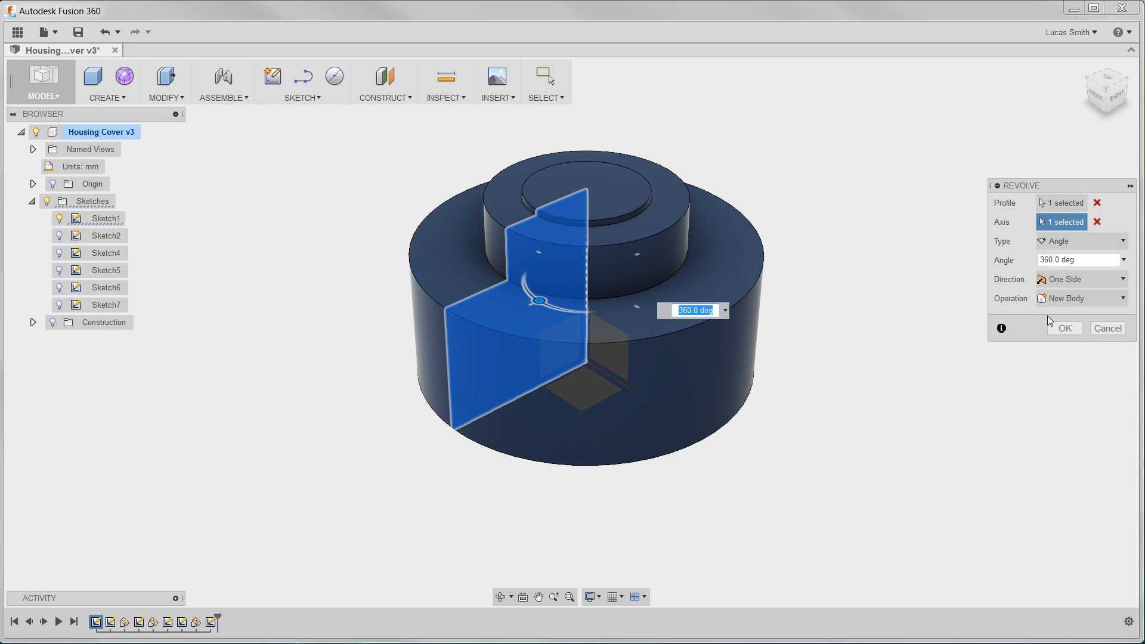
pyautogui.click(1064, 328)
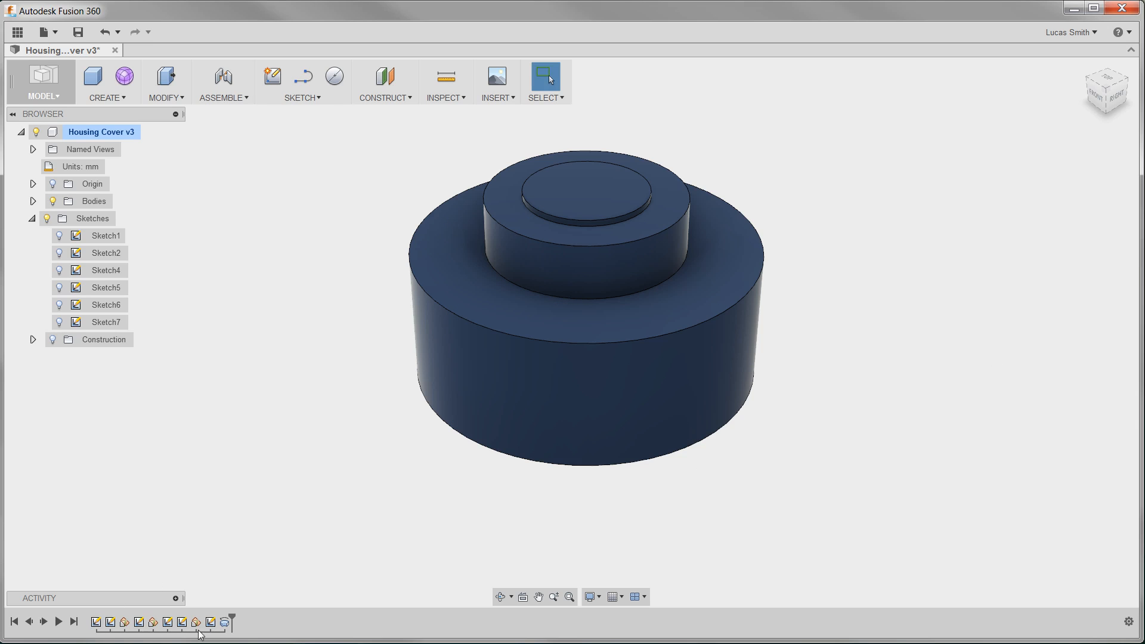
pyautogui.moveTo(246, 634)
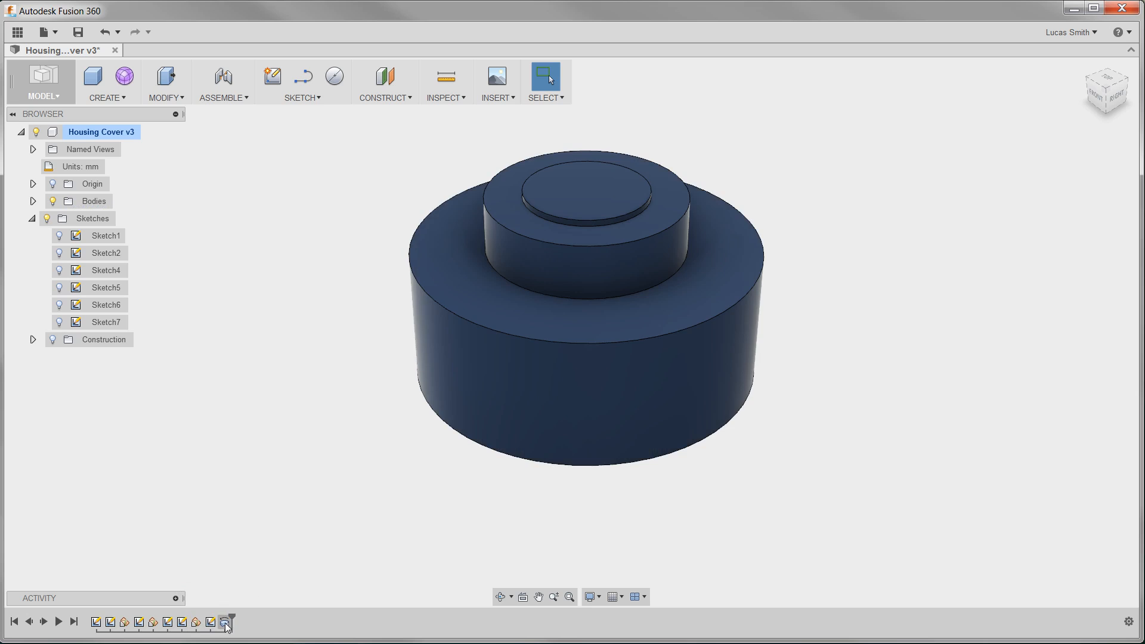
pyautogui.click(227, 622)
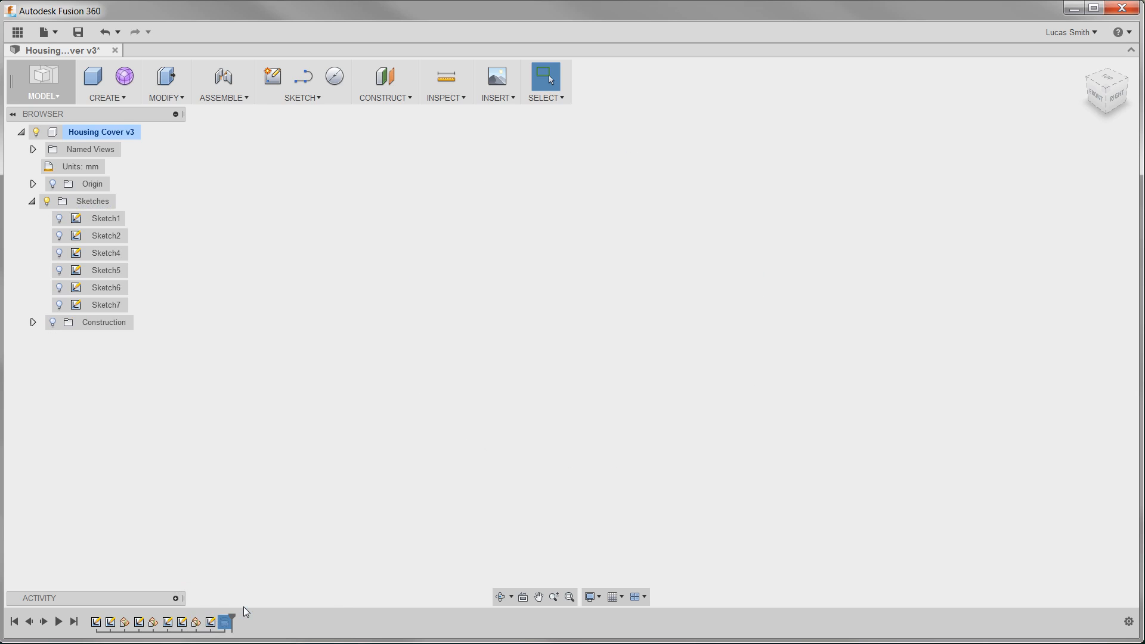
pyautogui.rightClick(228, 623)
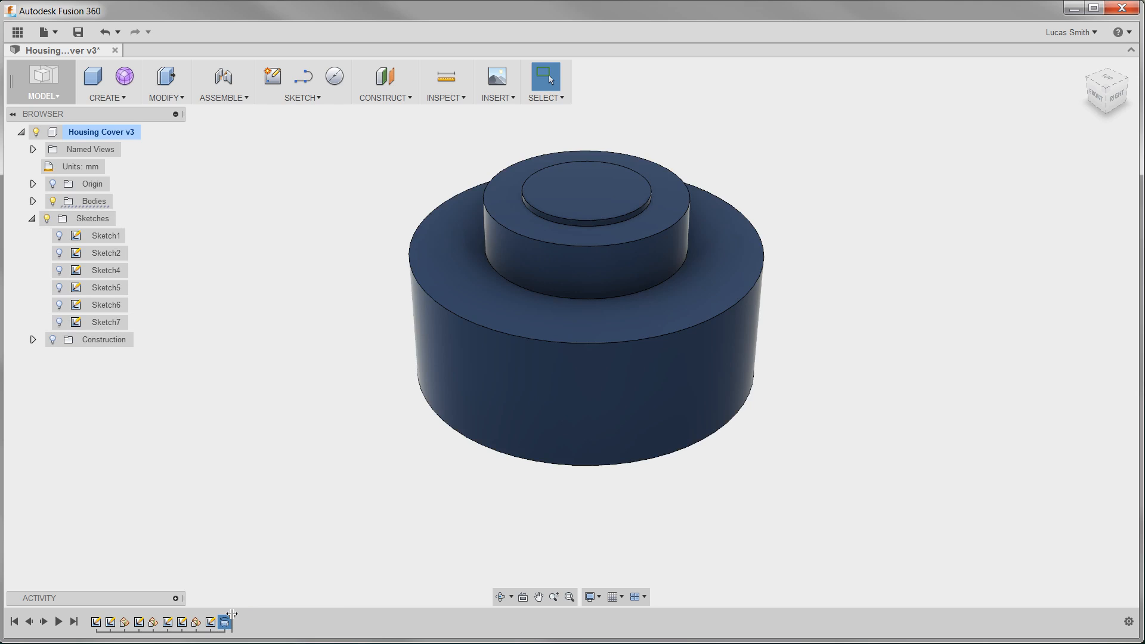
pyautogui.moveTo(158, 622)
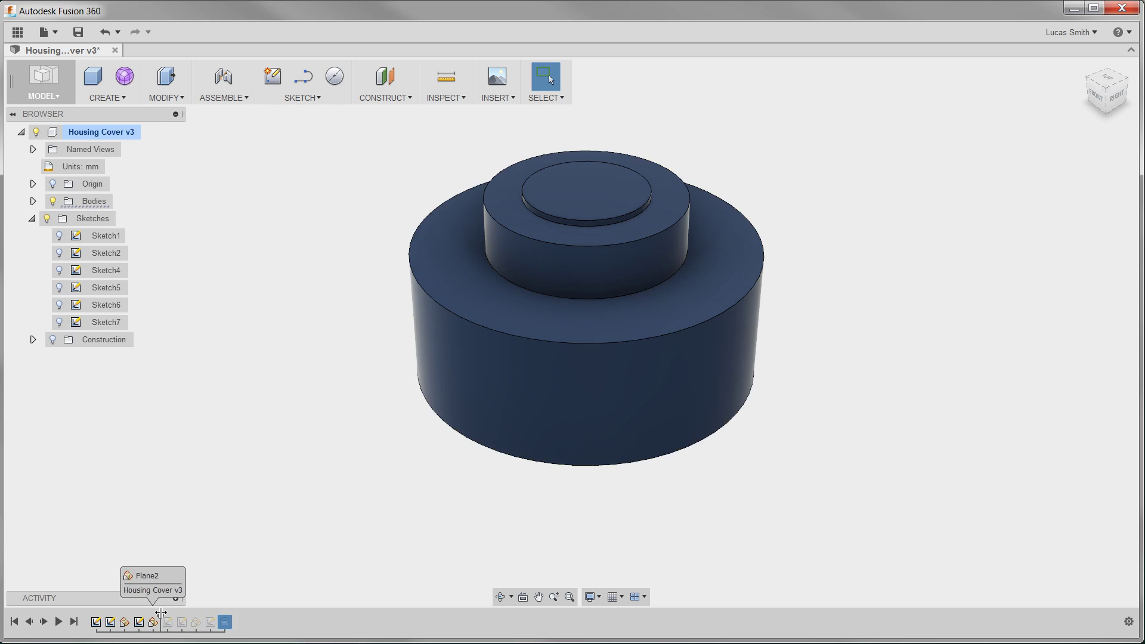
pyautogui.moveTo(244, 621)
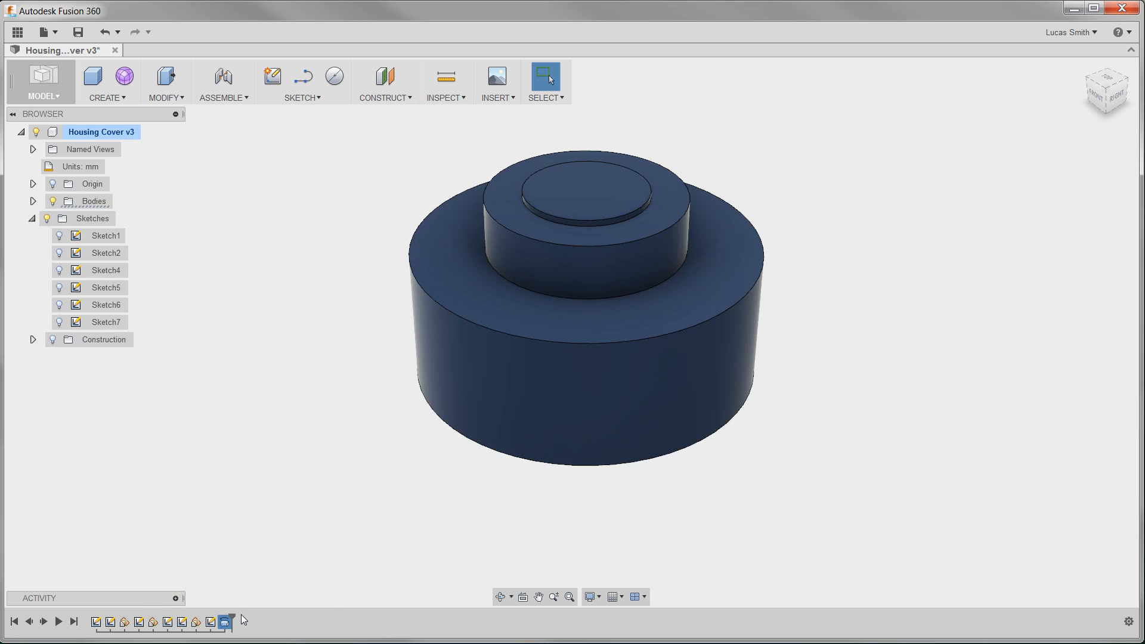
# Step: Toggle Sketch1 and Sketch2 visibility so the flange outline shows around the base
pyautogui.click(60, 235)
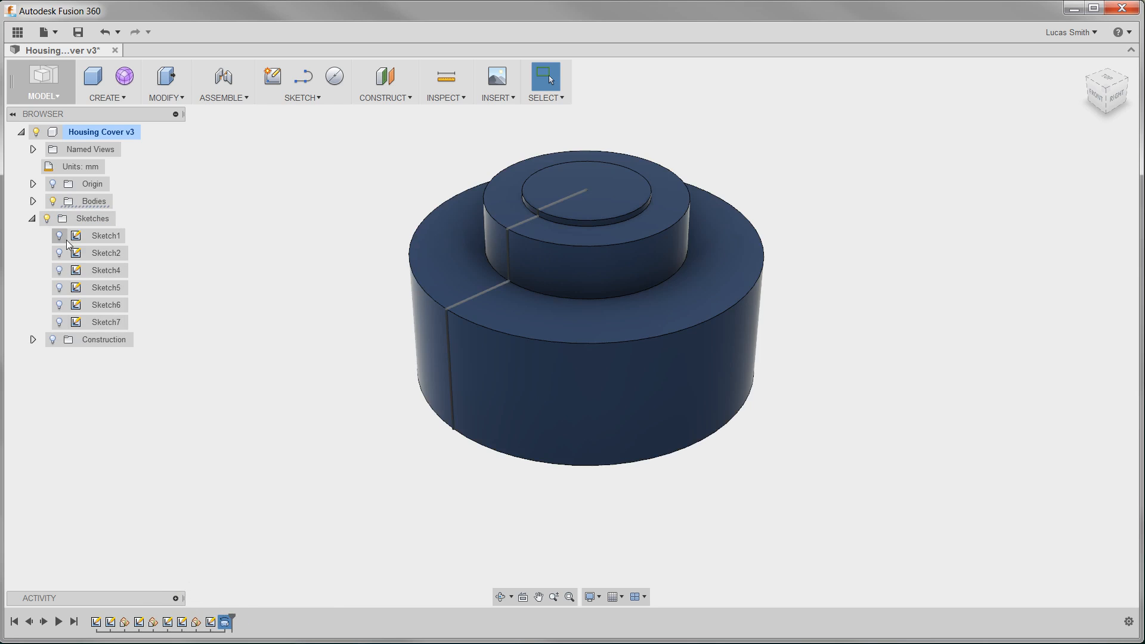
pyautogui.click(59, 235)
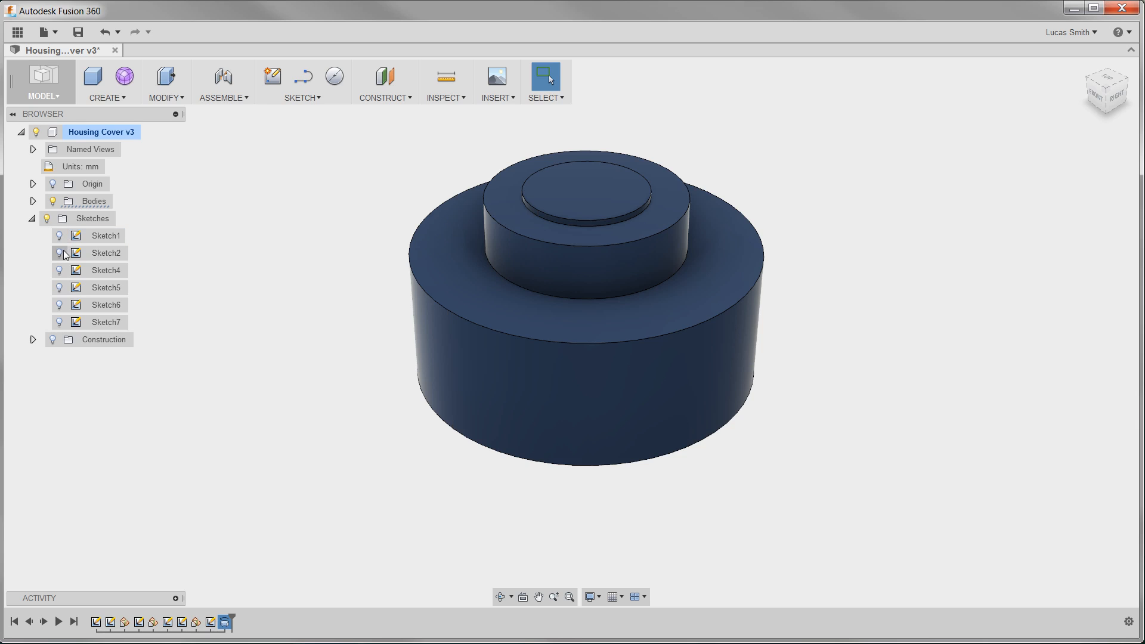
pyautogui.click(58, 253)
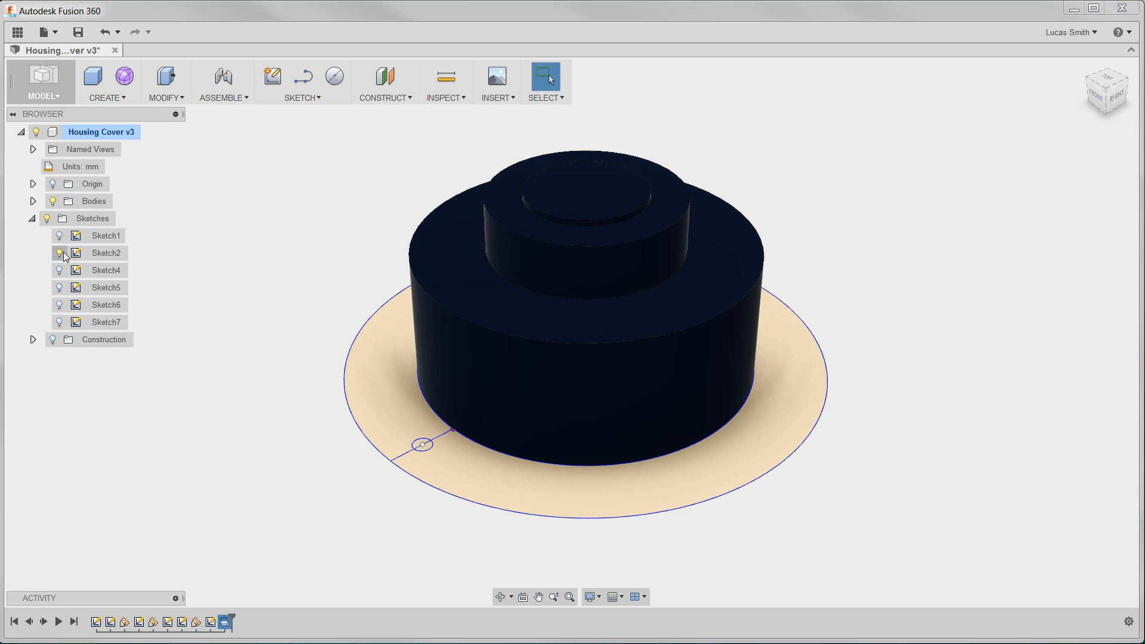
pyautogui.click(59, 253)
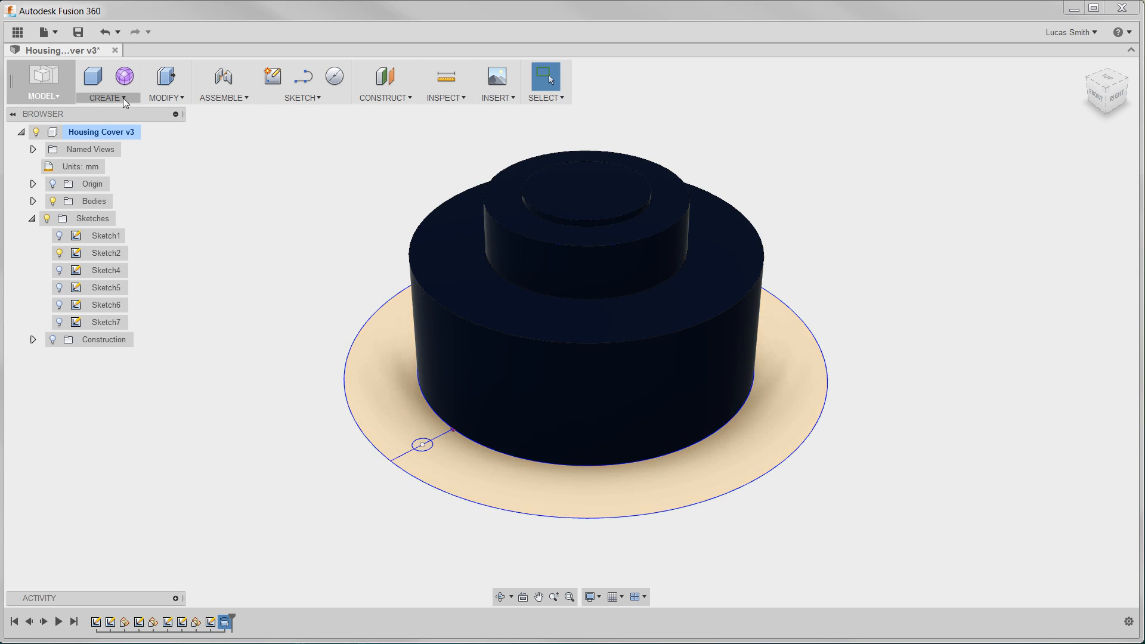
# Step: Extrude the Sketch2 flange ring profile 10 mm and choose its body operation
pyautogui.click(106, 98)
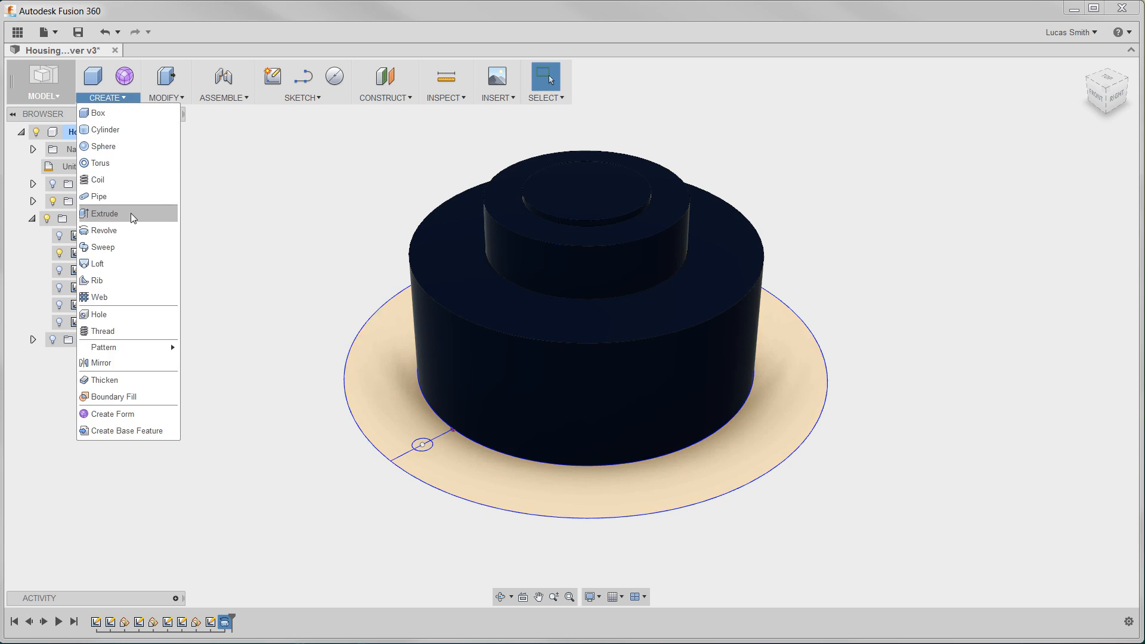
pyautogui.click(102, 214)
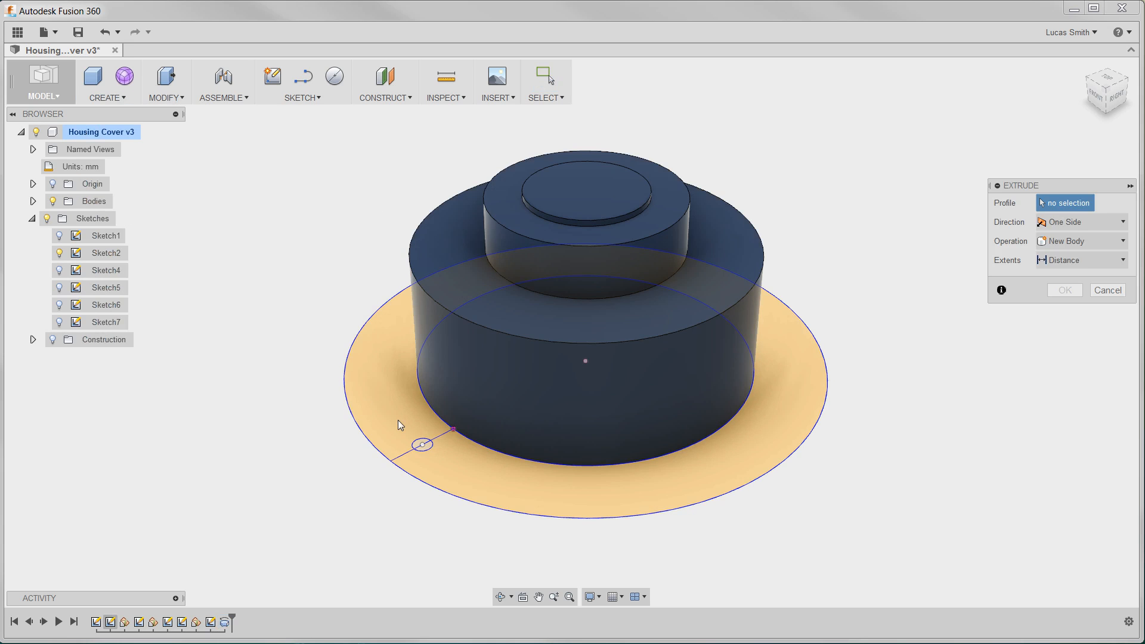
pyautogui.moveTo(425, 453)
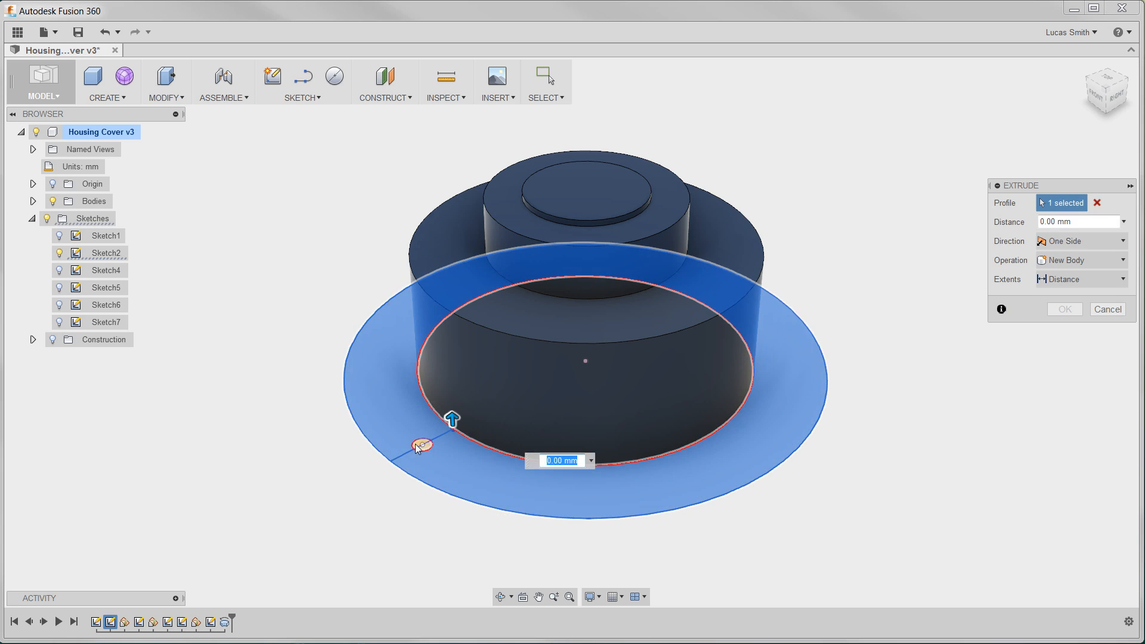
pyautogui.click(422, 444)
pyautogui.write('10')
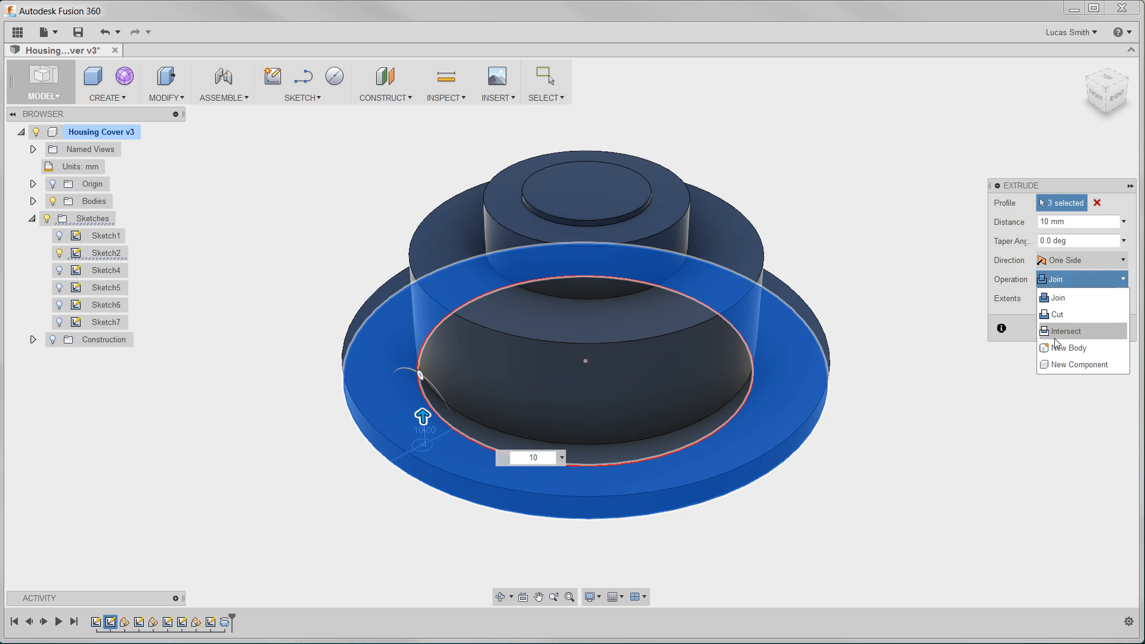
pyautogui.click(1077, 347)
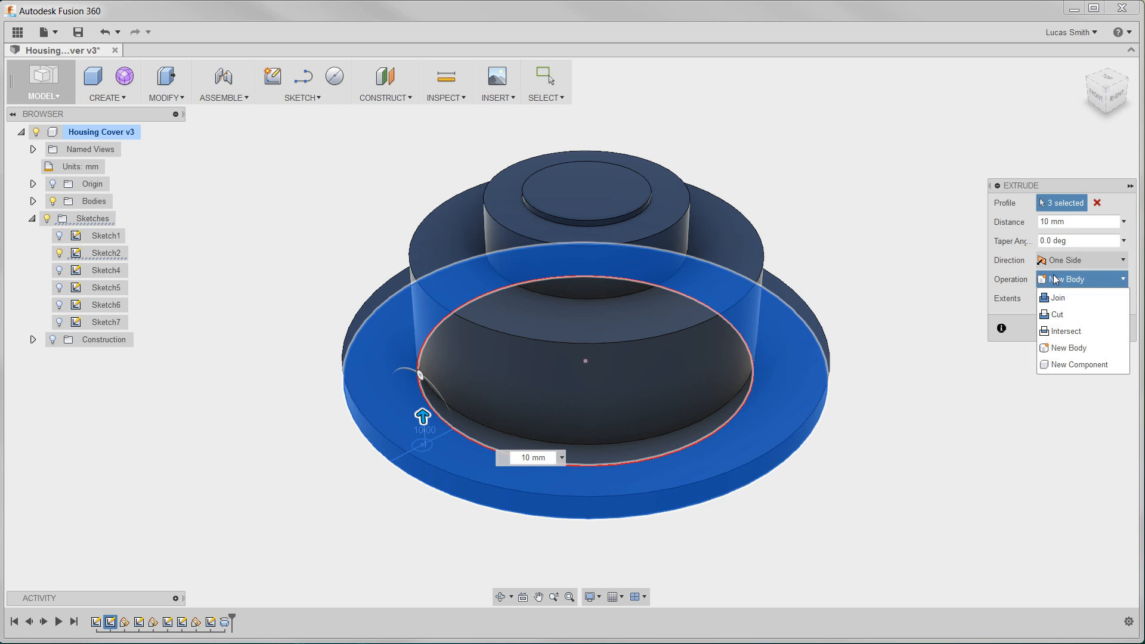
pyautogui.moveTo(1057, 297)
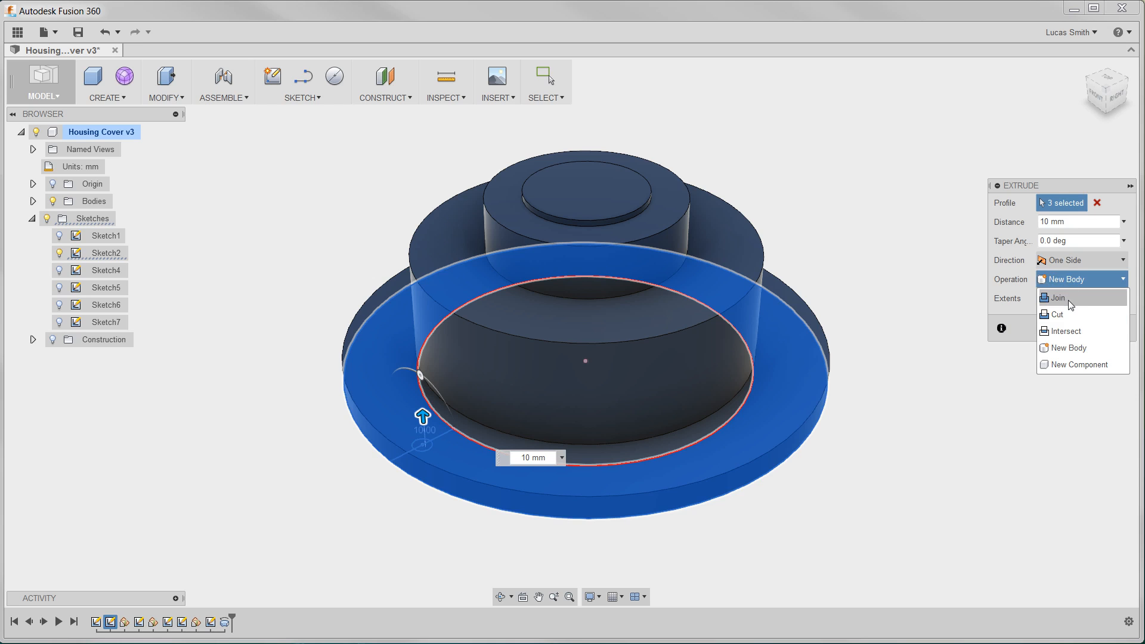
pyautogui.moveTo(1074, 331)
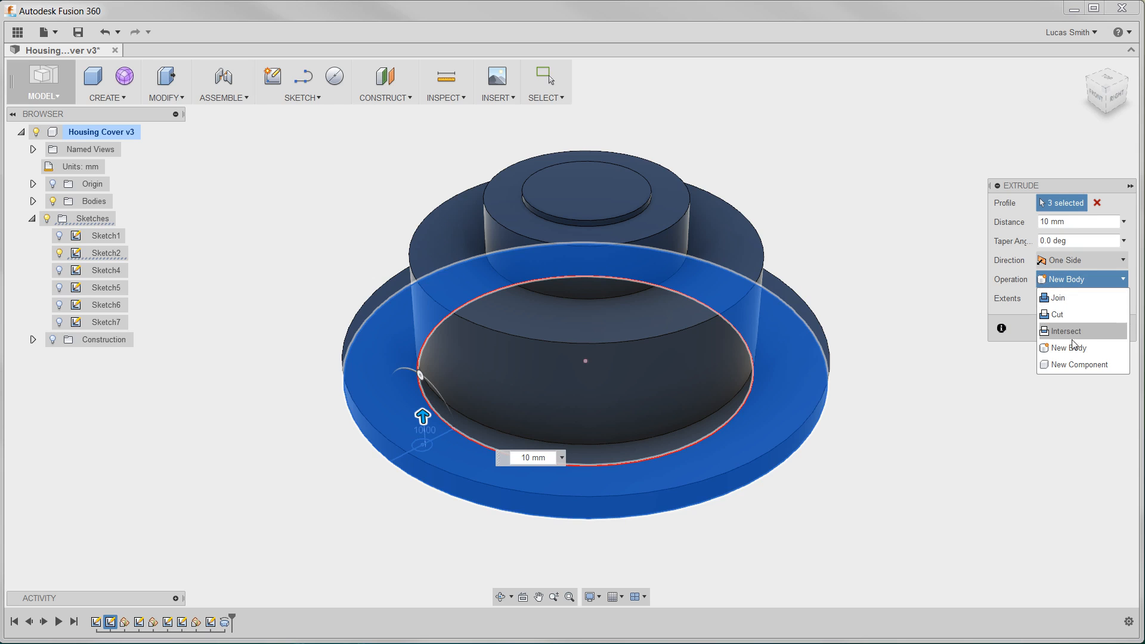
pyautogui.moveTo(1081, 365)
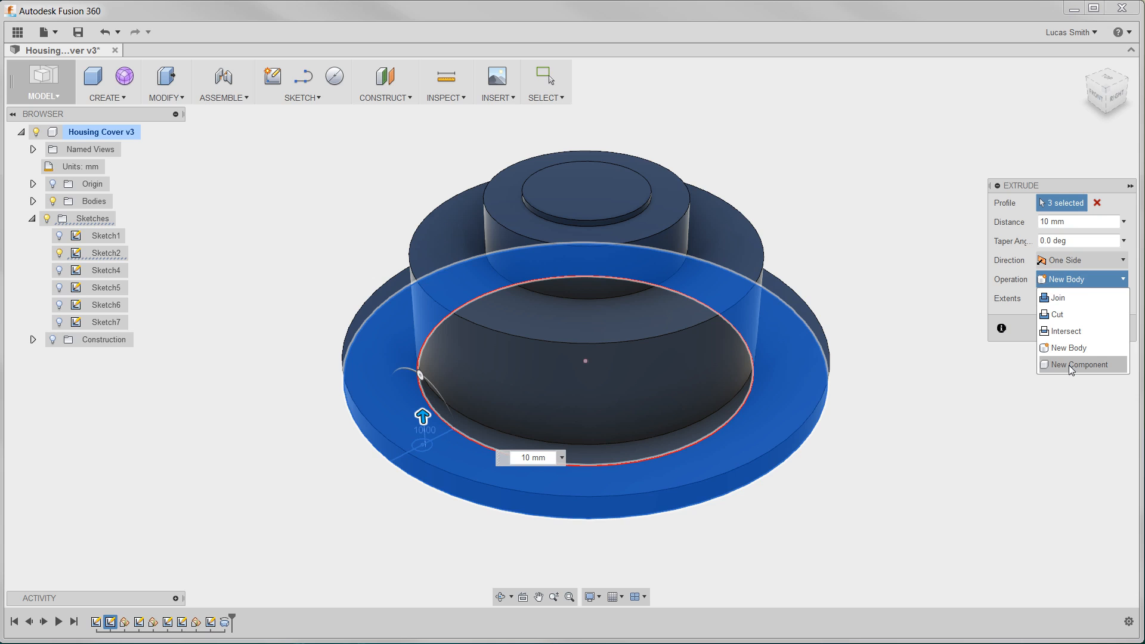
pyautogui.moveTo(1028, 326)
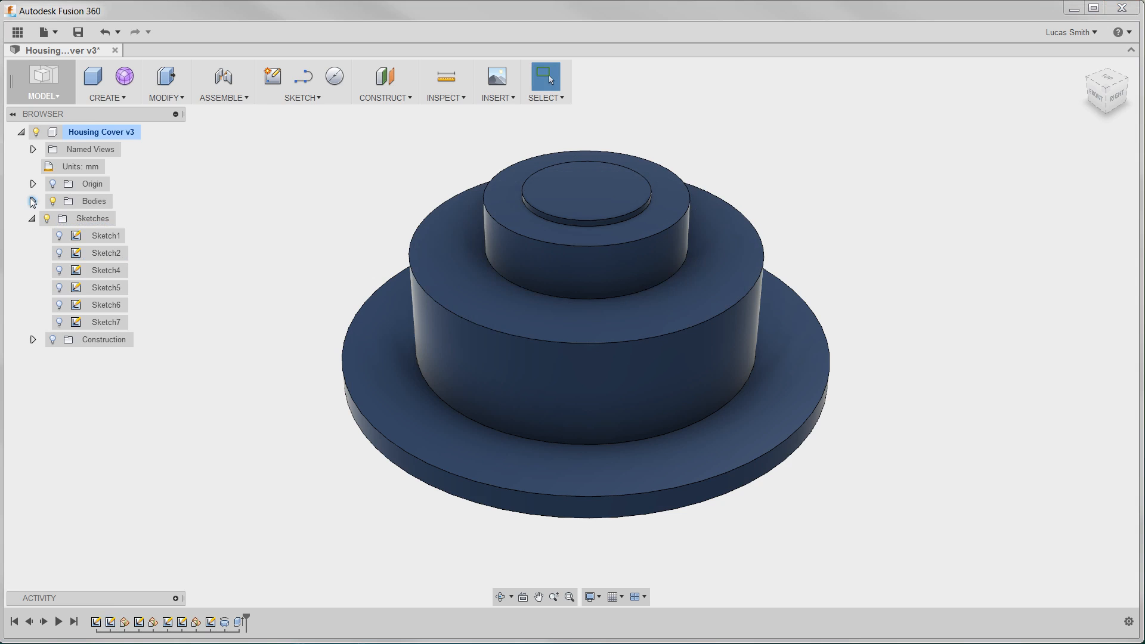
# Step: Fillet Body6's upper outer edges with a 5 mm radius
pyautogui.click(33, 201)
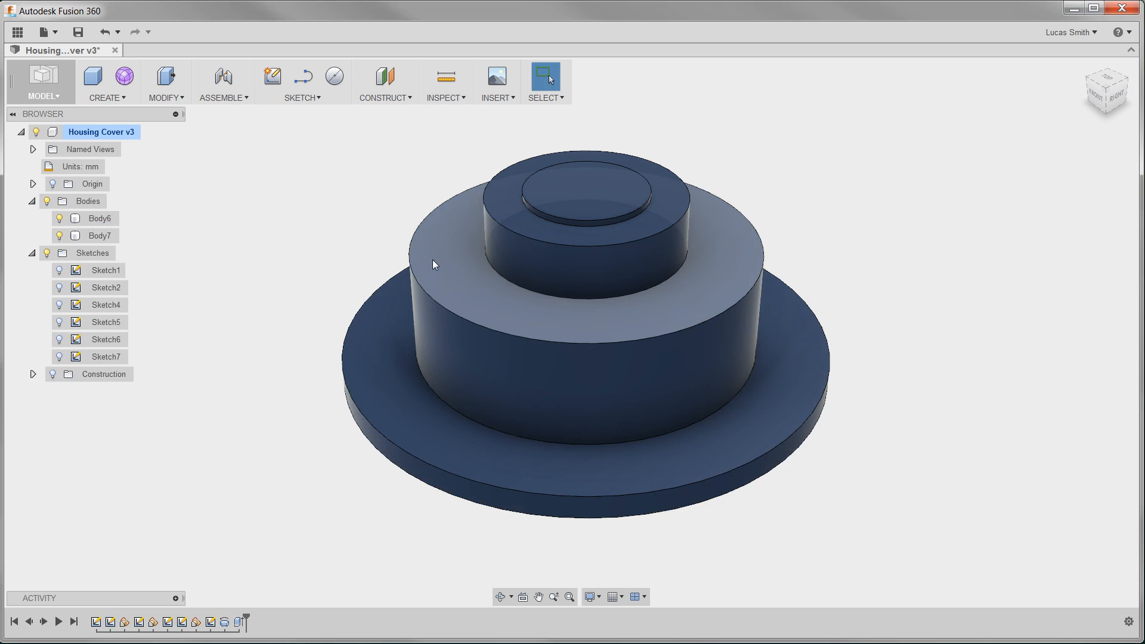
pyautogui.click(100, 218)
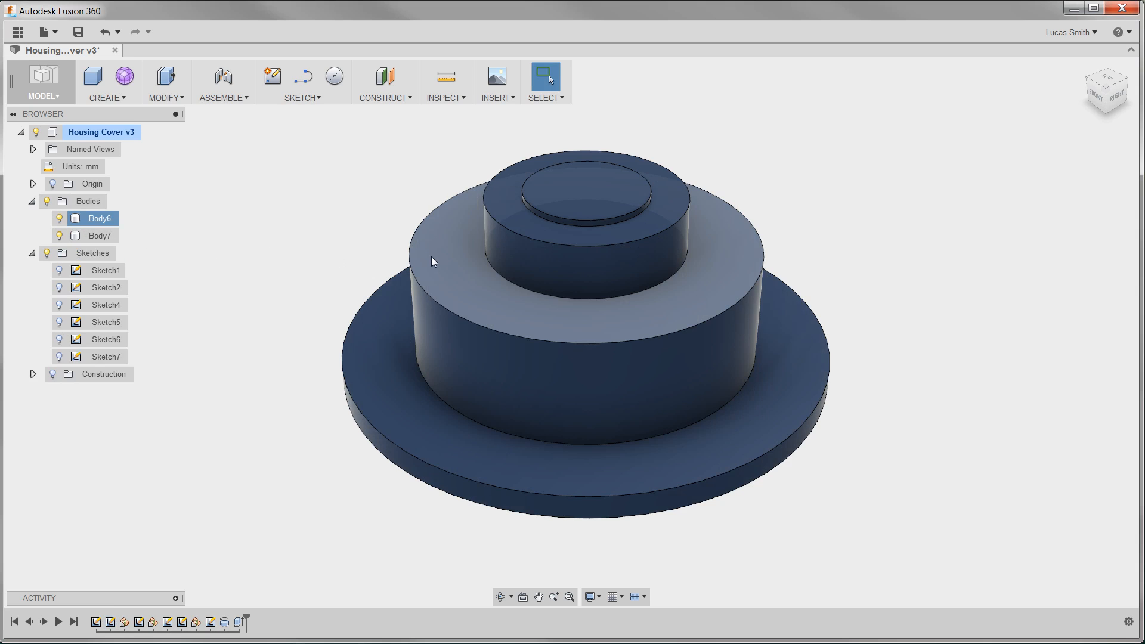
pyautogui.click(163, 97)
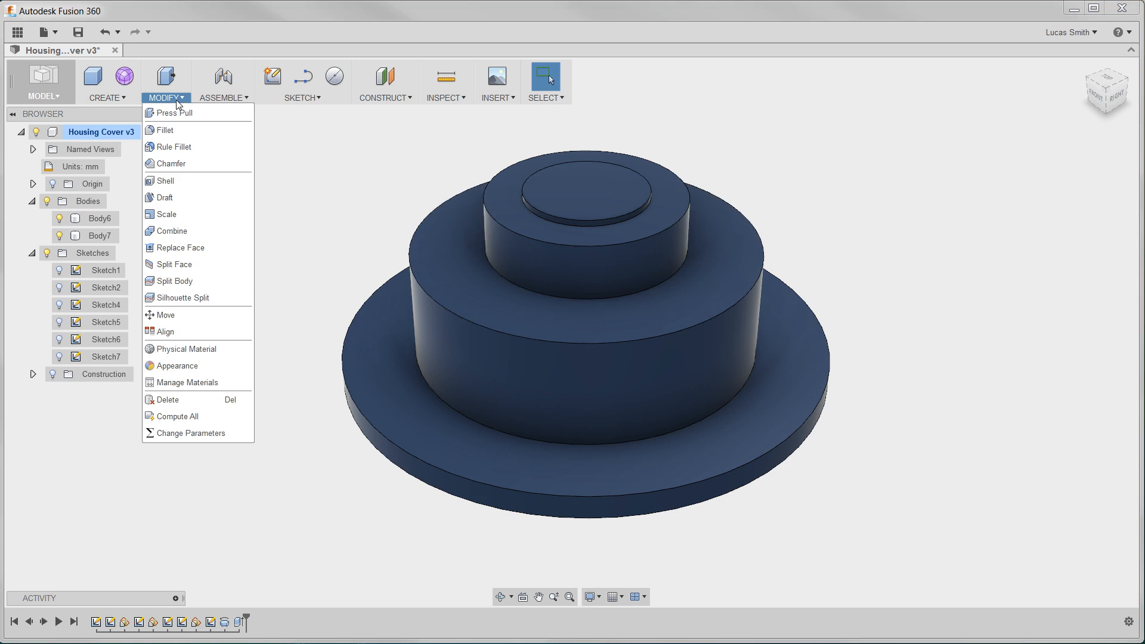
pyautogui.click(167, 130)
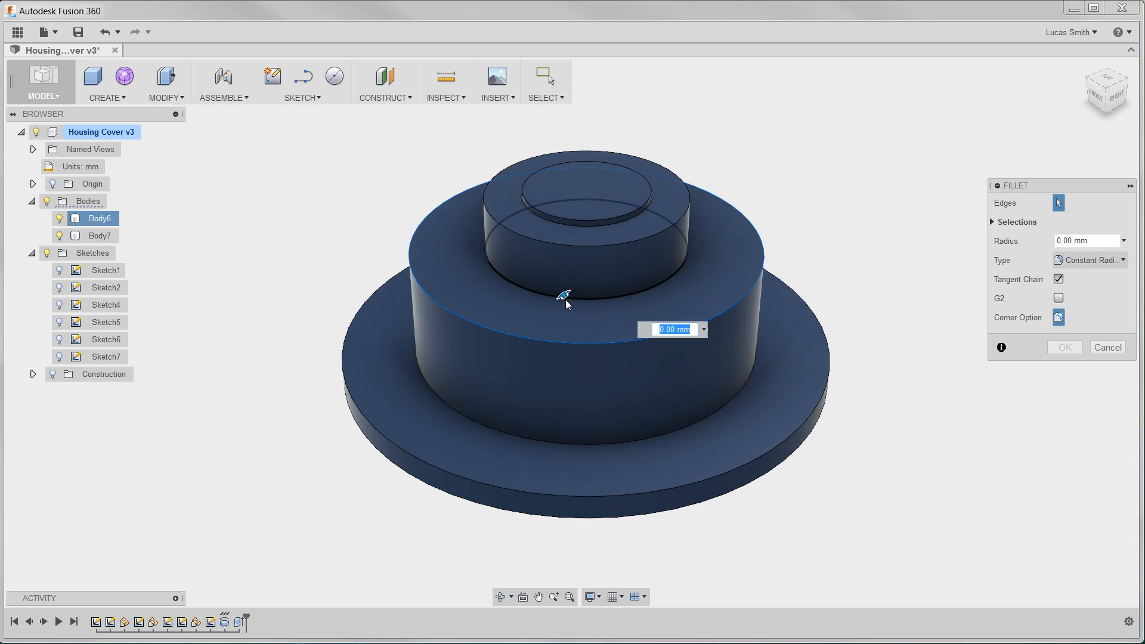
pyautogui.write('5')
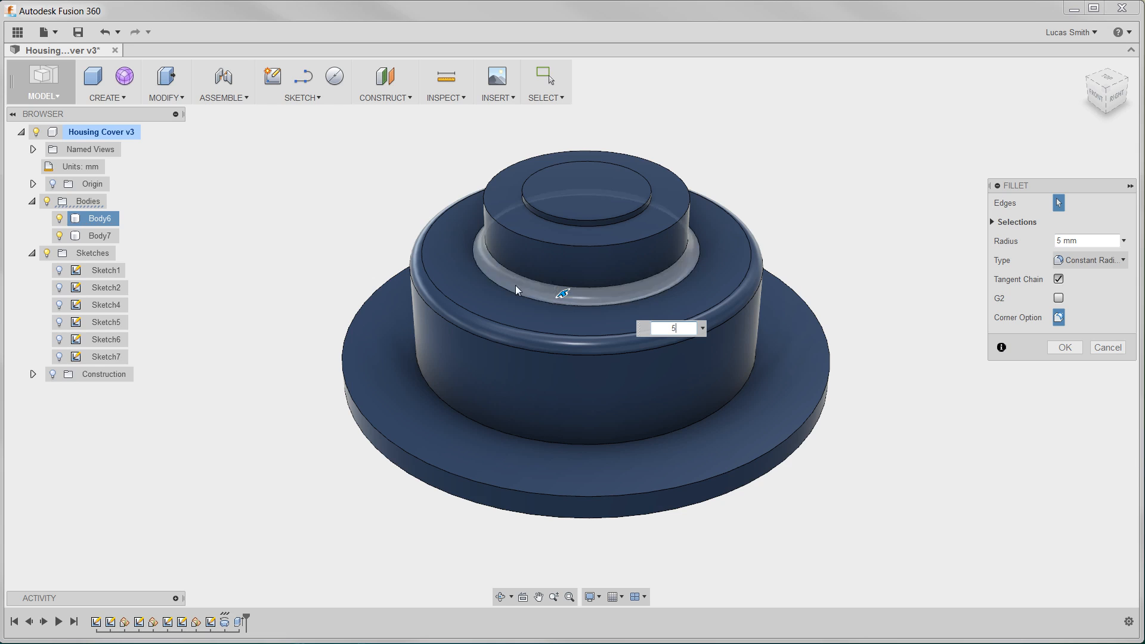
pyautogui.moveTo(373, 248)
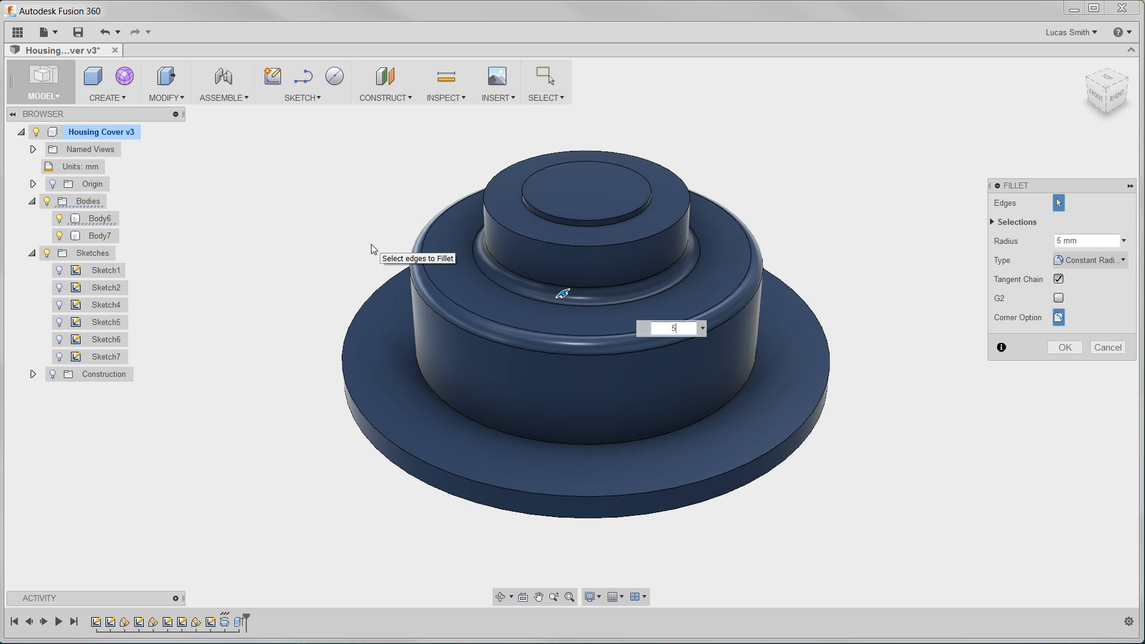
pyautogui.click(564, 293)
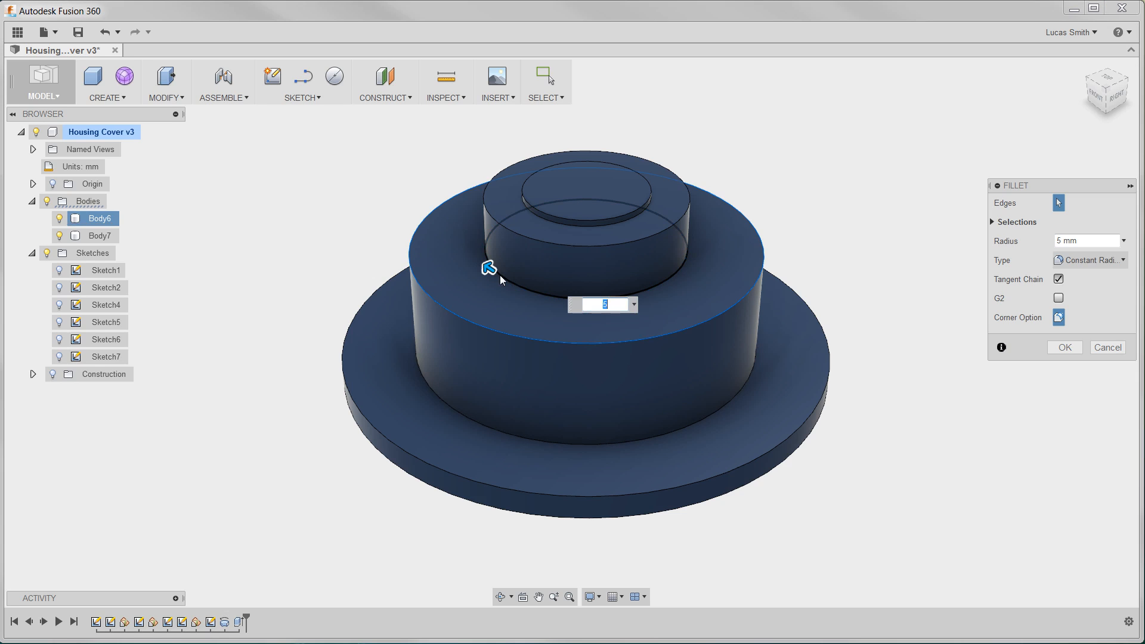
pyautogui.moveTo(335, 243)
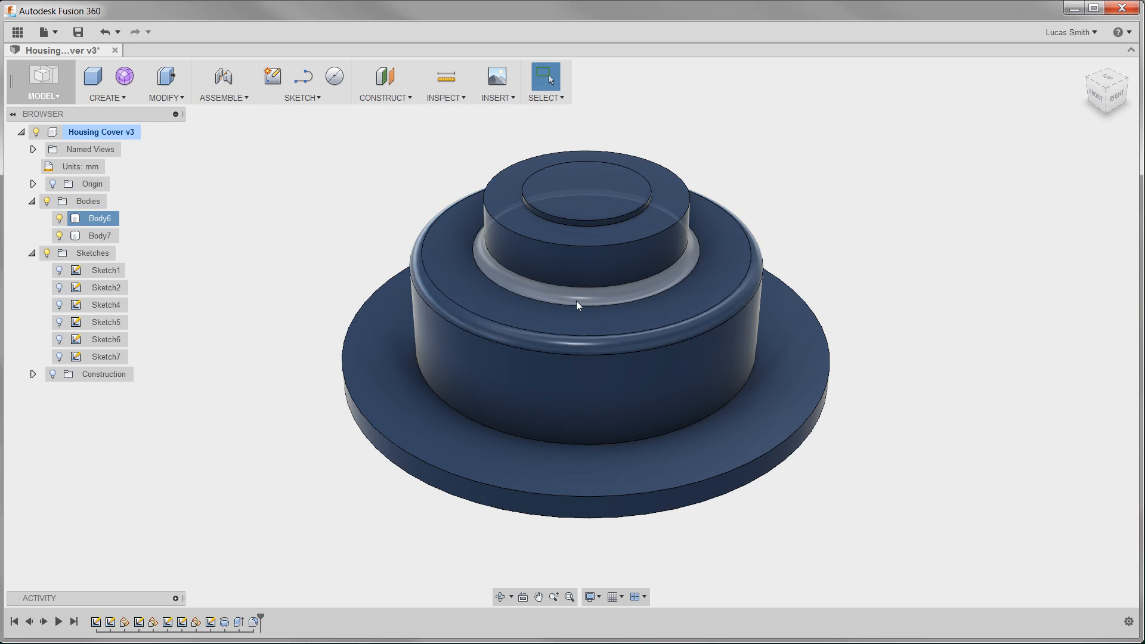
pyautogui.click(335, 278)
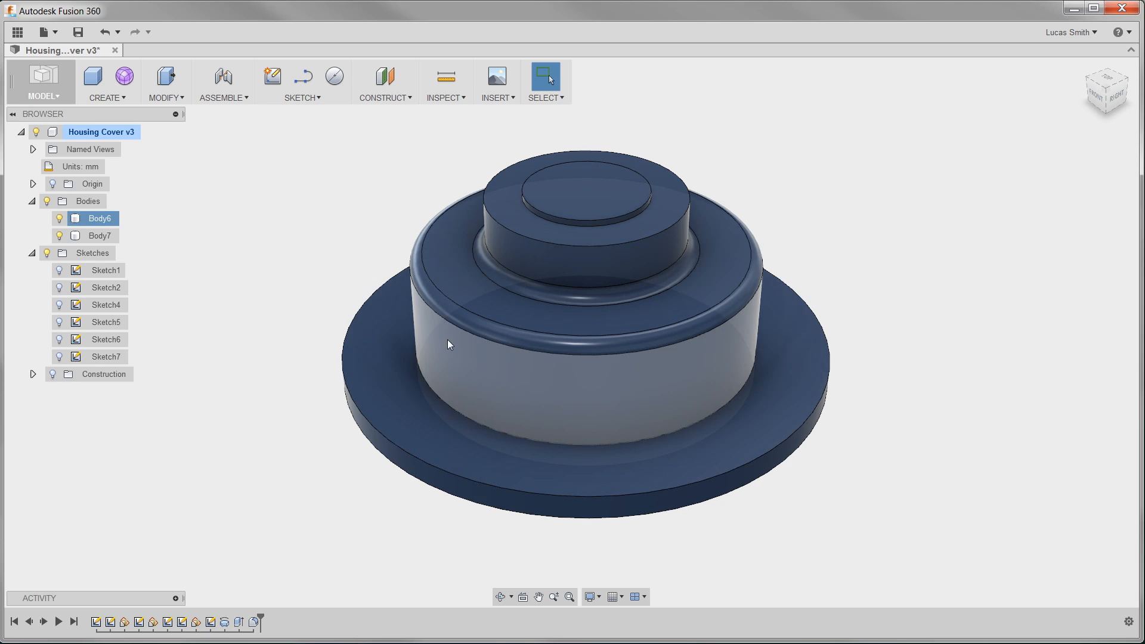
pyautogui.click(99, 235)
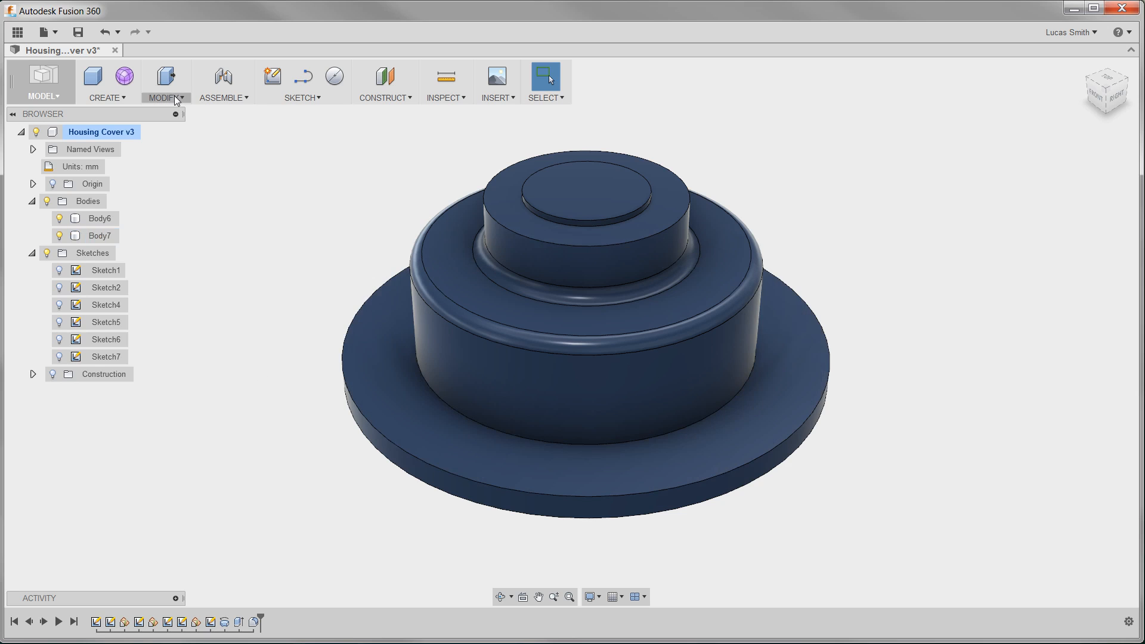
pyautogui.click(164, 98)
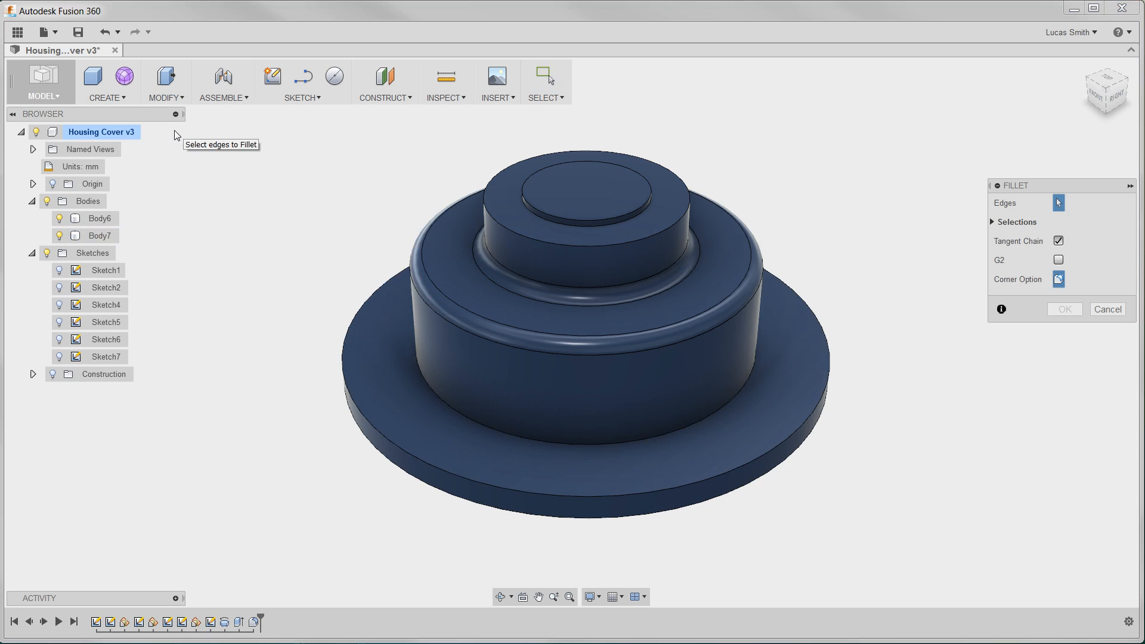
pyautogui.moveTo(491, 184)
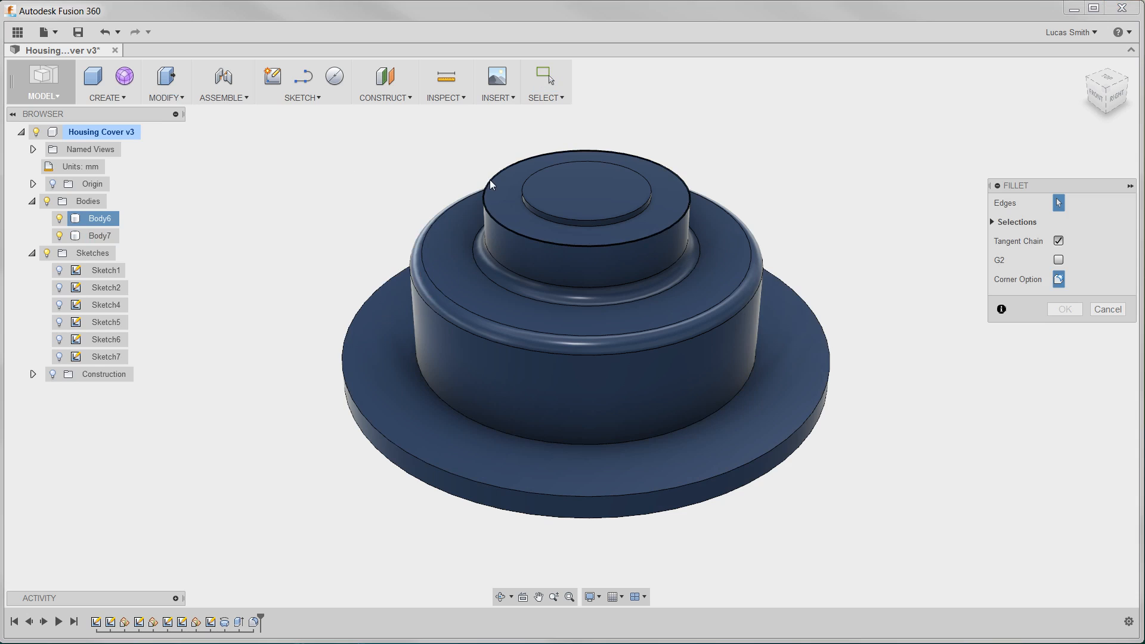
pyautogui.click(488, 176)
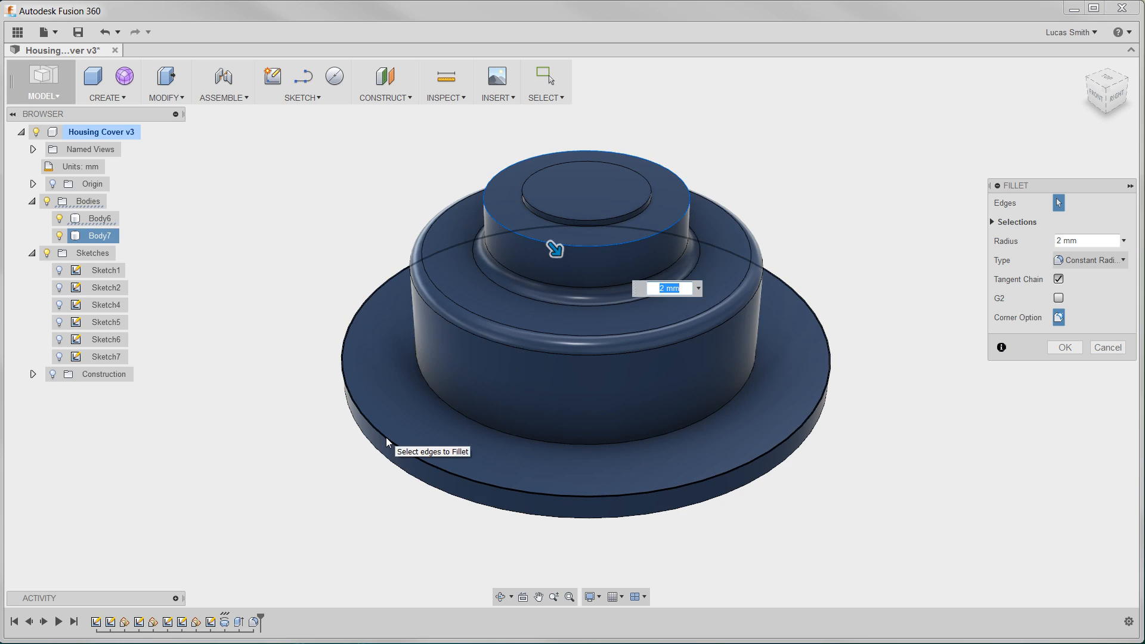
pyautogui.click(385, 439)
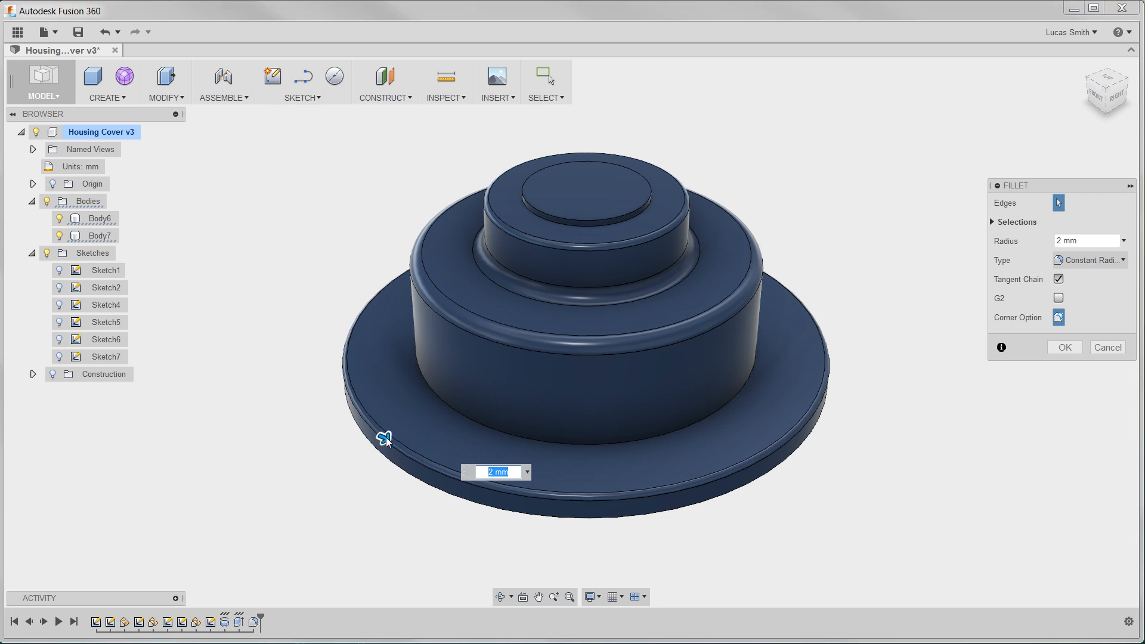
pyautogui.click(1064, 347)
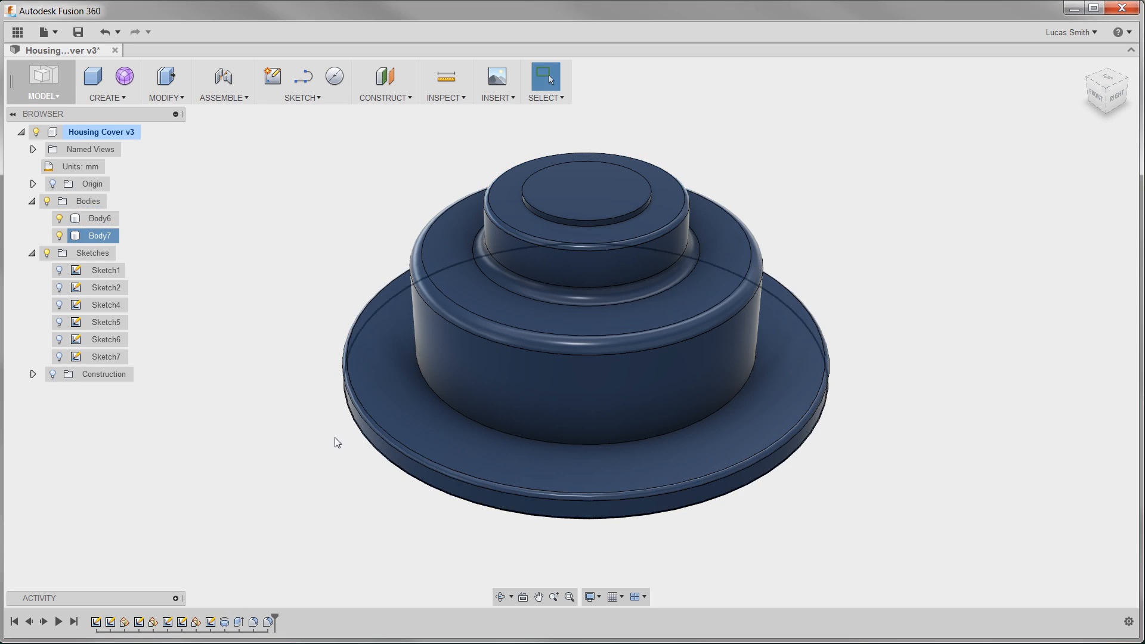
pyautogui.click(319, 443)
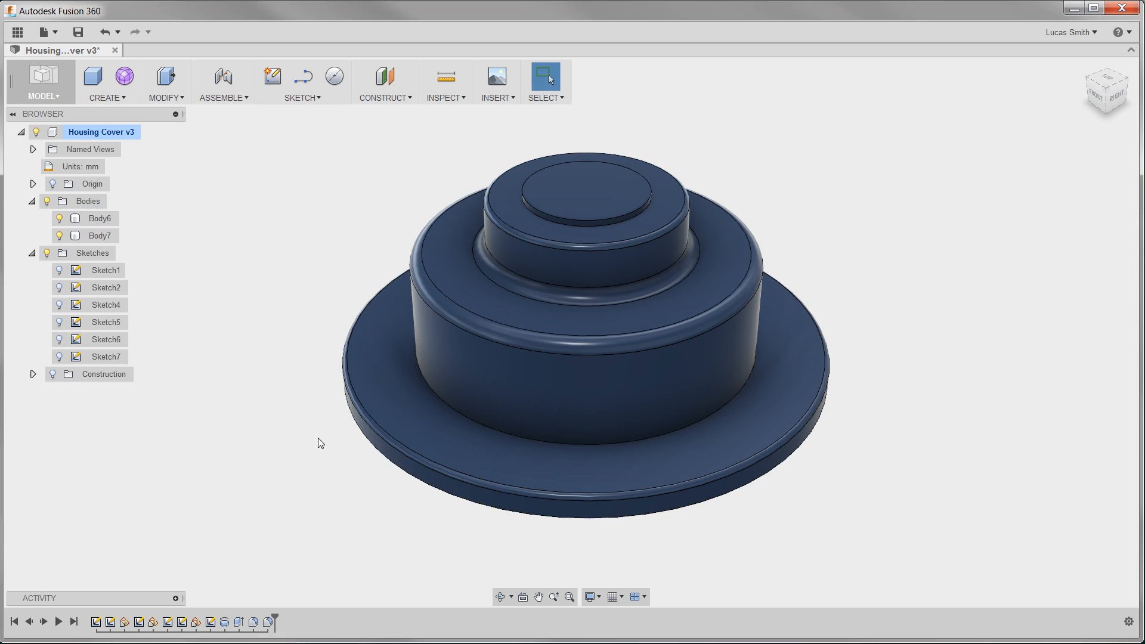
# Step: Apply an inward Shell to the housing from its bottom faces, entering the wall thickness
pyautogui.click(165, 82)
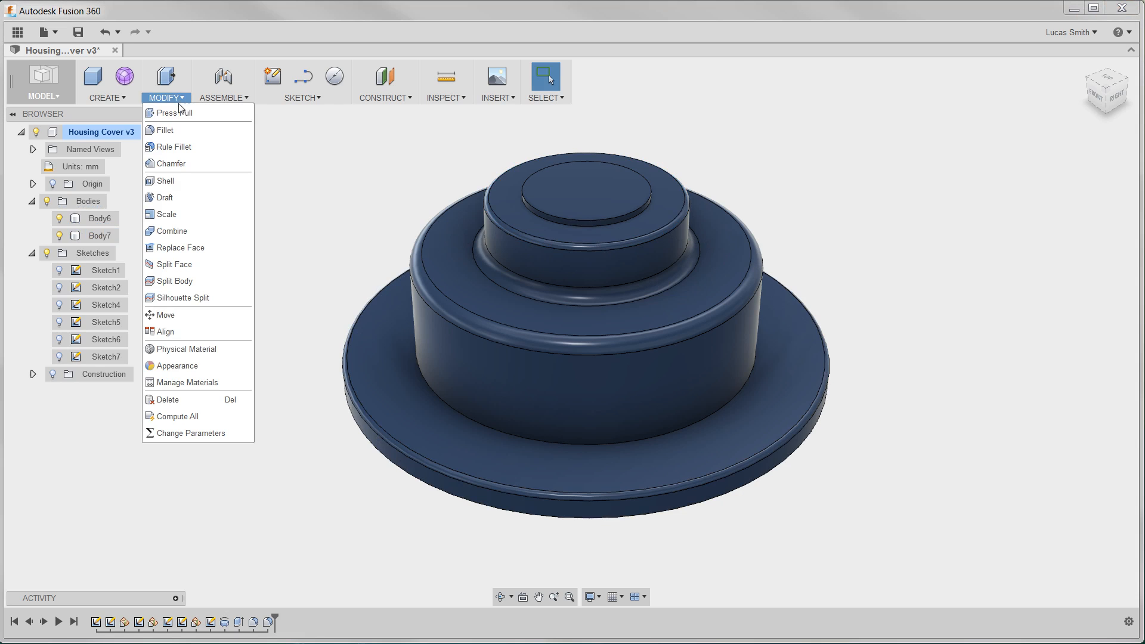
pyautogui.click(166, 180)
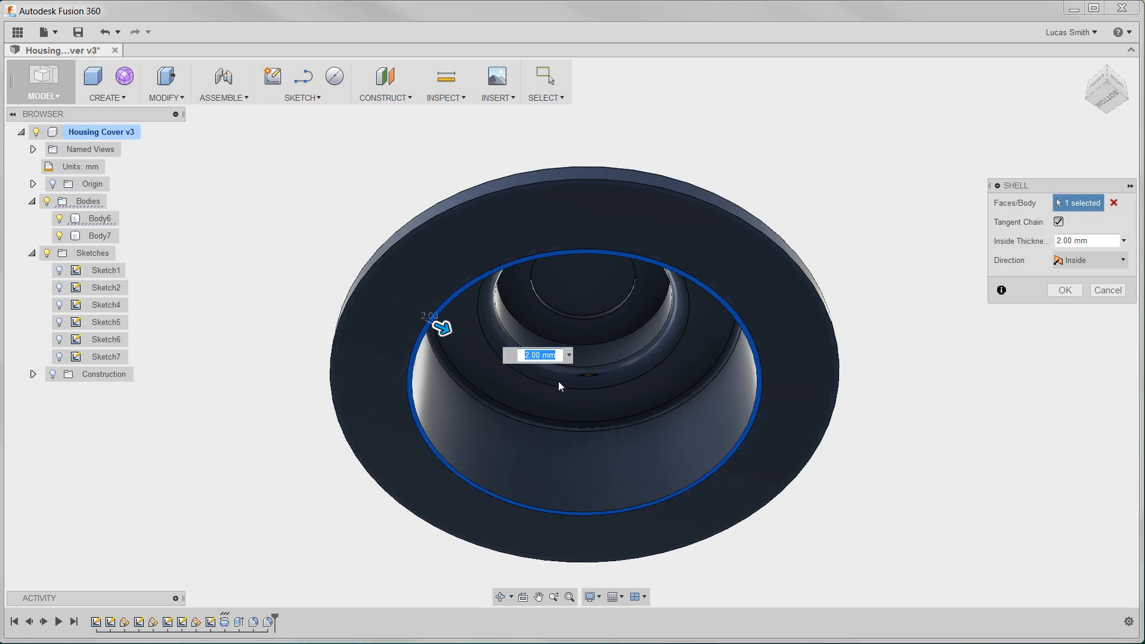
pyautogui.moveTo(375, 375)
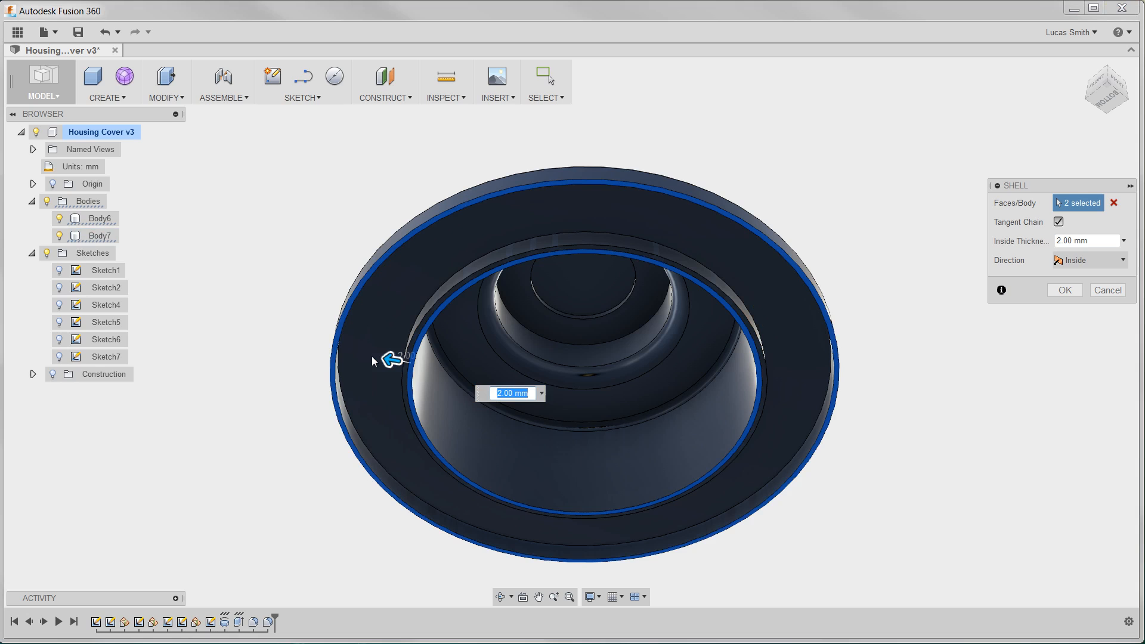
pyautogui.write('5')
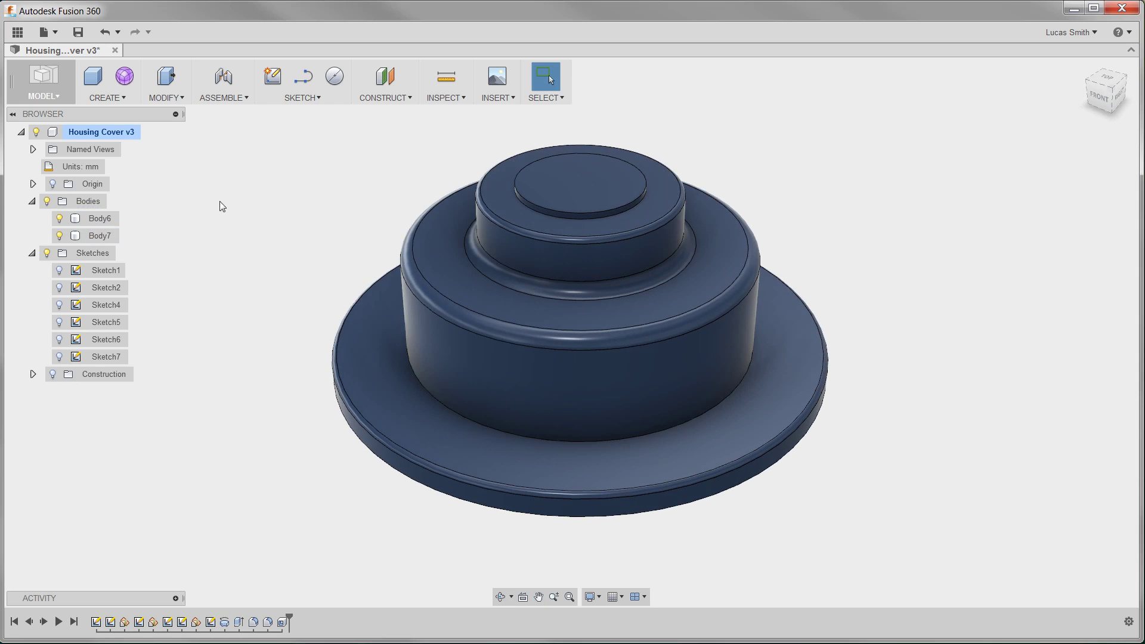
# Step: Press Pull the top circular face up 7.5 mm to form a raised boss
pyautogui.click(165, 97)
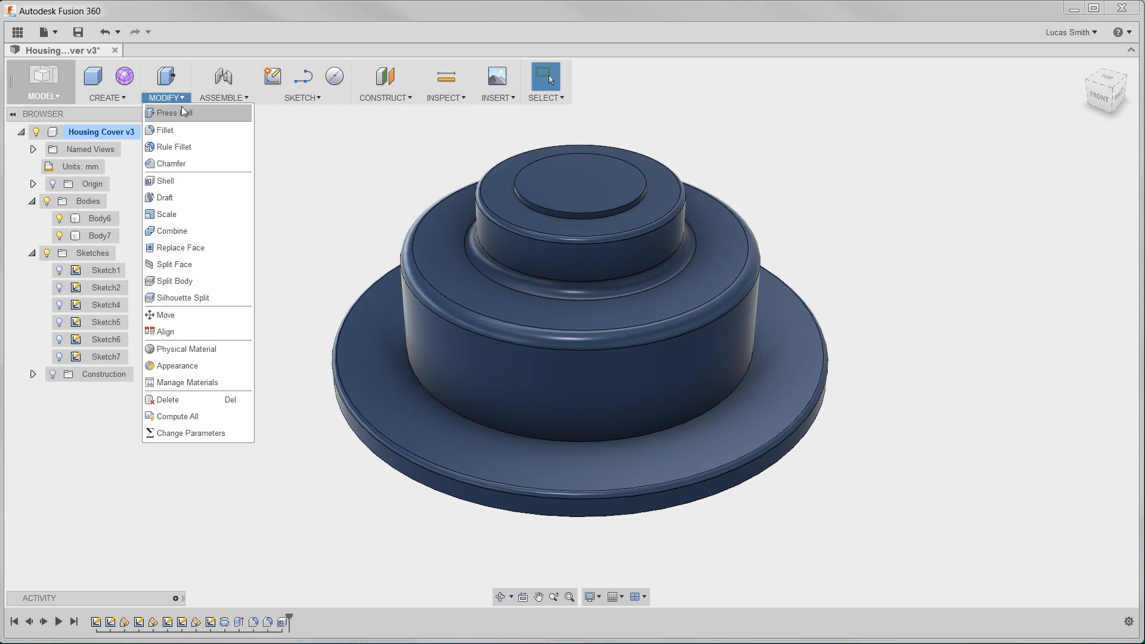
pyautogui.moveTo(169, 112)
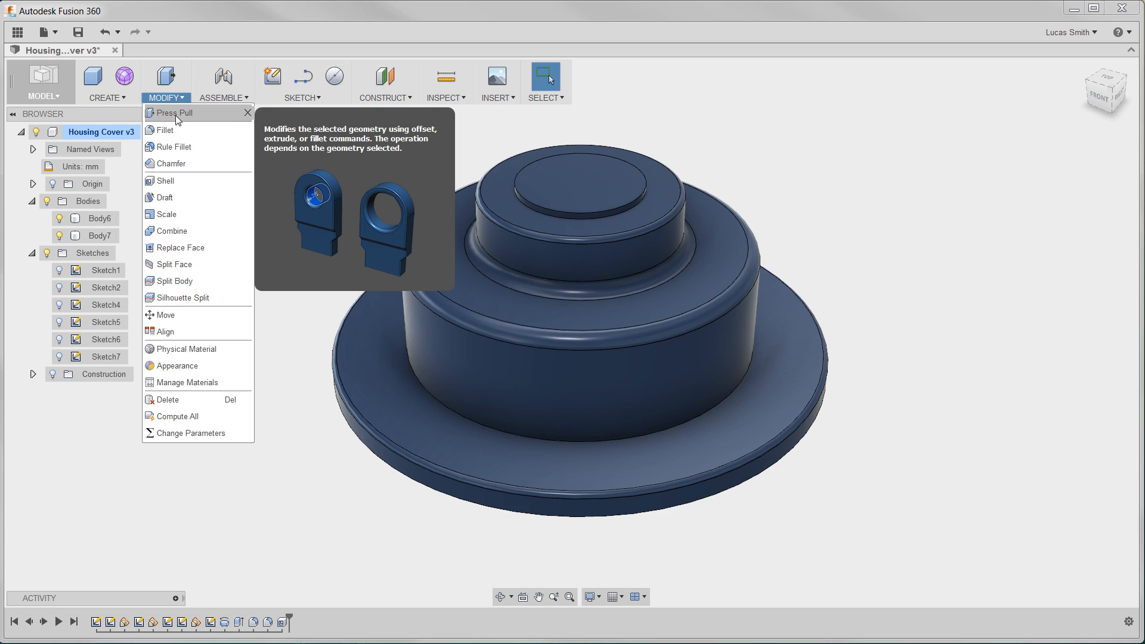
pyautogui.click(172, 113)
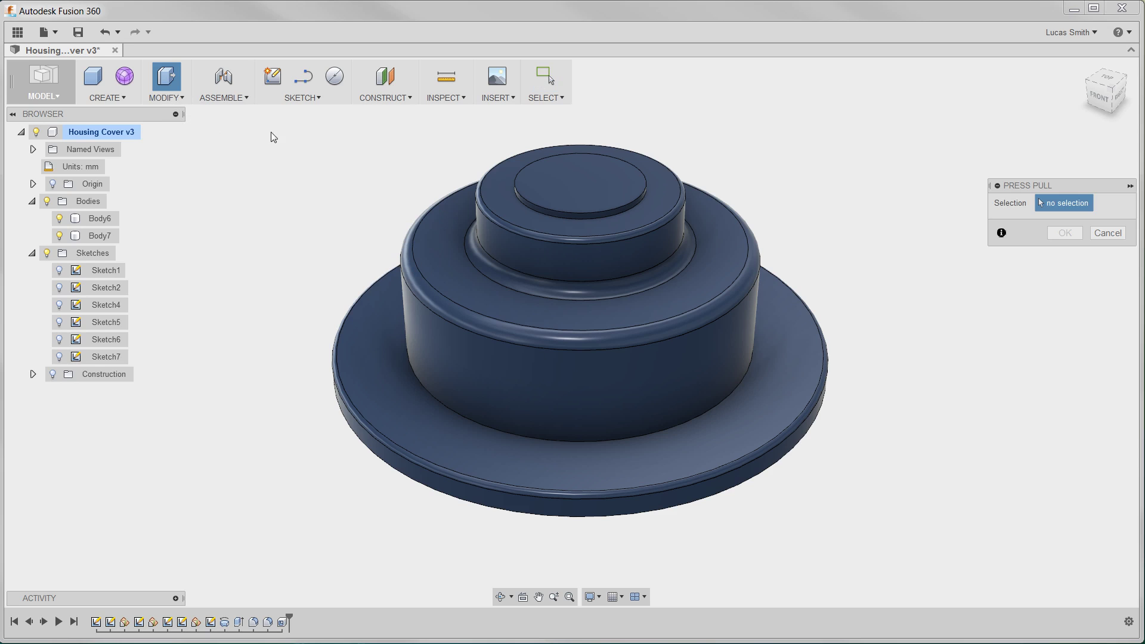
pyautogui.click(566, 179)
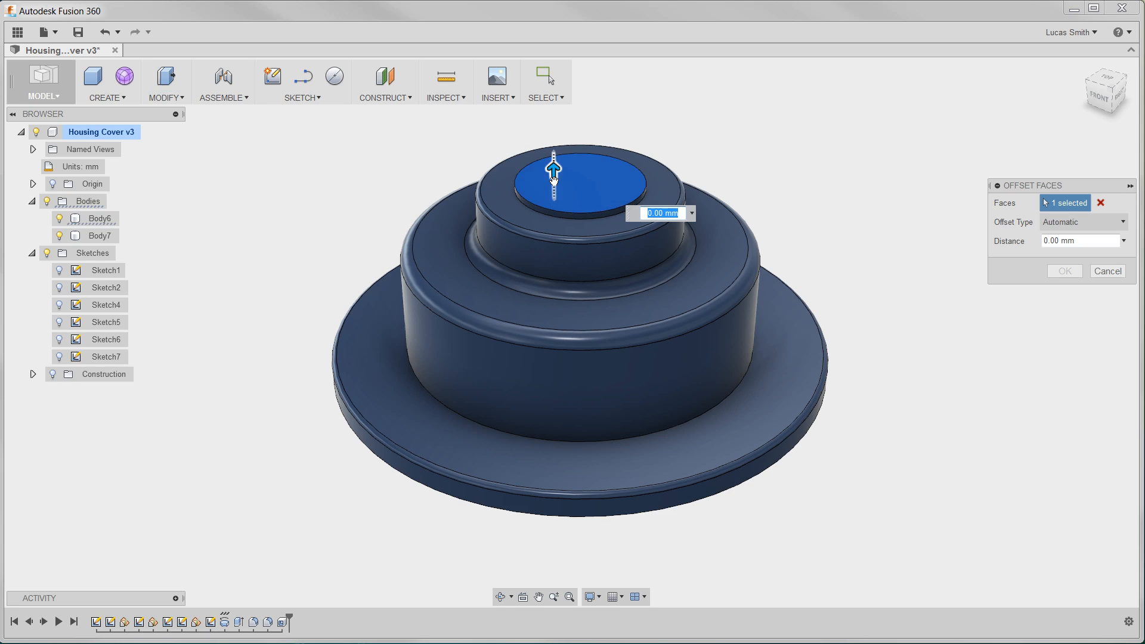
pyautogui.write('7.5')
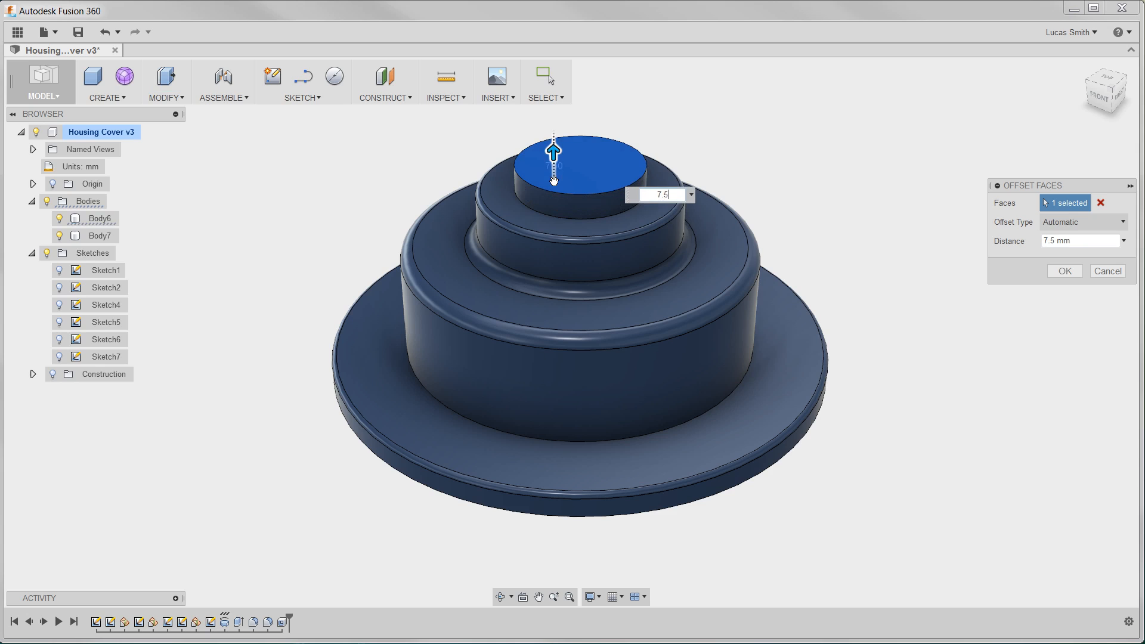
pyautogui.click(1064, 271)
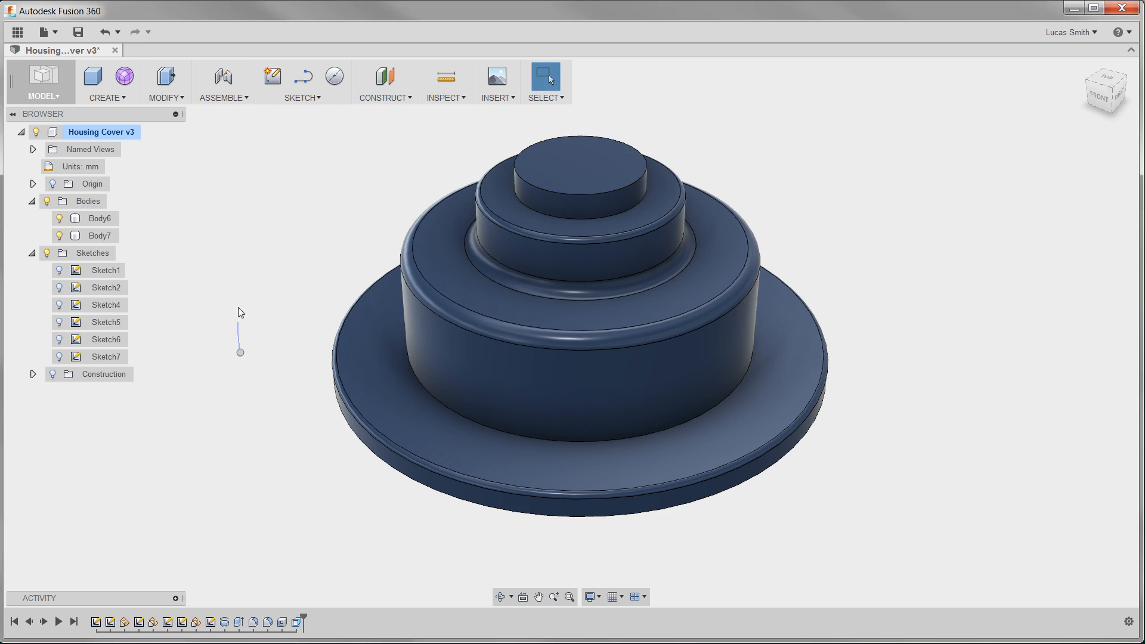
# Step: Press Pull the rounded shoulder fillet face to a 12.5 mm radius
pyautogui.click(165, 78)
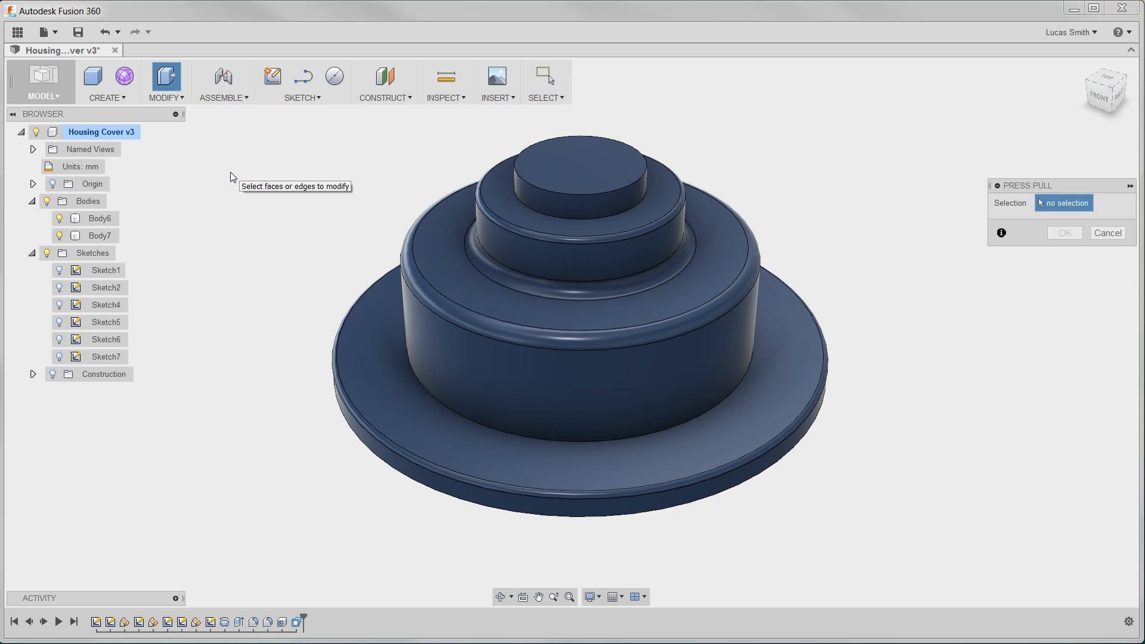
pyautogui.click(409, 273)
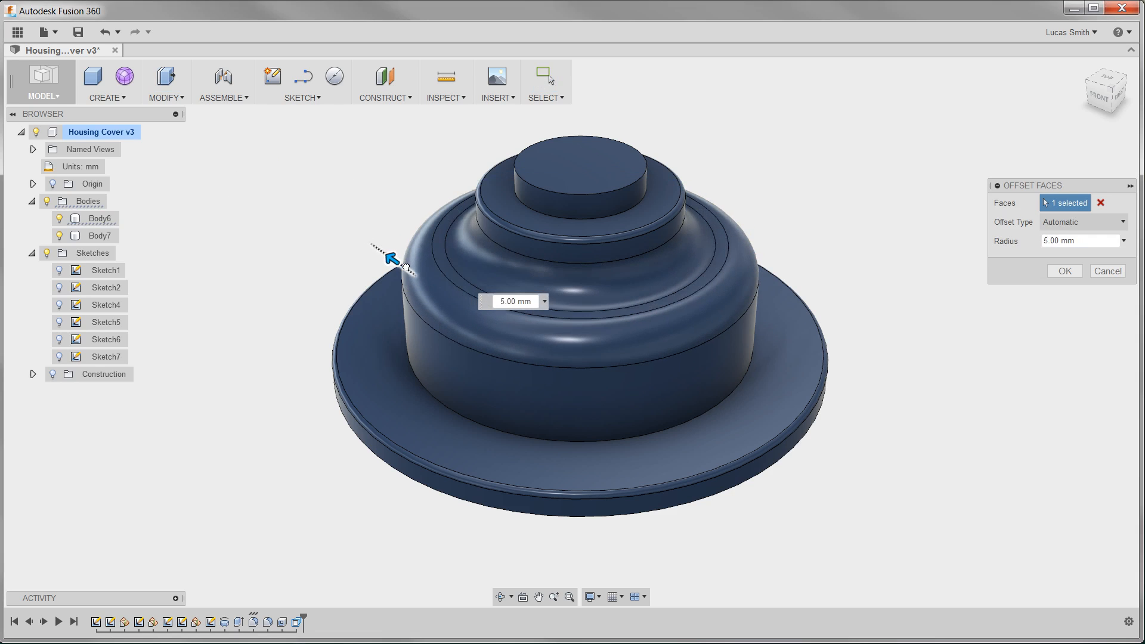
pyautogui.write('10.00 mm')
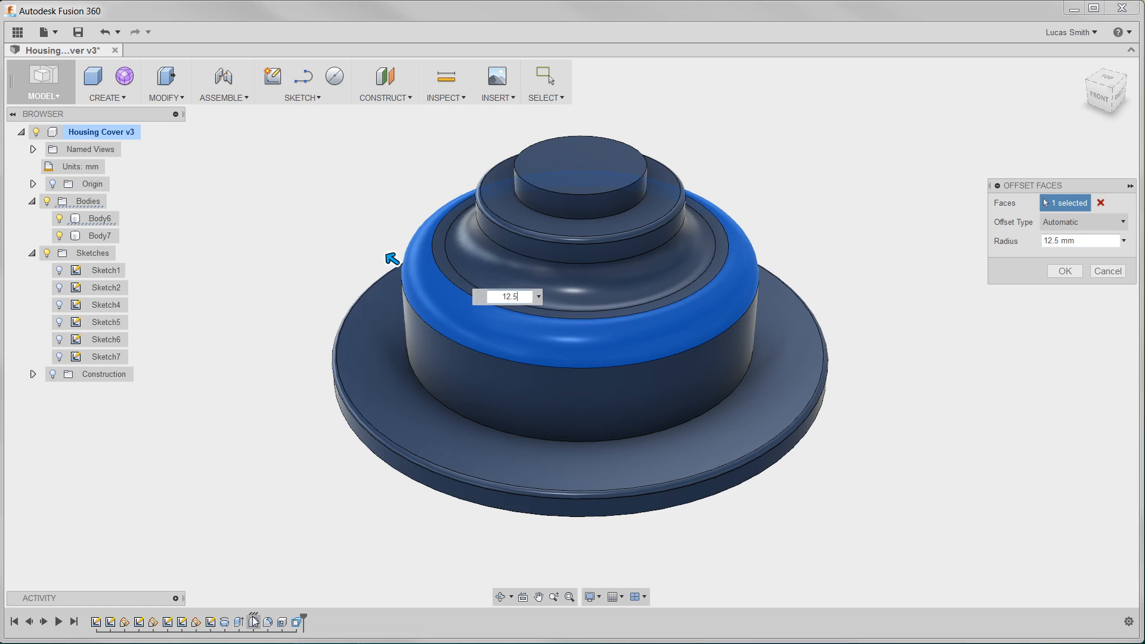
pyautogui.moveTo(255, 623)
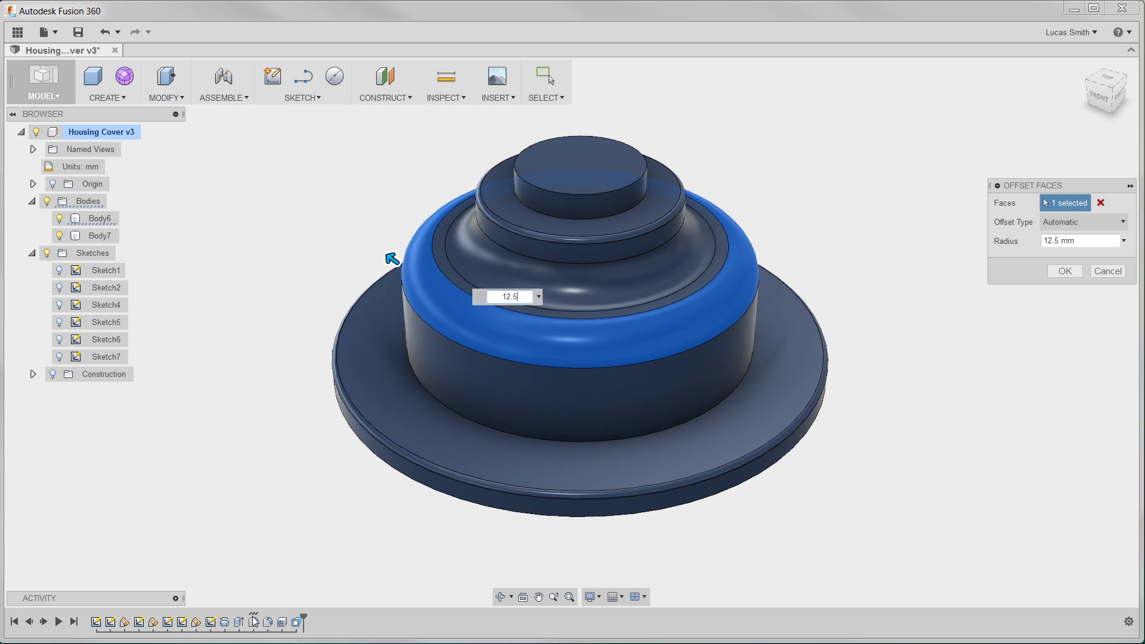
pyautogui.moveTo(1064, 271)
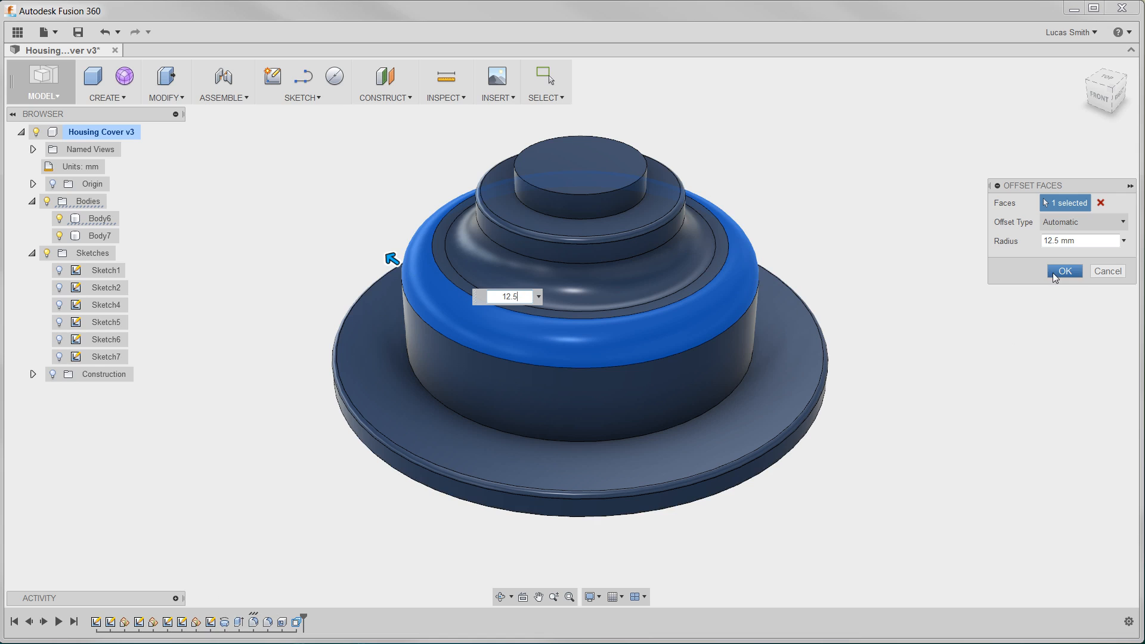
pyautogui.click(1064, 271)
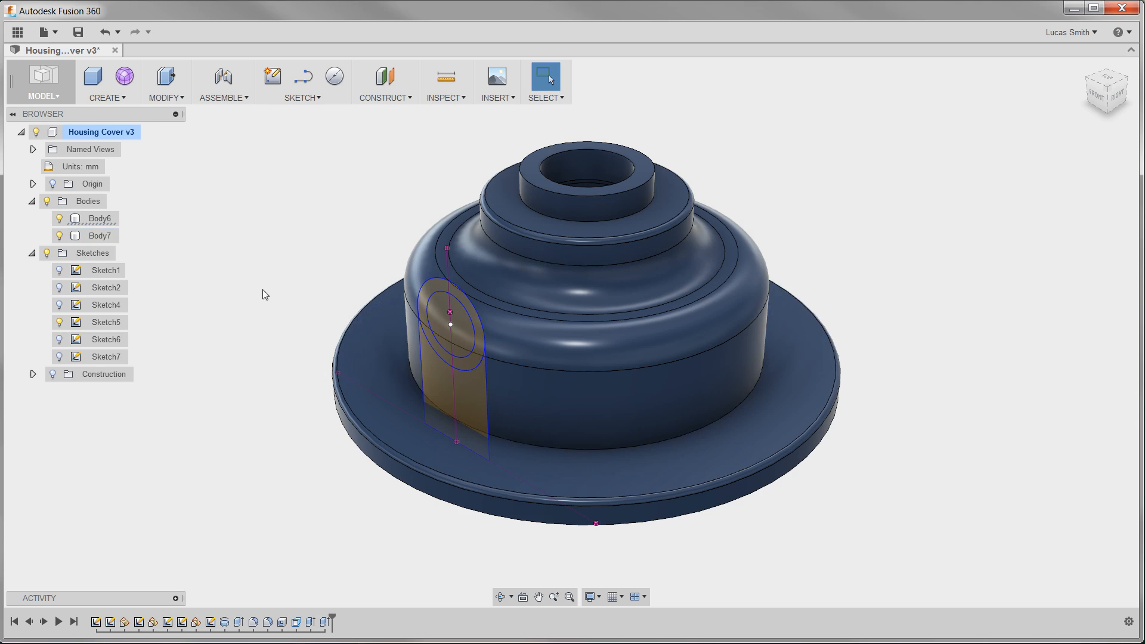
# Step: Extrude the side boss profile regions up to the housing face, joined to the body
pyautogui.click(105, 98)
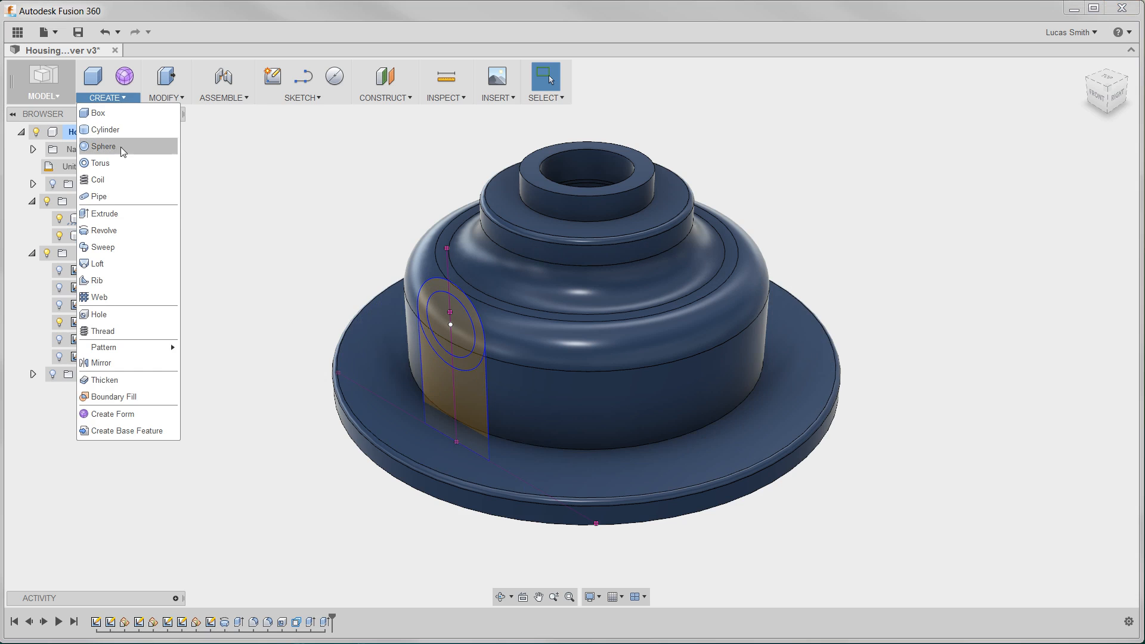
pyautogui.click(103, 214)
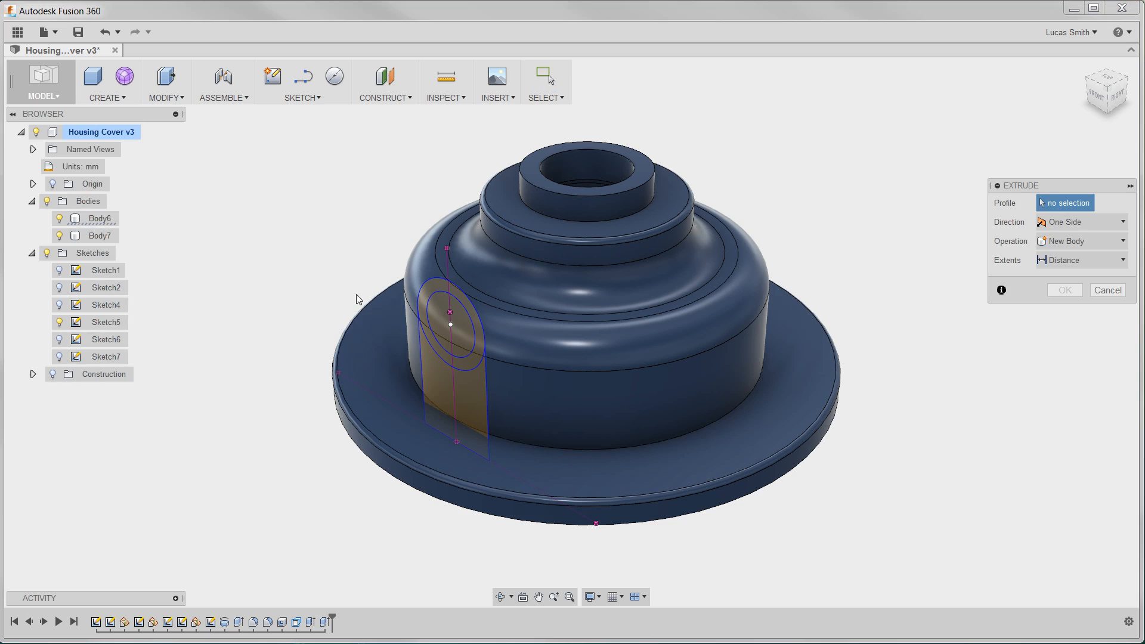
pyautogui.click(438, 314)
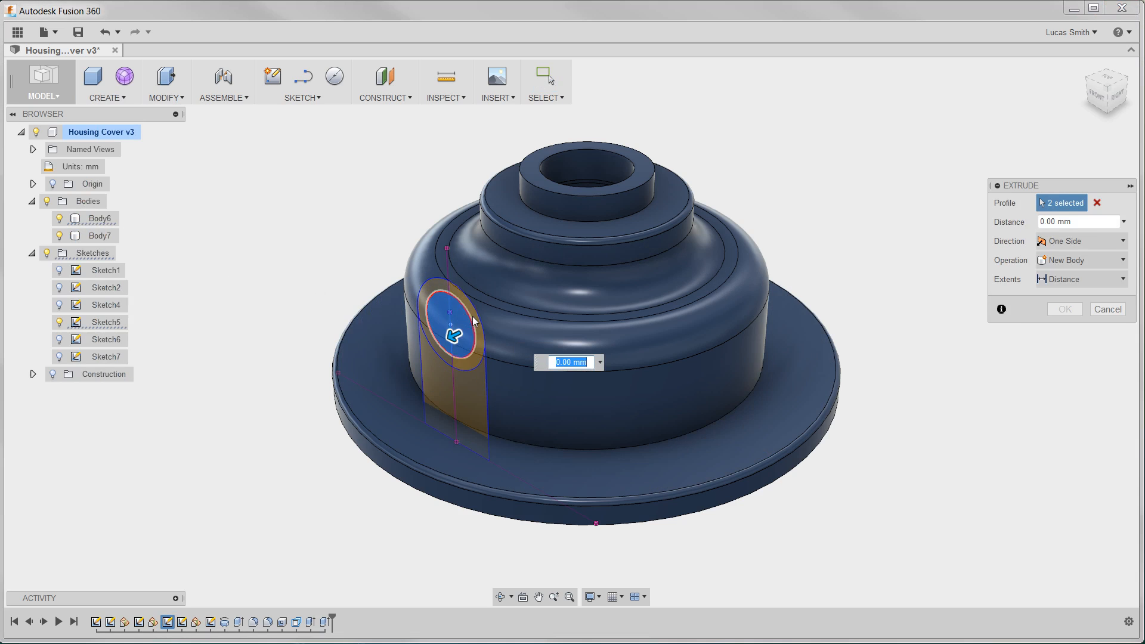
pyautogui.click(439, 293)
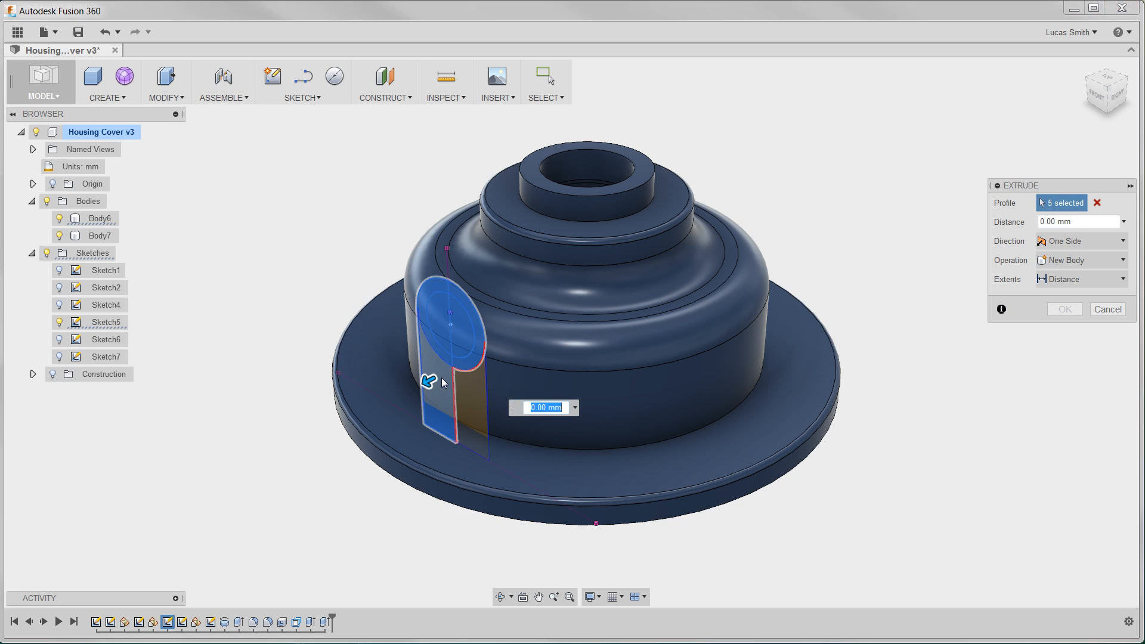
pyautogui.click(464, 398)
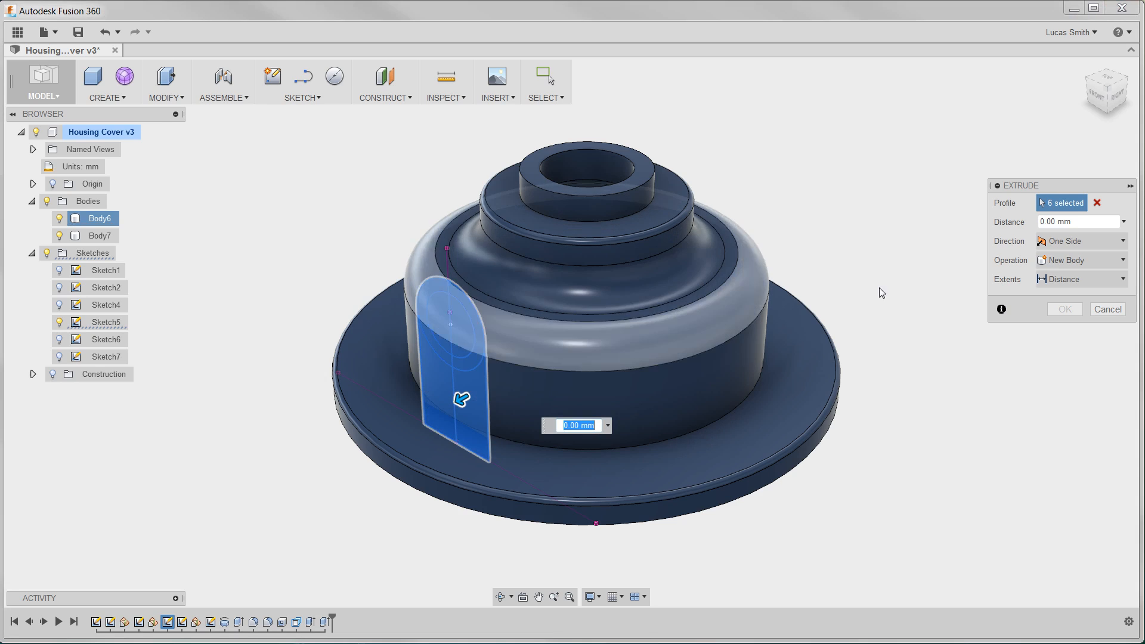
pyautogui.click(1082, 259)
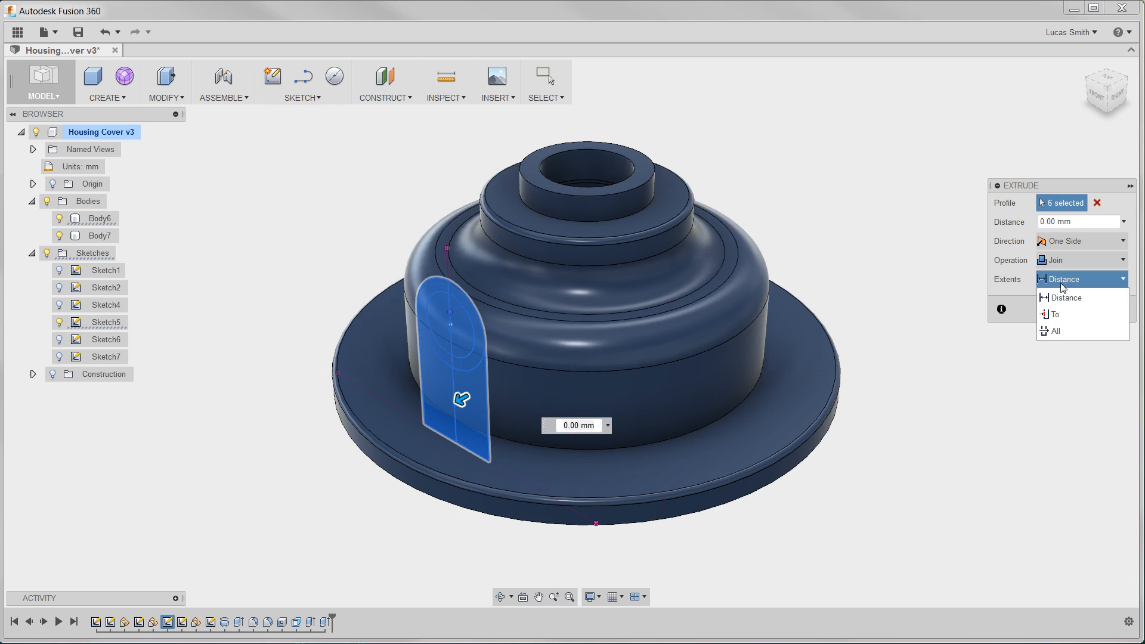
pyautogui.click(1055, 315)
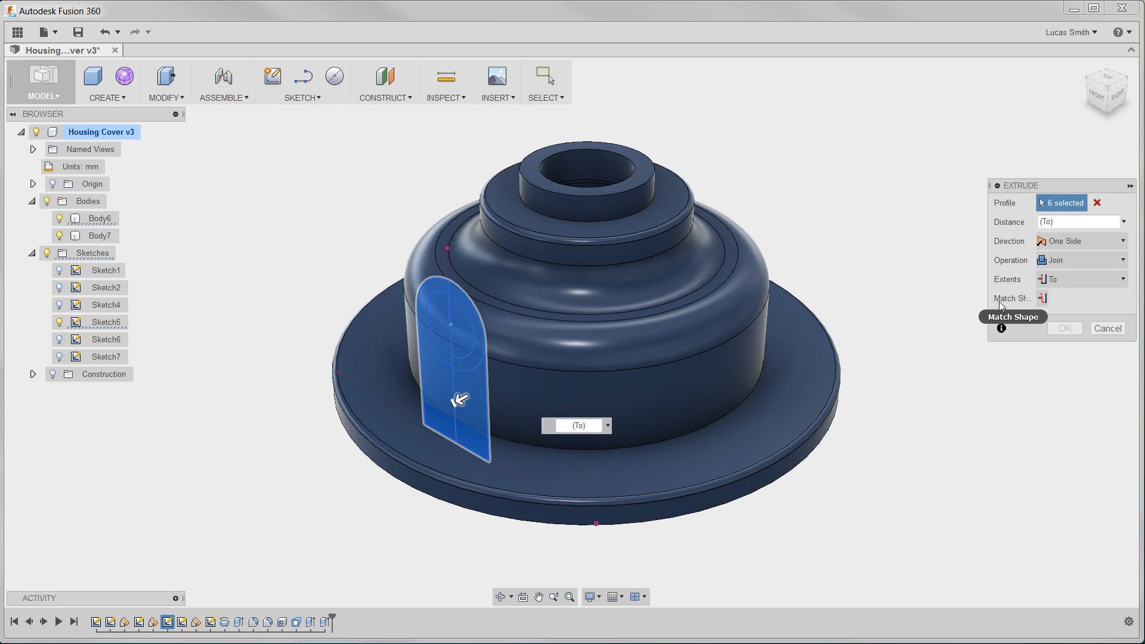
pyautogui.moveTo(1031, 306)
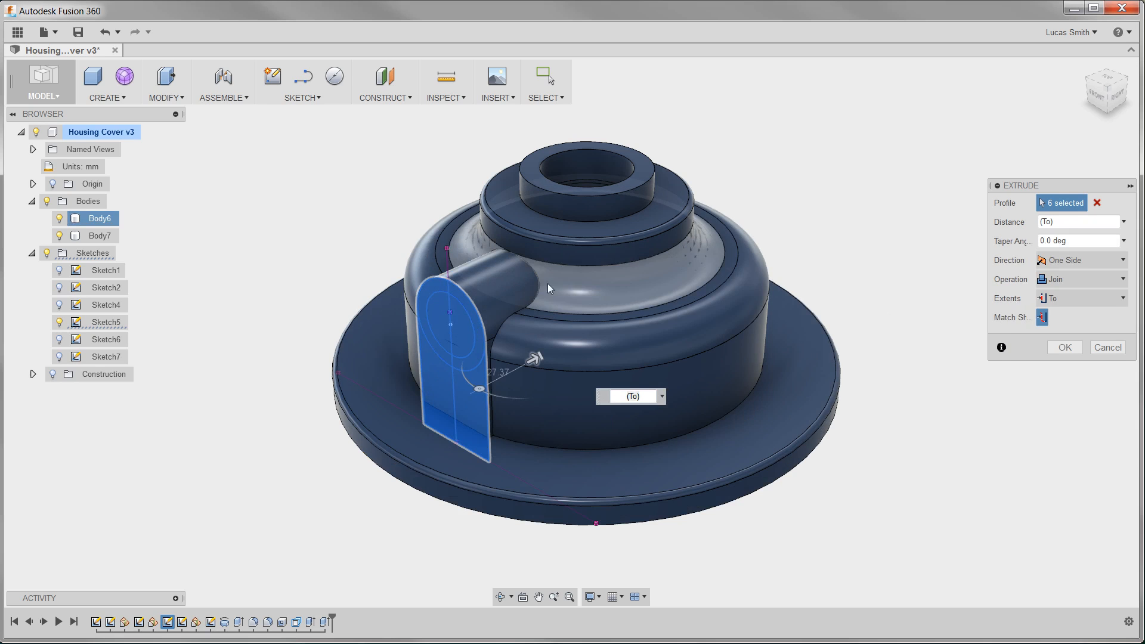
pyautogui.click(1063, 348)
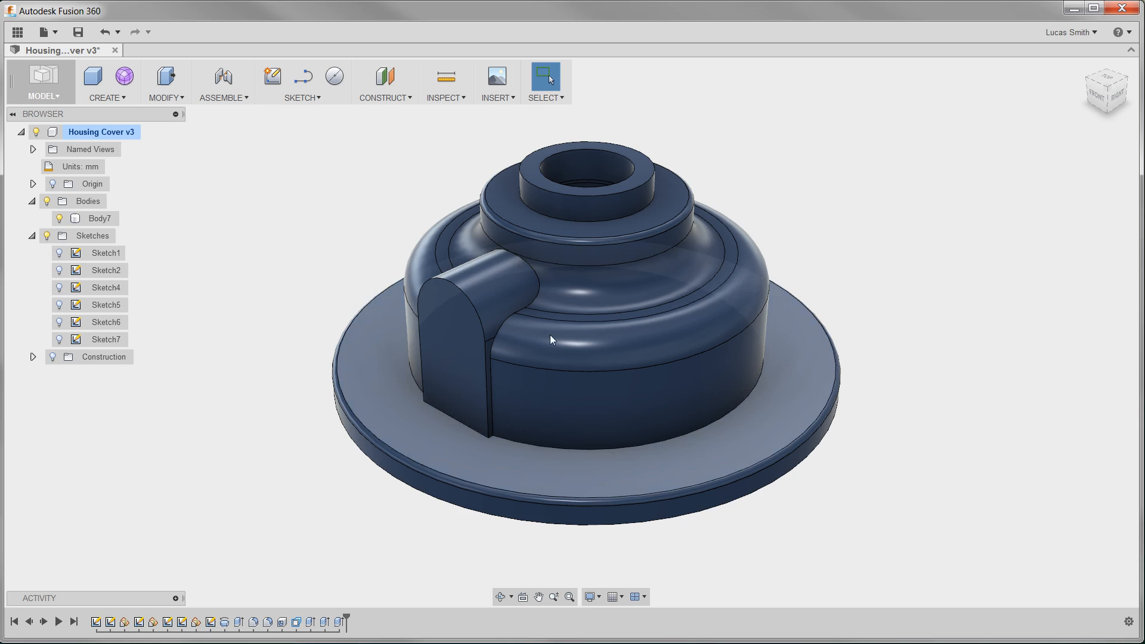
# Step: Turn Sketch5's visibility back on over the side lug
pyautogui.click(99, 218)
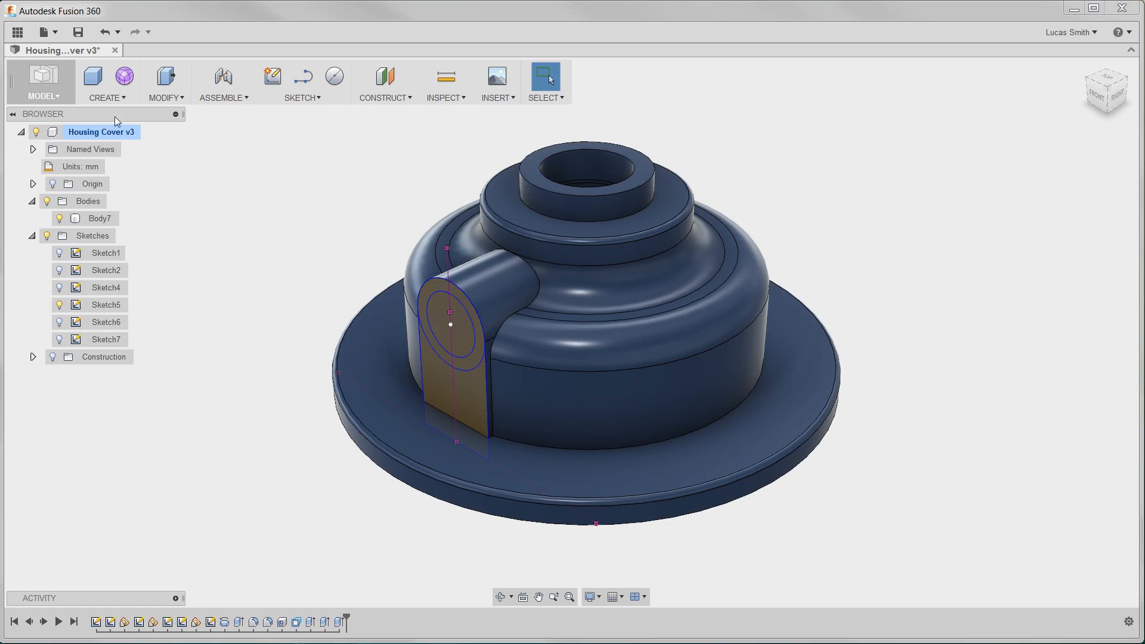
# Step: Extrude the four side-boss sketch profiles as a Join into the housing body
pyautogui.click(107, 82)
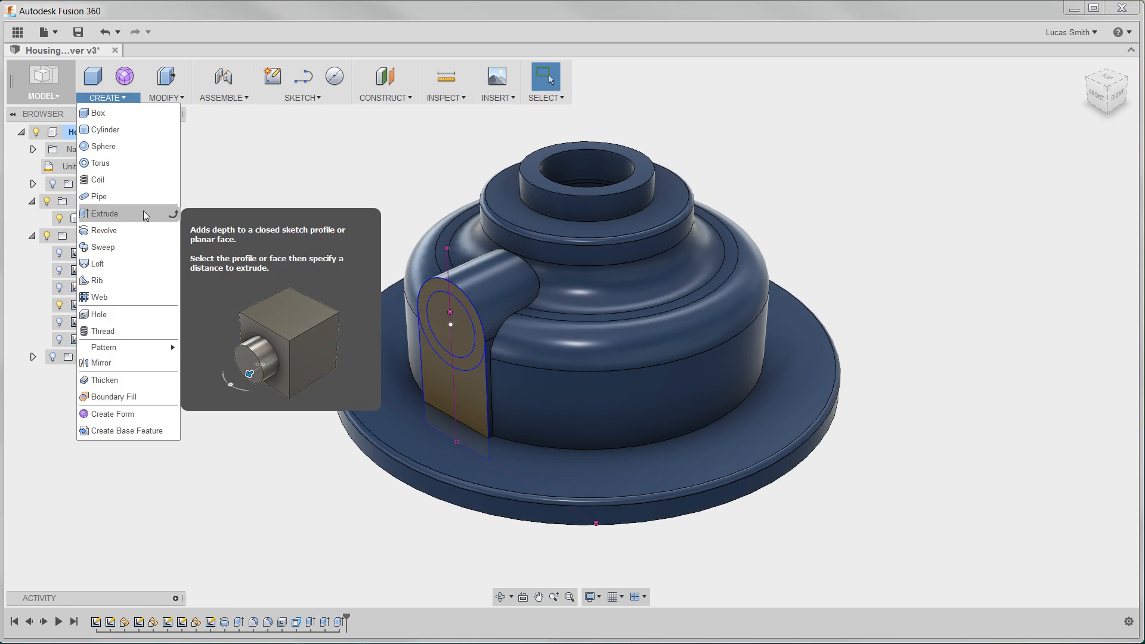
pyautogui.click(104, 214)
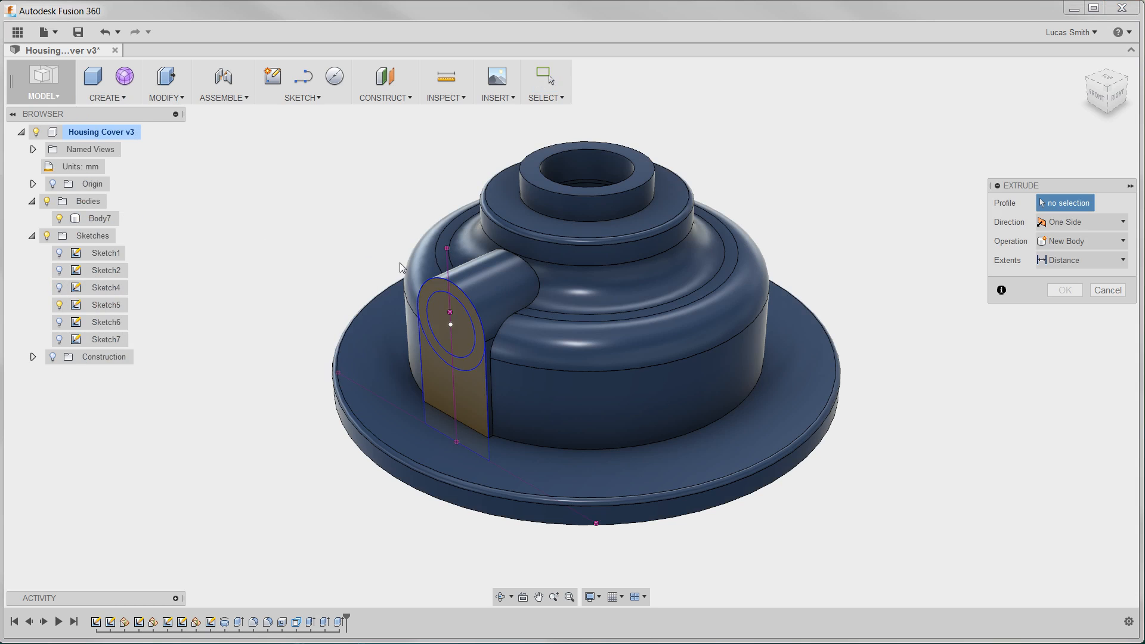
pyautogui.click(439, 307)
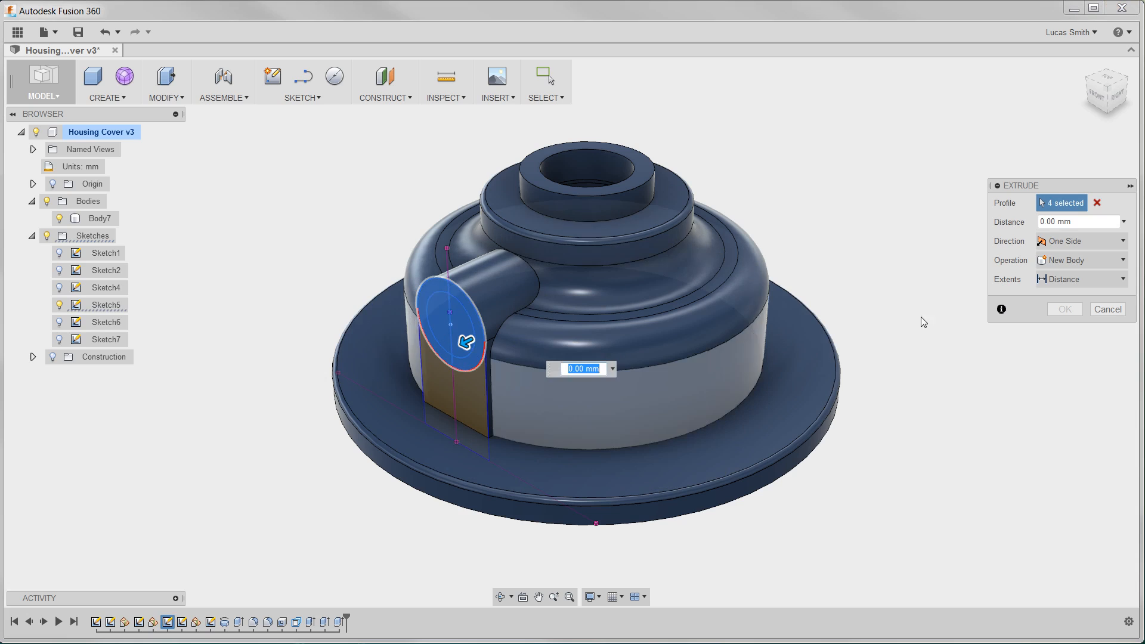
pyautogui.click(1081, 260)
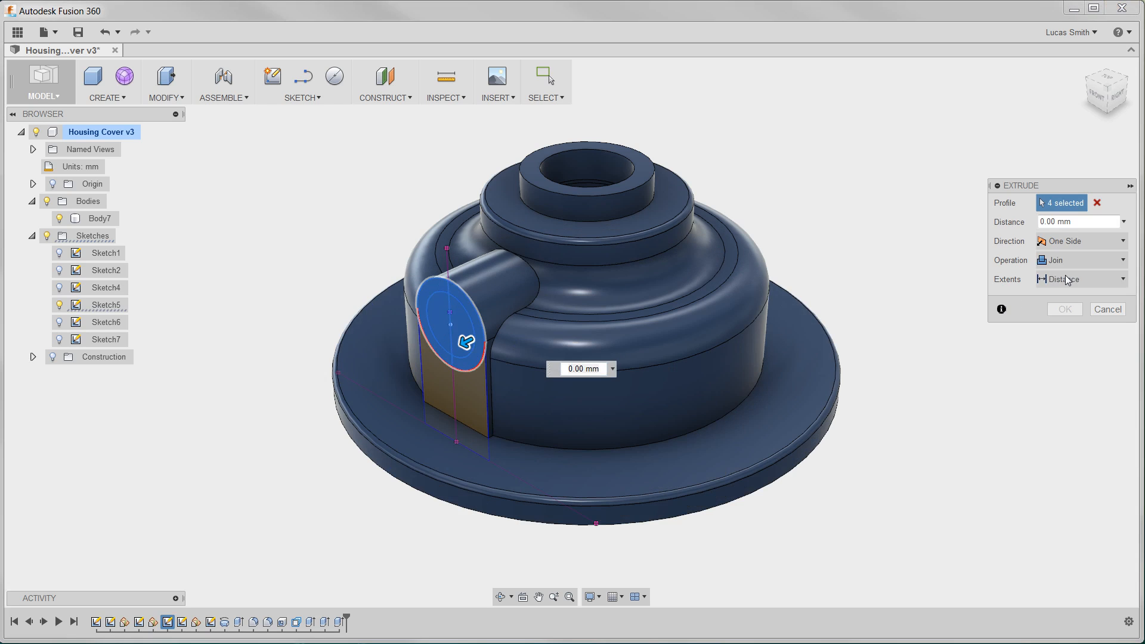
pyautogui.click(1081, 279)
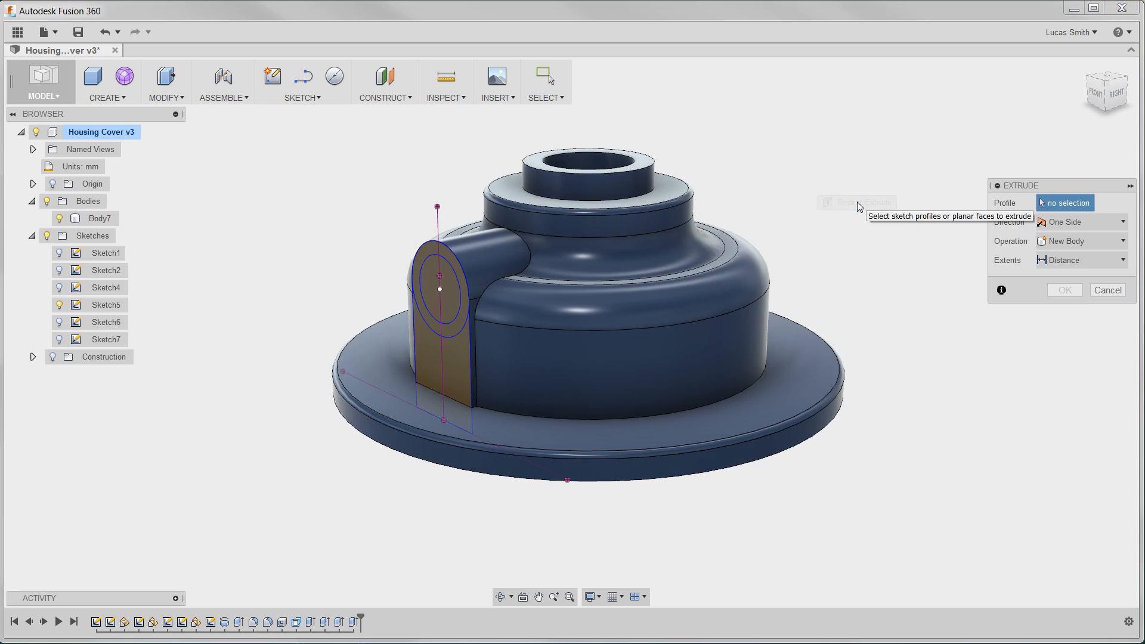
pyautogui.moveTo(431, 276)
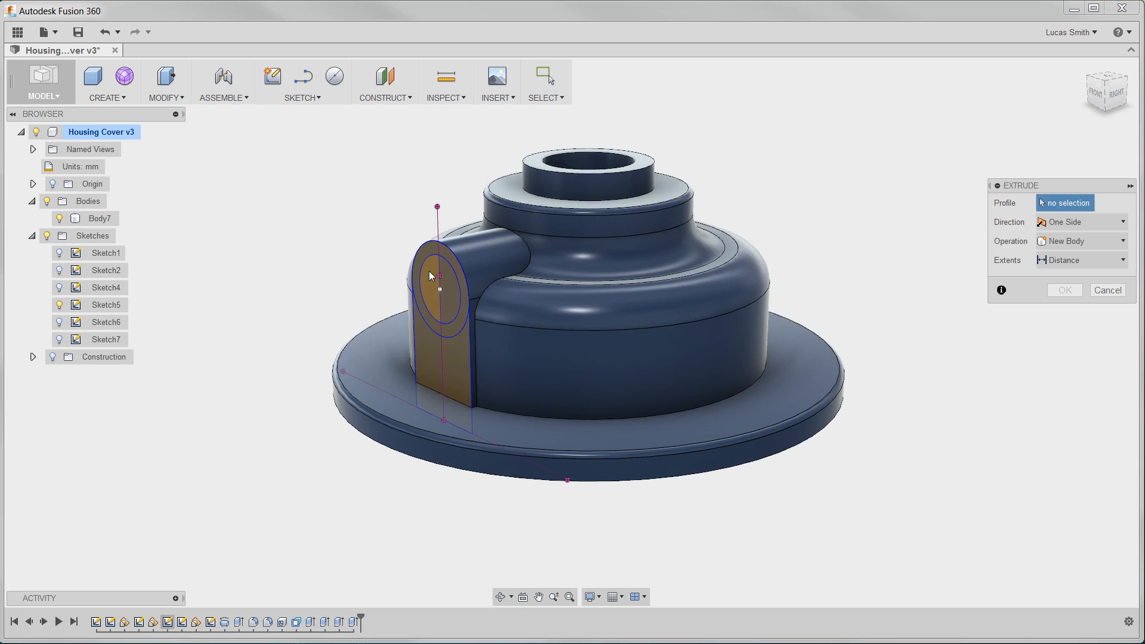
# Step: Extrude-cut the boss's inner circle, with extents set To the housing's inner face
pyautogui.click(439, 292)
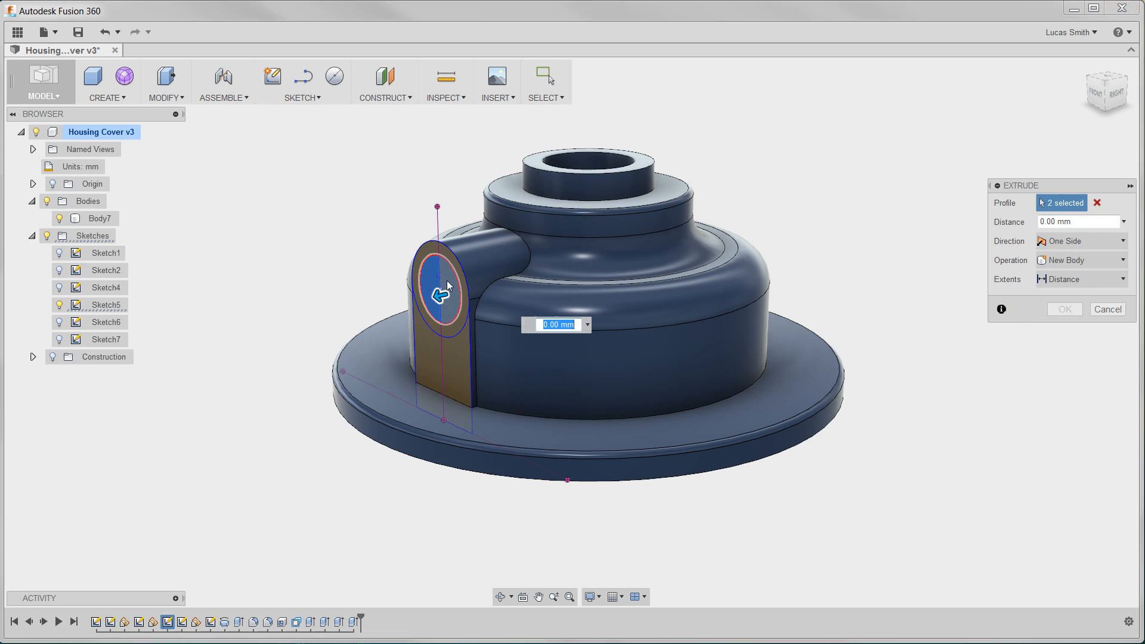
pyautogui.click(1080, 260)
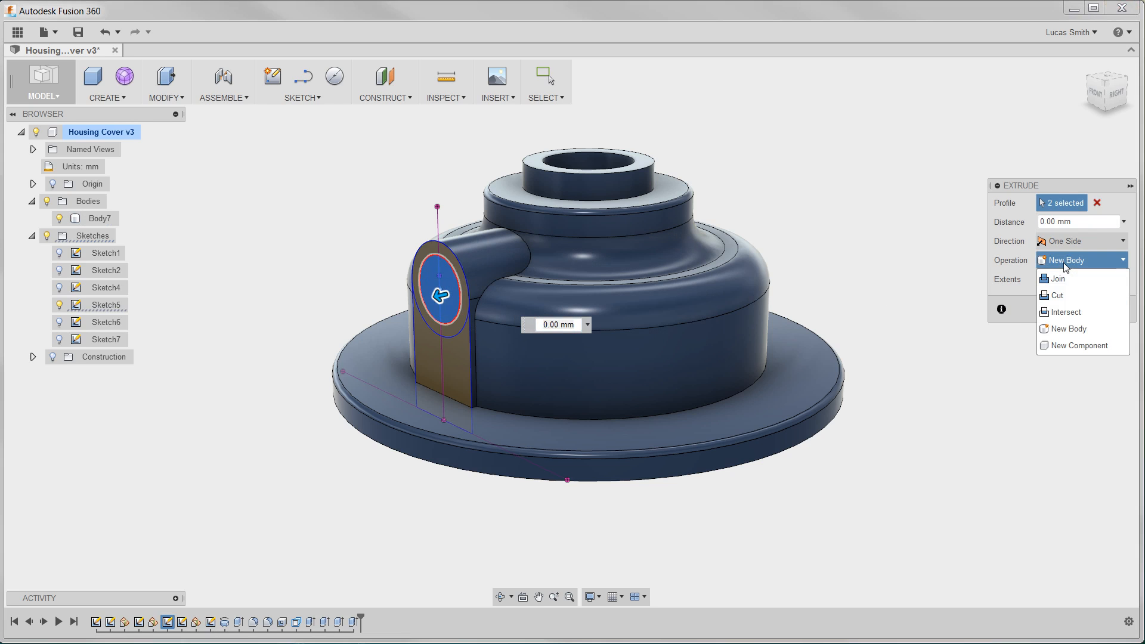
pyautogui.click(1055, 295)
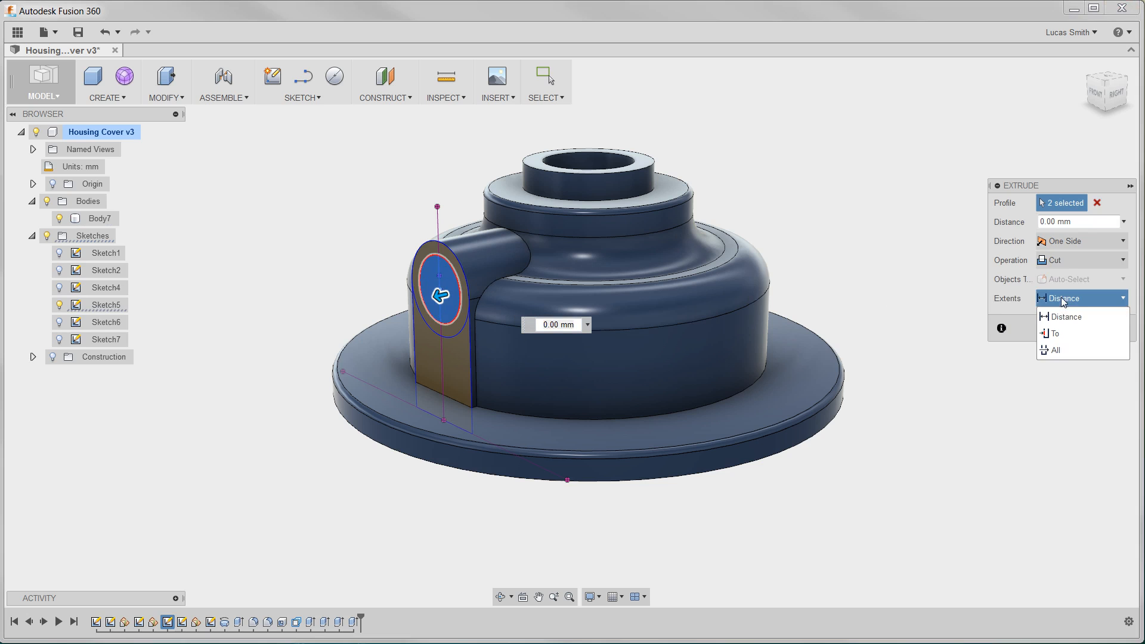
pyautogui.click(1055, 333)
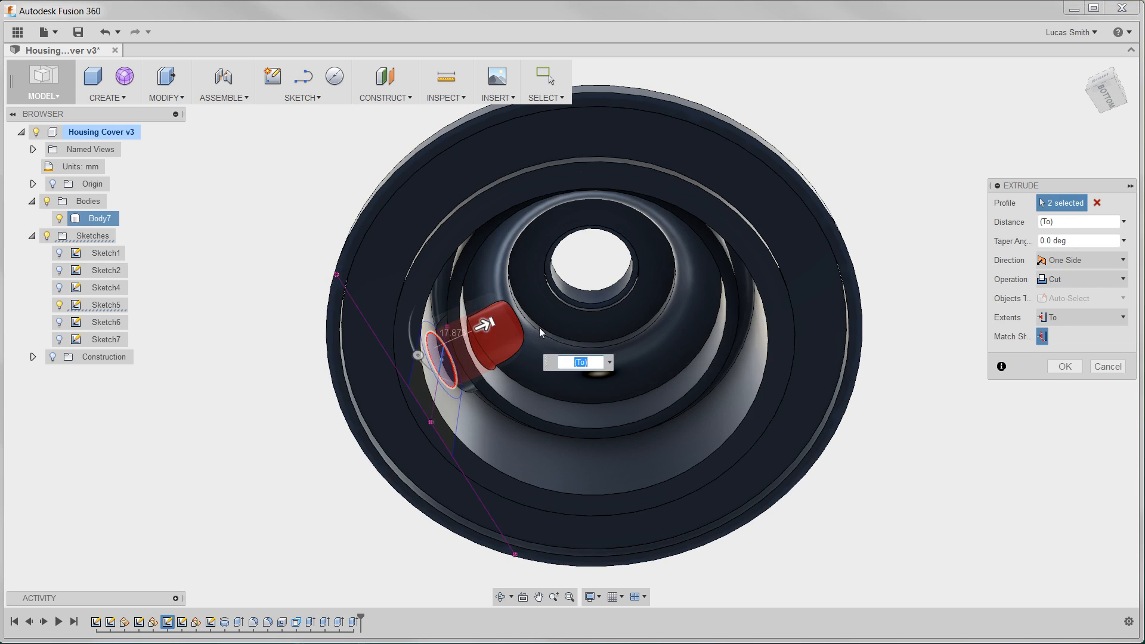
pyautogui.click(1064, 366)
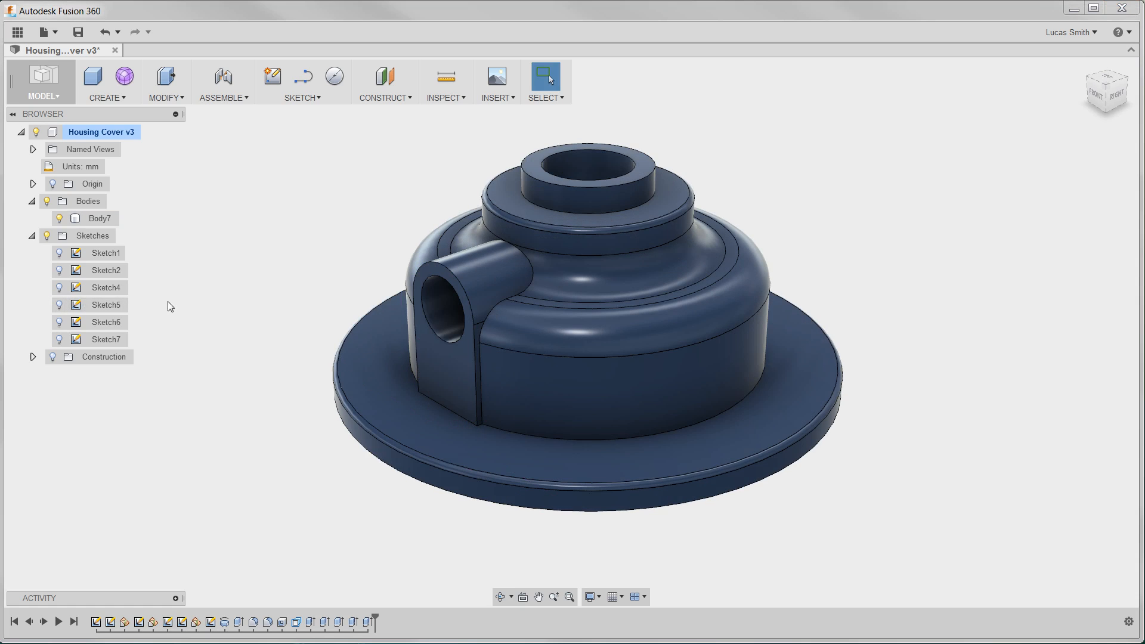
pyautogui.moveTo(263, 306)
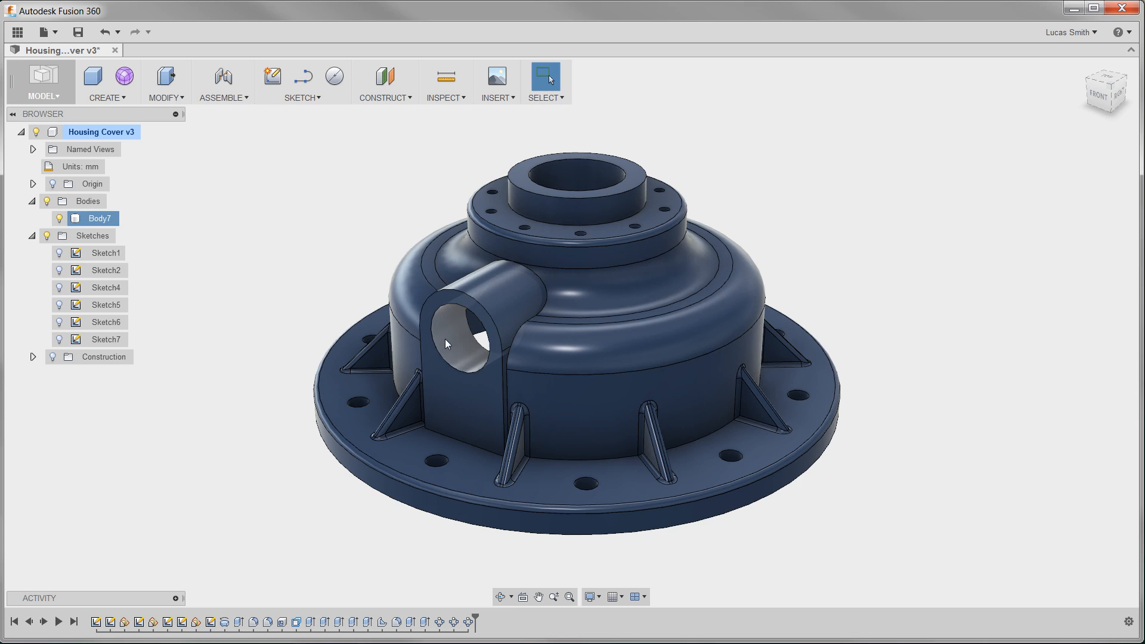
# Step: Clear the body selection and bring up the Create menu
pyautogui.click(247, 211)
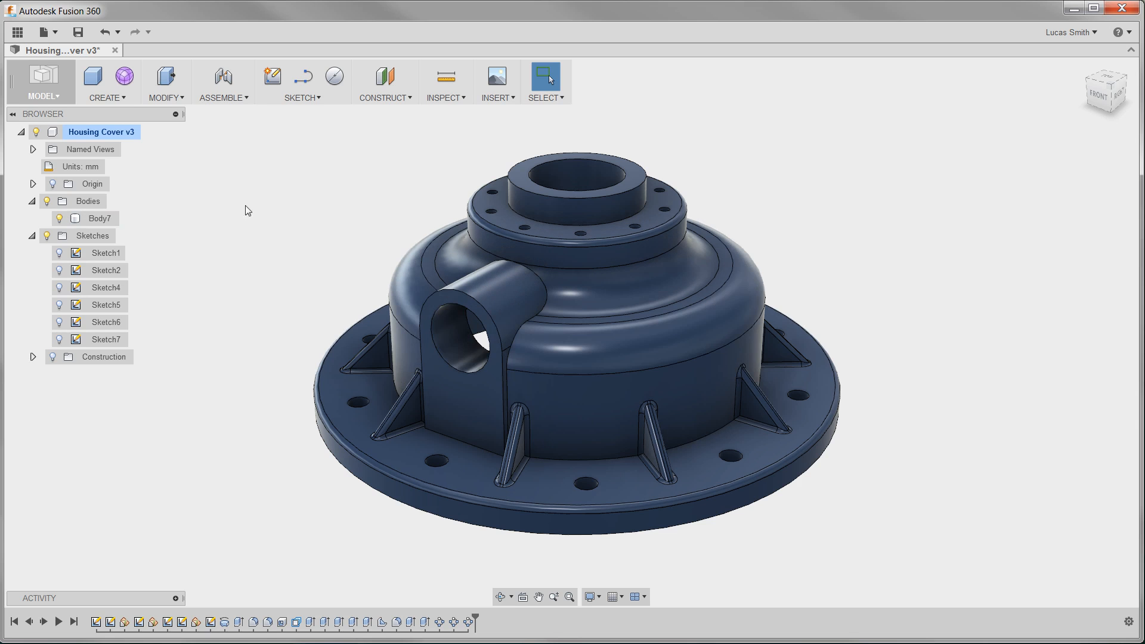
pyautogui.click(107, 81)
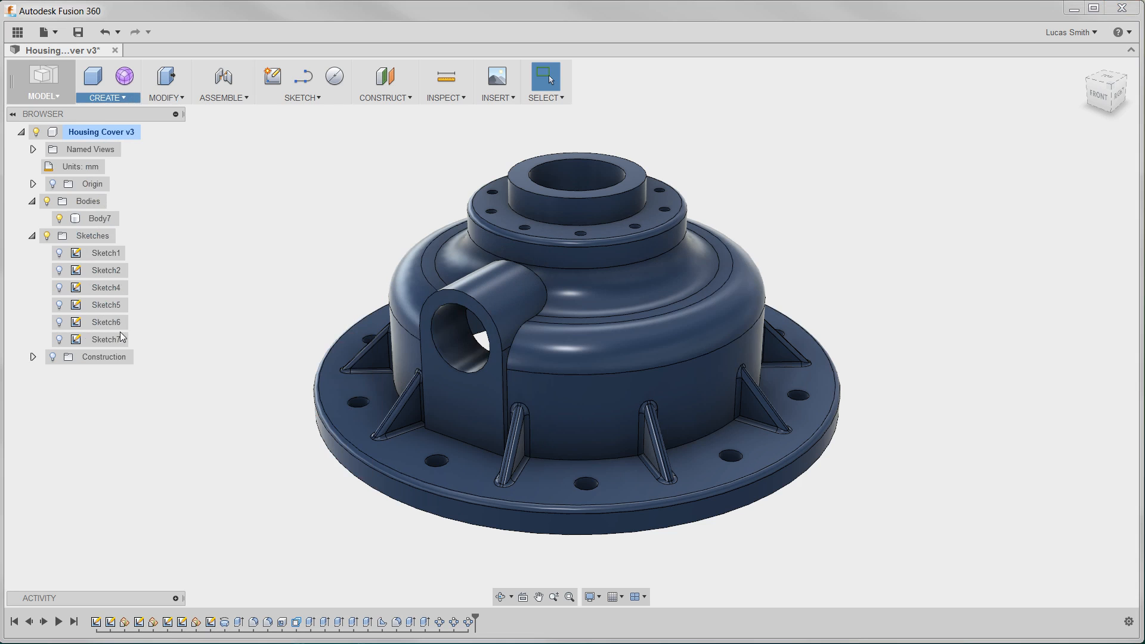
# Step: Apply a modeled thread to the side boss hole face and choose its size
pyautogui.click(107, 97)
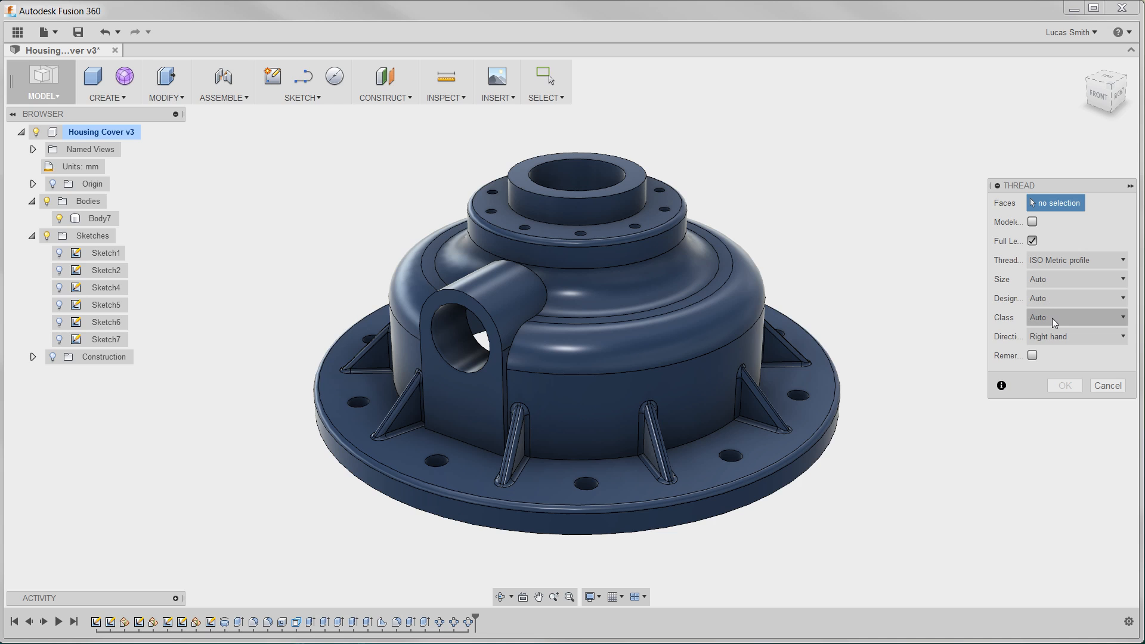
pyautogui.moveTo(841, 329)
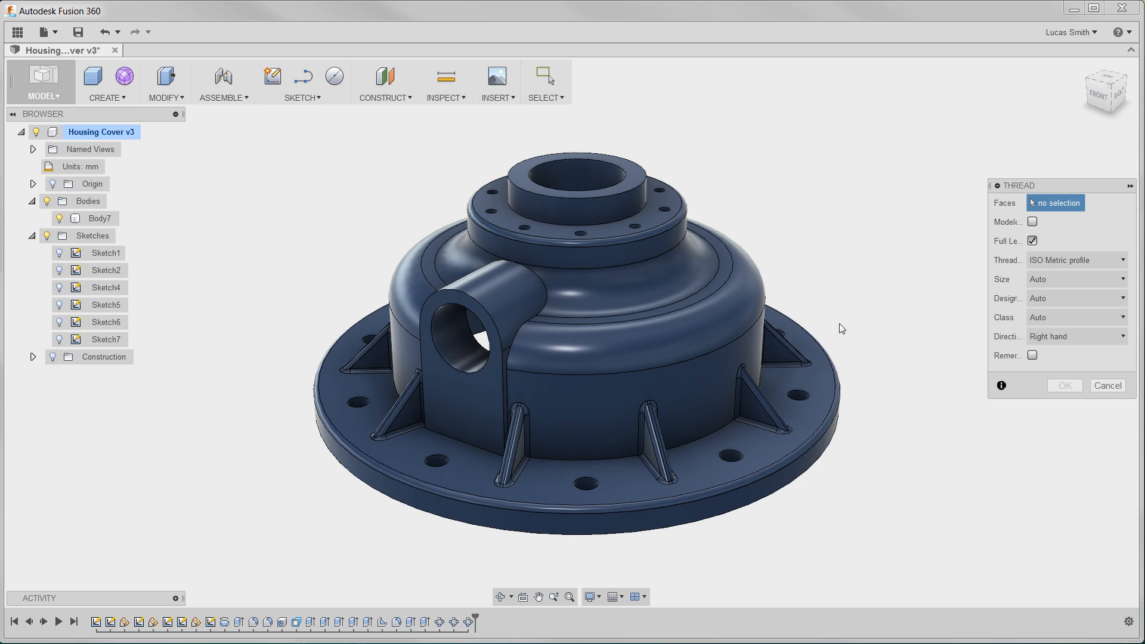
pyautogui.moveTo(460, 353)
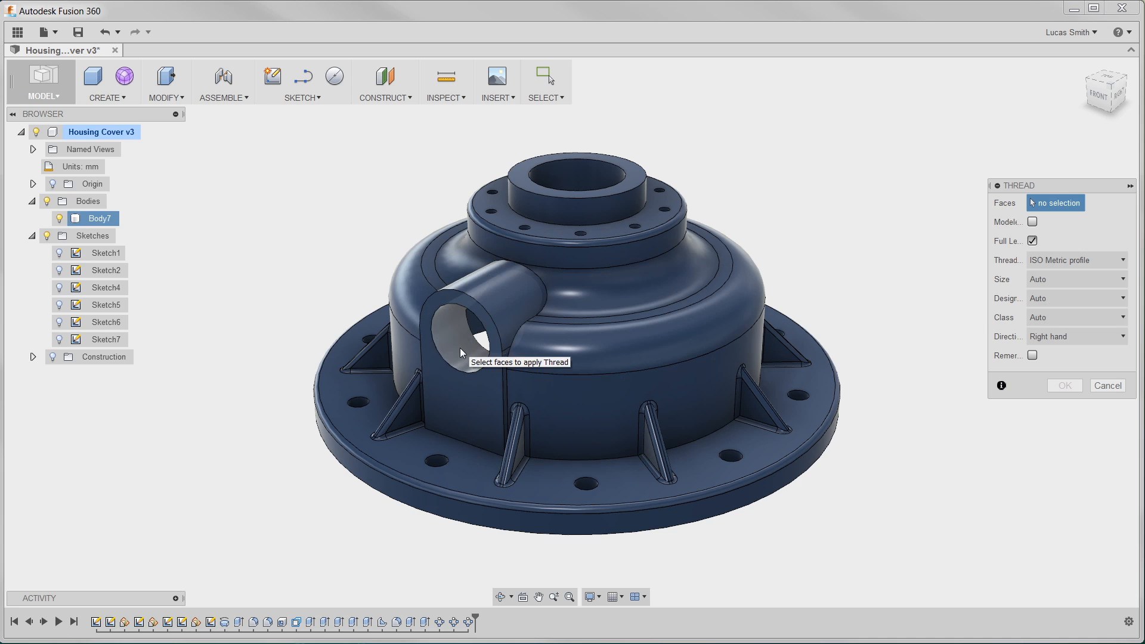
pyautogui.click(459, 332)
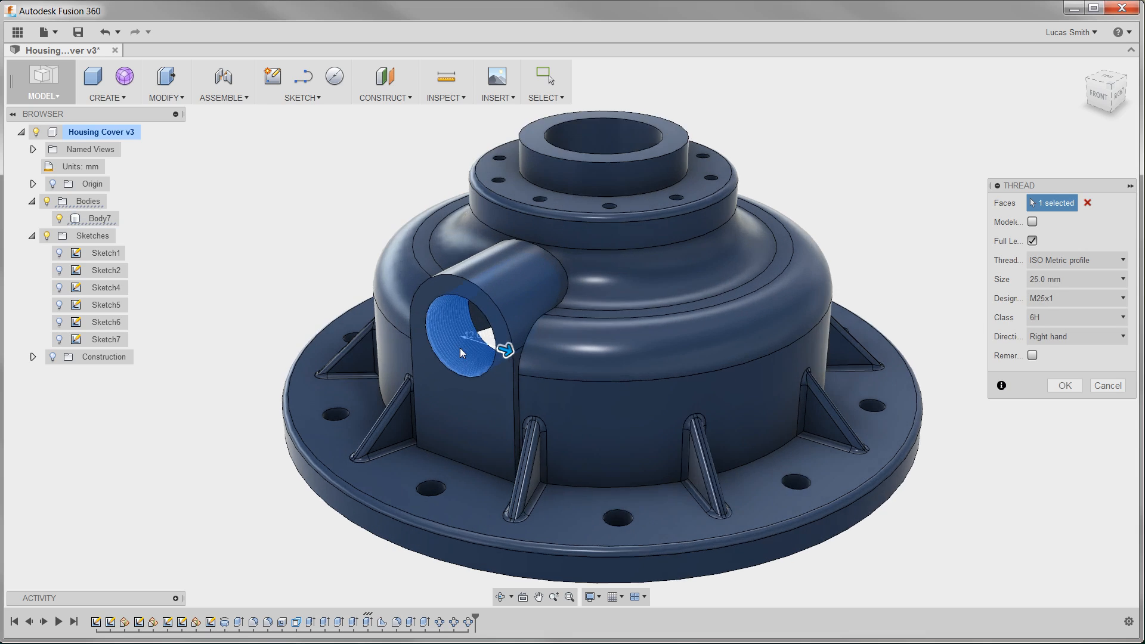
pyautogui.scroll(3)
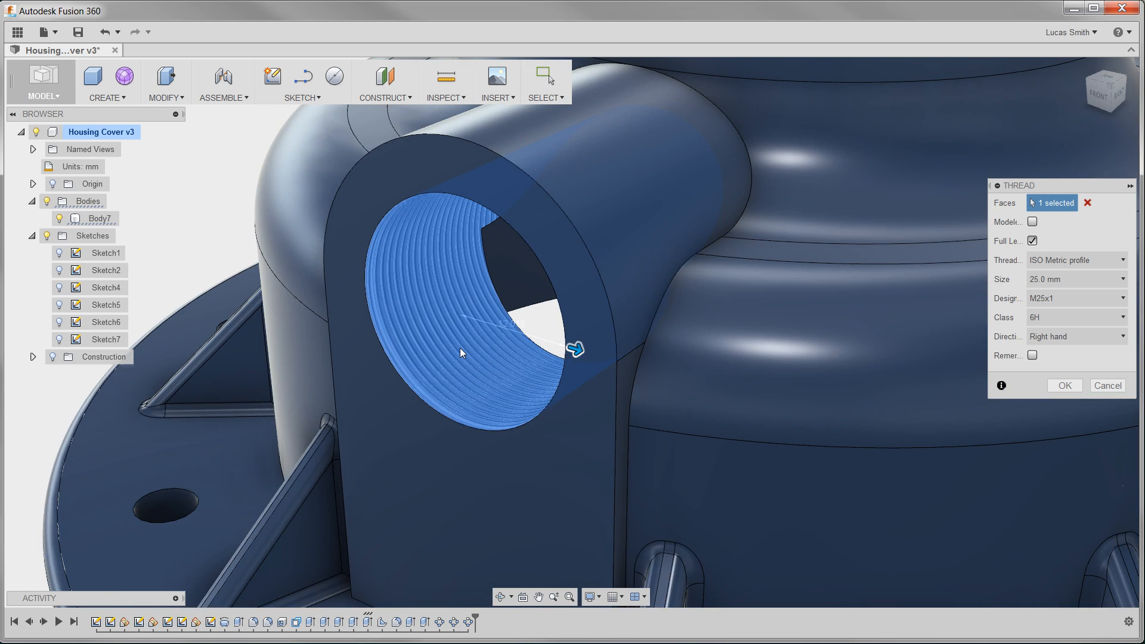
pyautogui.moveTo(1067, 289)
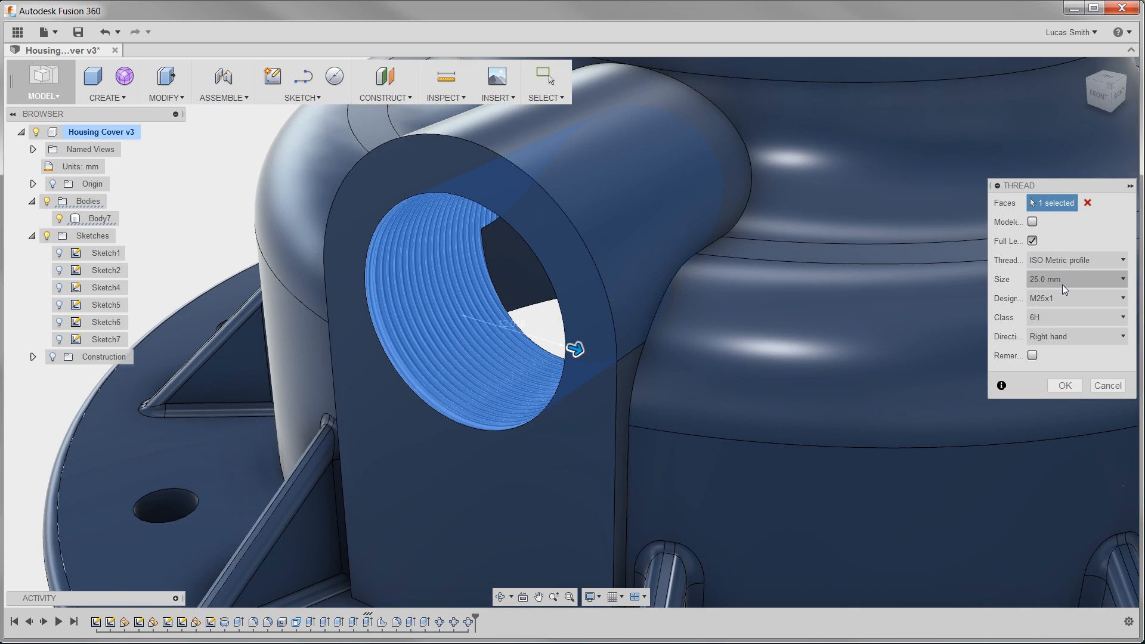
pyautogui.moveTo(1064, 323)
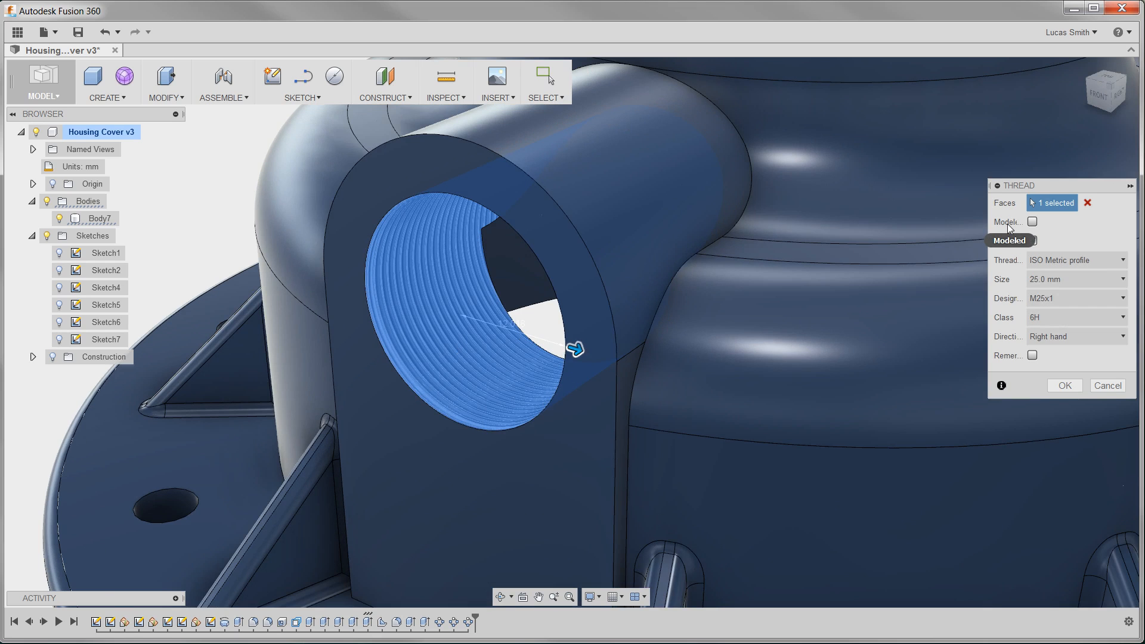
pyautogui.click(1032, 222)
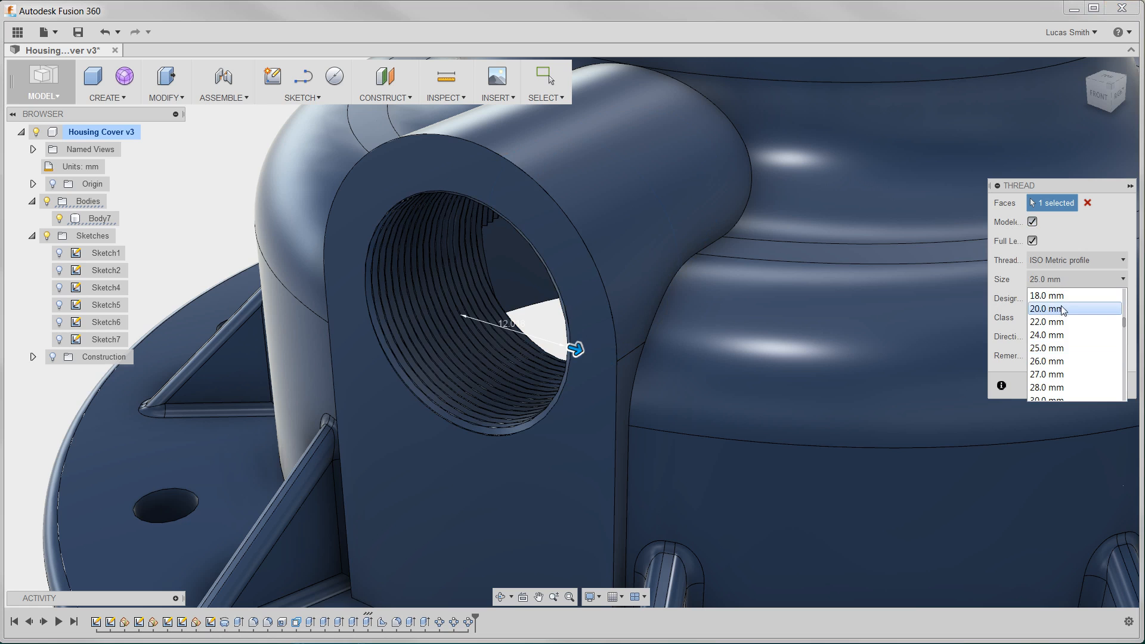
pyautogui.click(1046, 308)
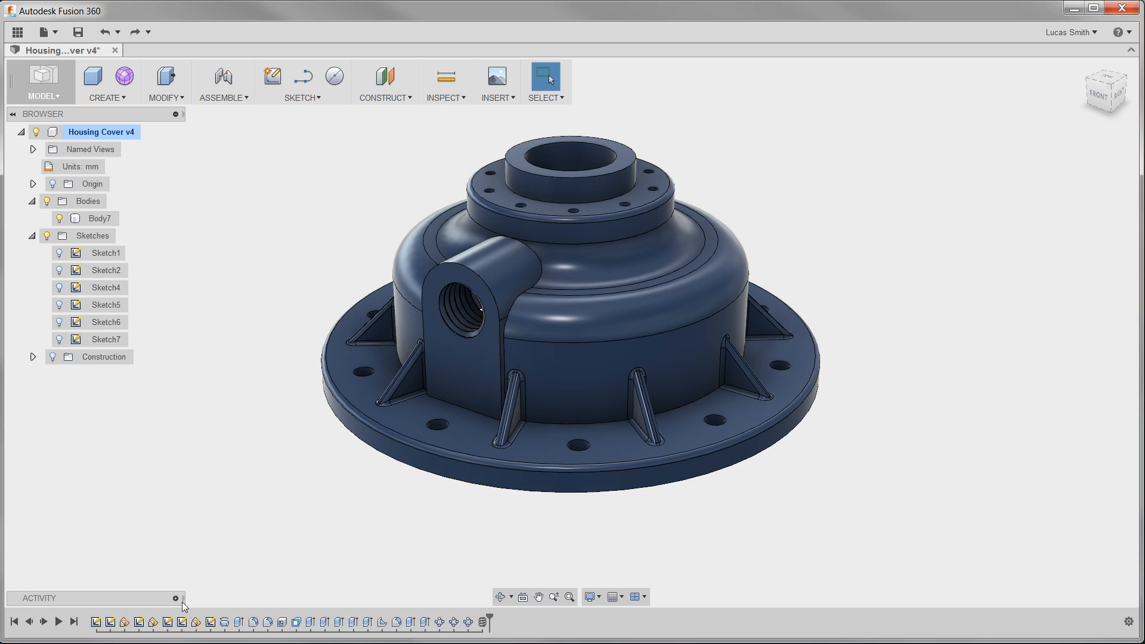
pyautogui.moveTo(261, 620)
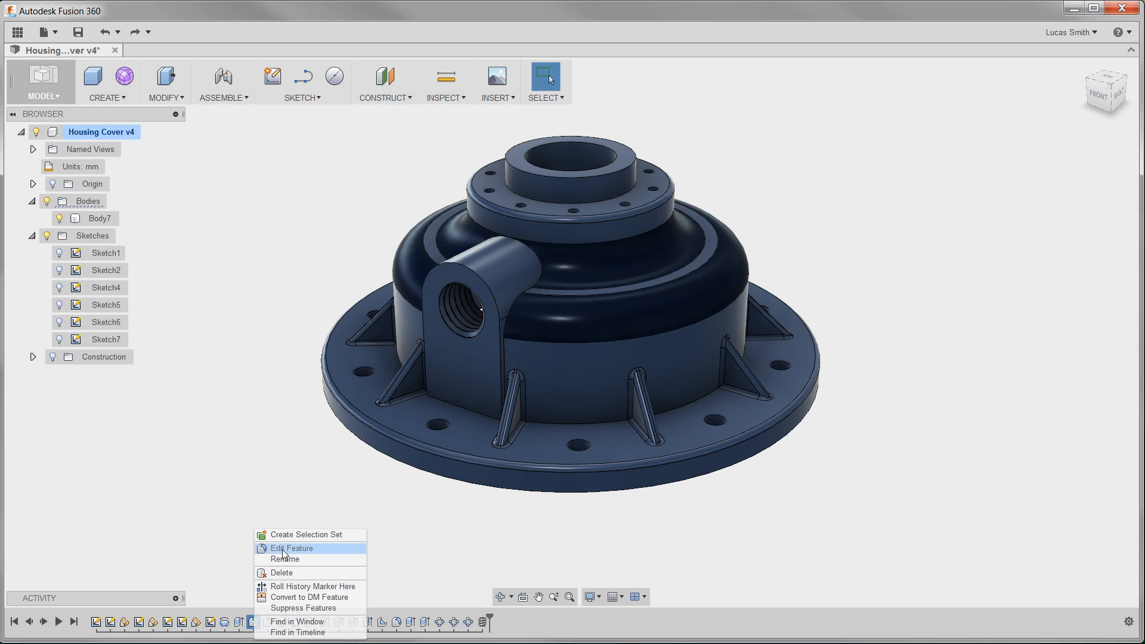
# Step: Edit the timeline fillet feature, changing its radius to 9.5 mm
pyautogui.click(292, 549)
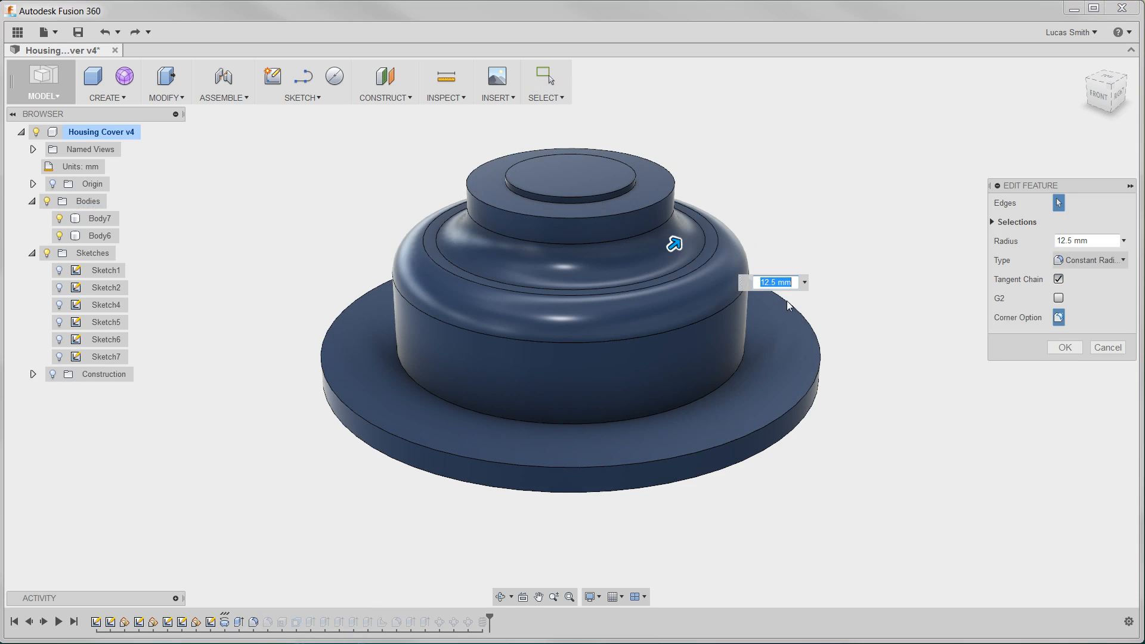
pyautogui.write('9.5')
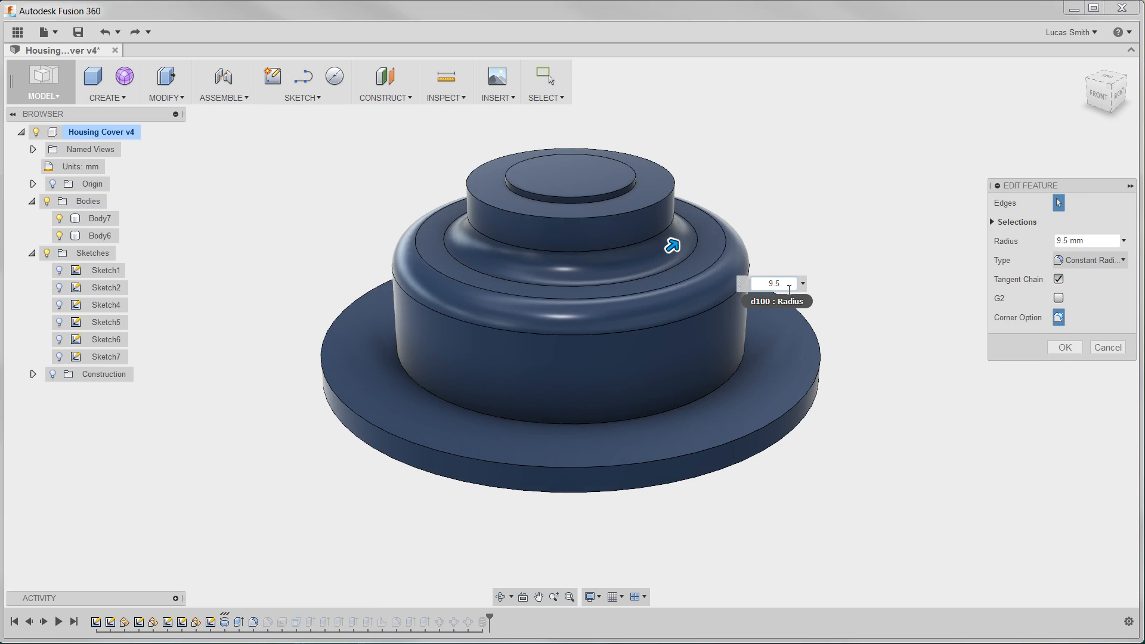
pyautogui.click(1064, 347)
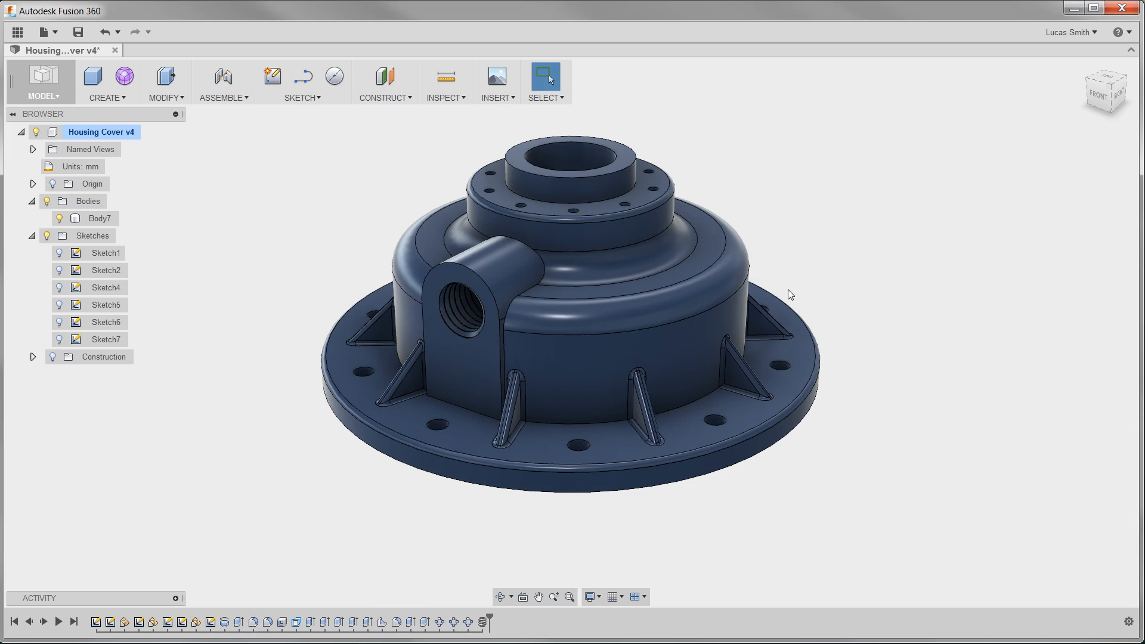